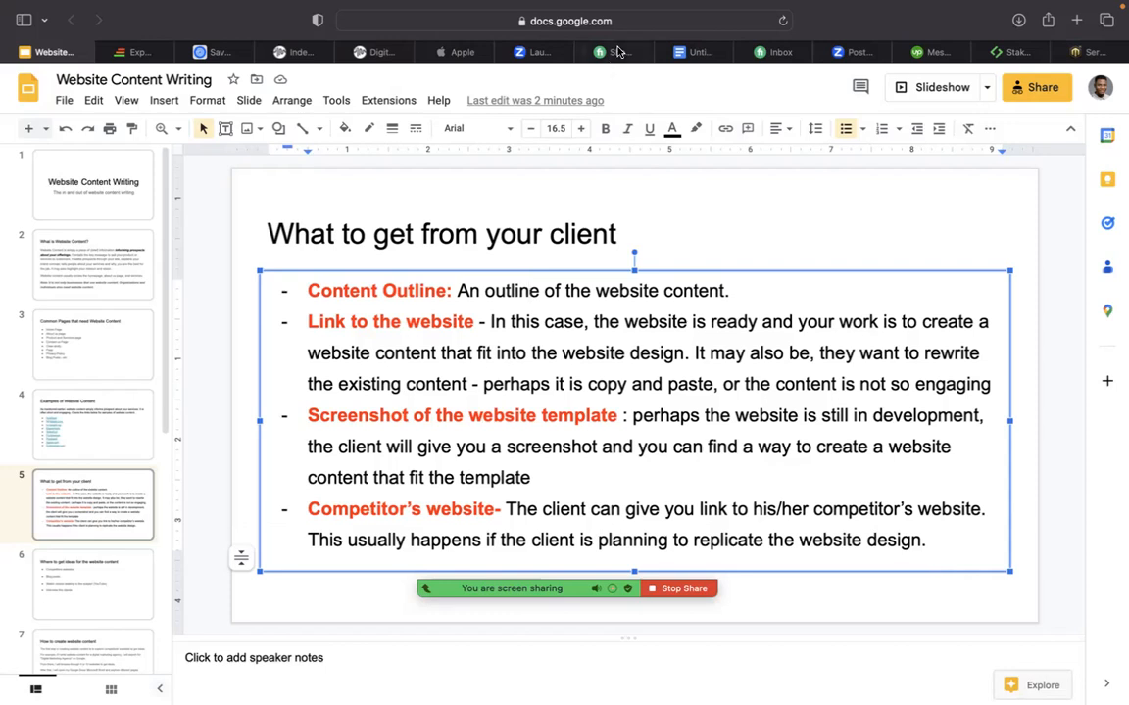
Bring up a completed Fiverr order's requirements and open the buyer's attached website outline PDF.
left_click(604, 52)
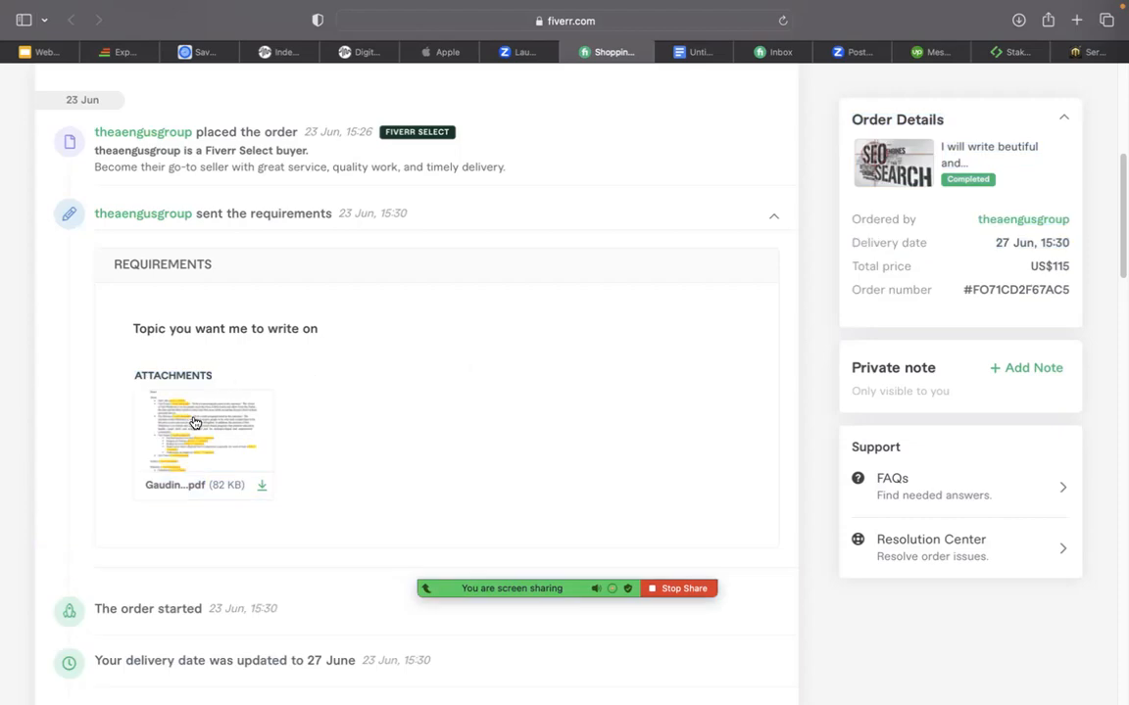
left_click(203, 441)
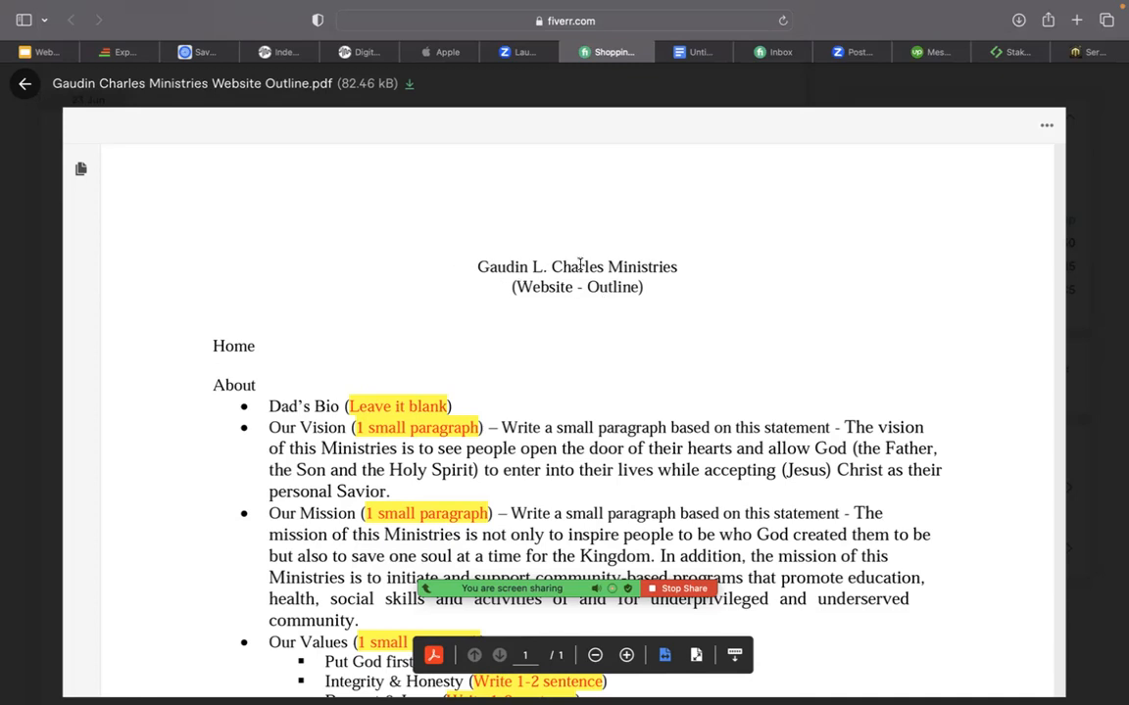
mouse_move(544, 287)
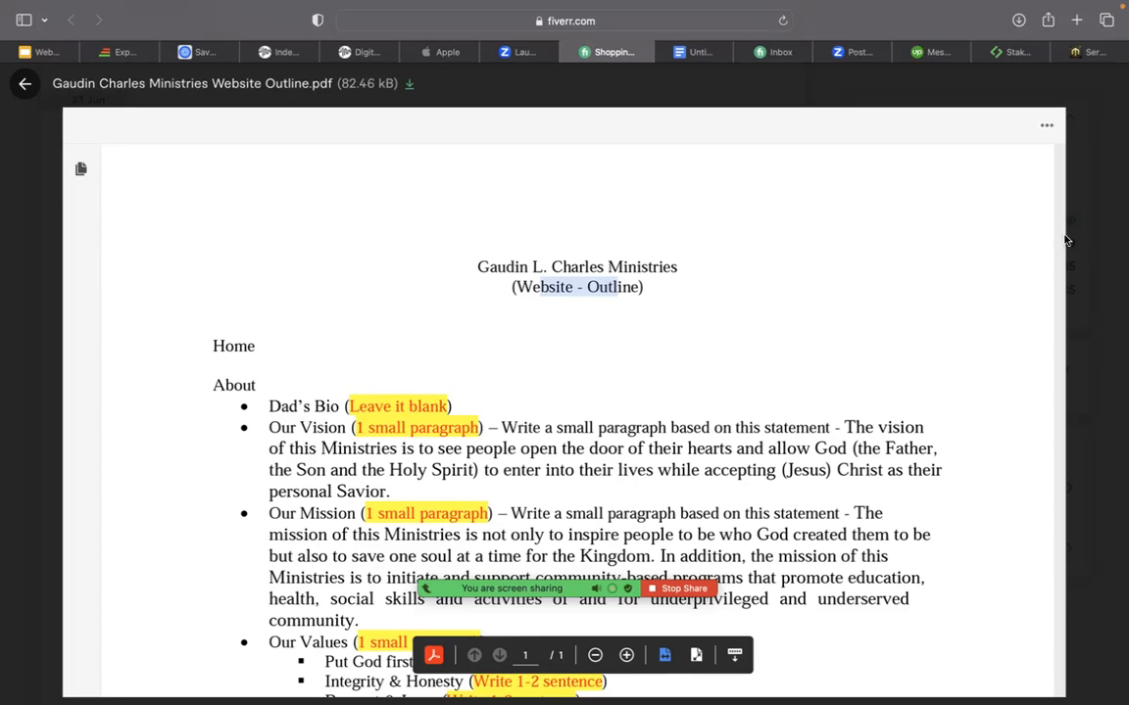
Read through the outline PDF's About page sections, highlighting the Our Vision statement, down to Values, Team, Gallery and Ministries.
scroll("down", 3)
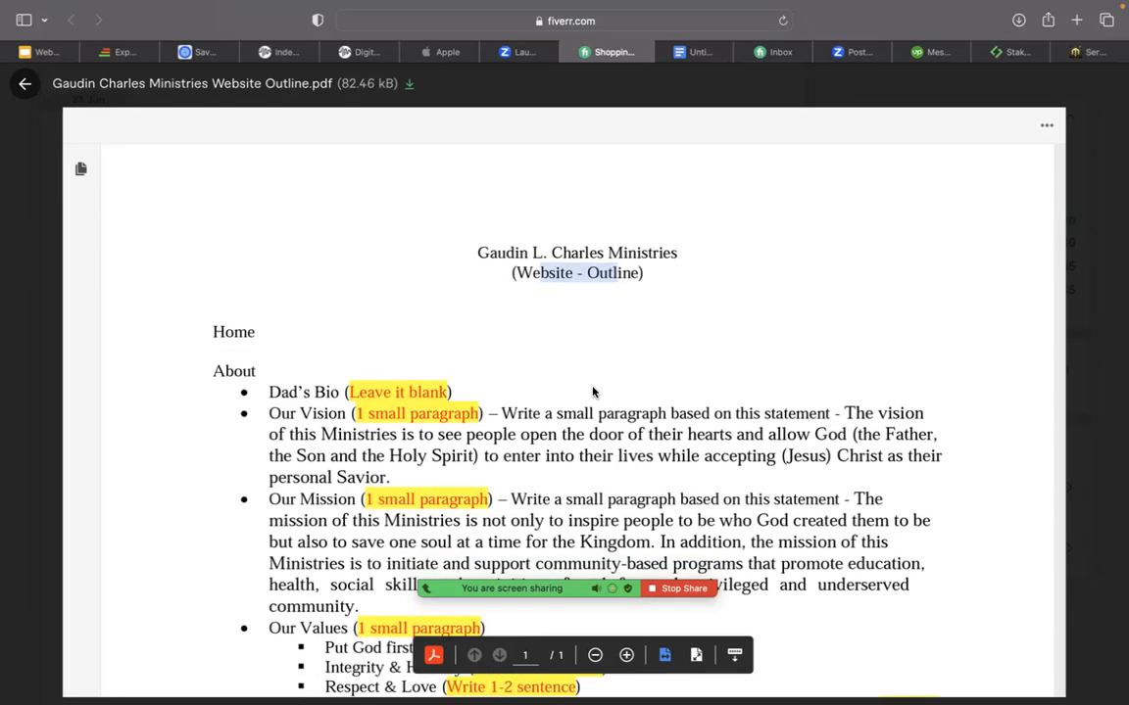
scroll("down", 3)
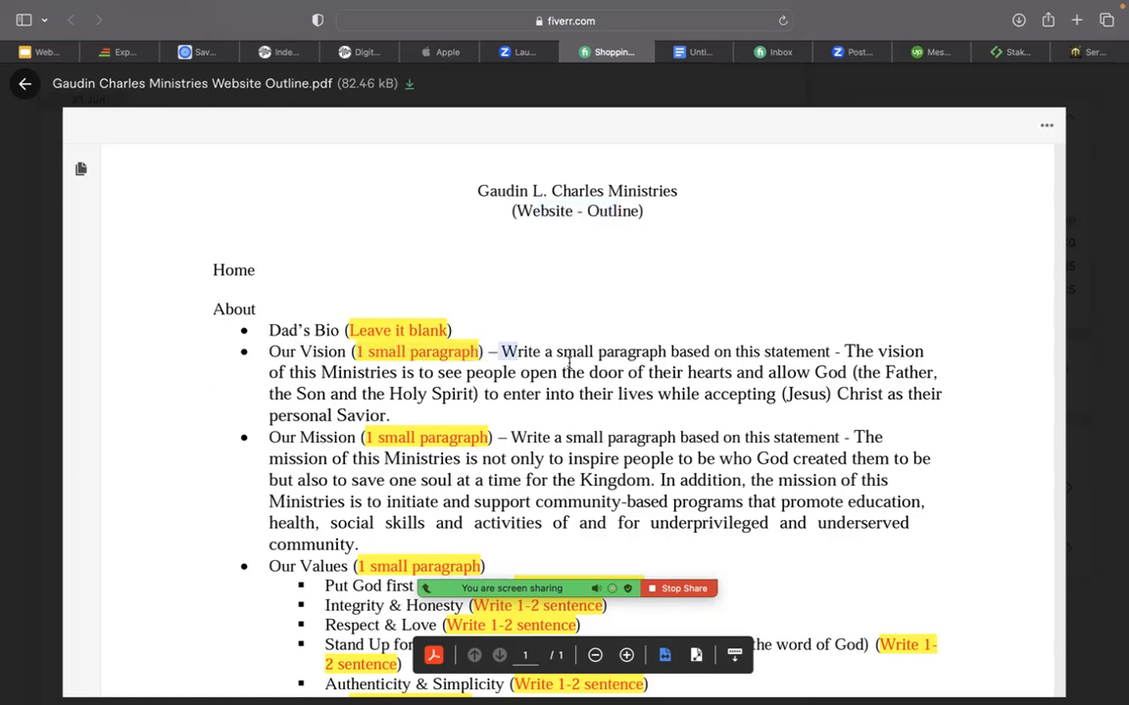
left_click_drag(500, 351, 872, 351)
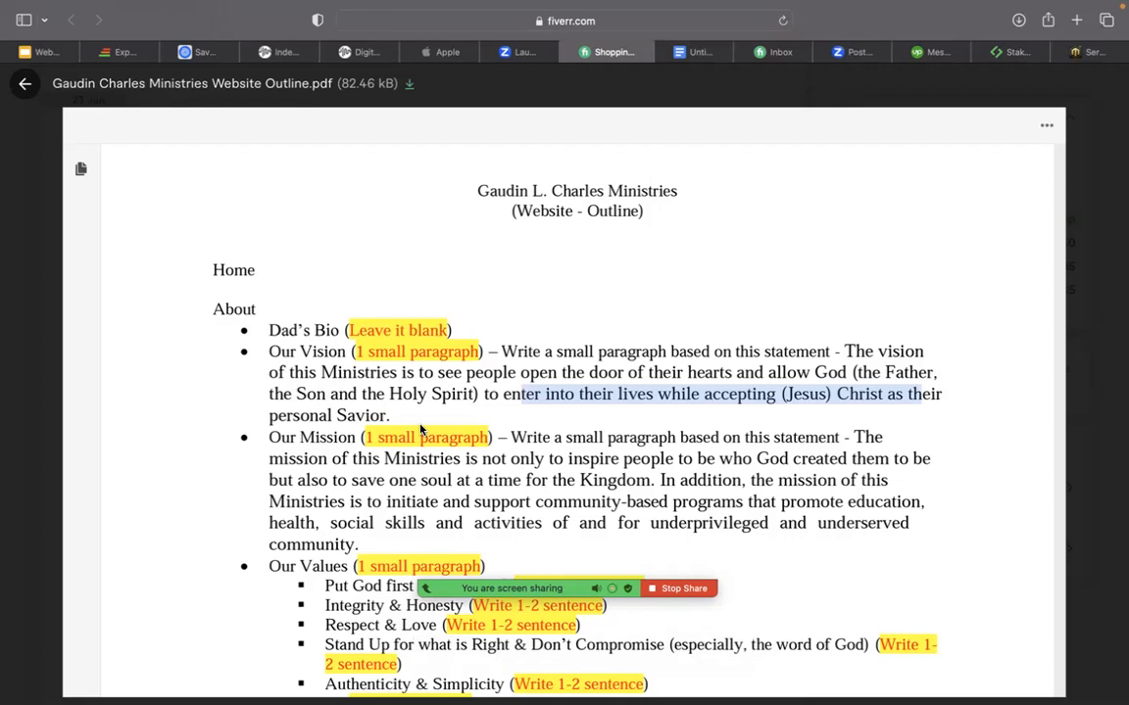
scroll("down", 3)
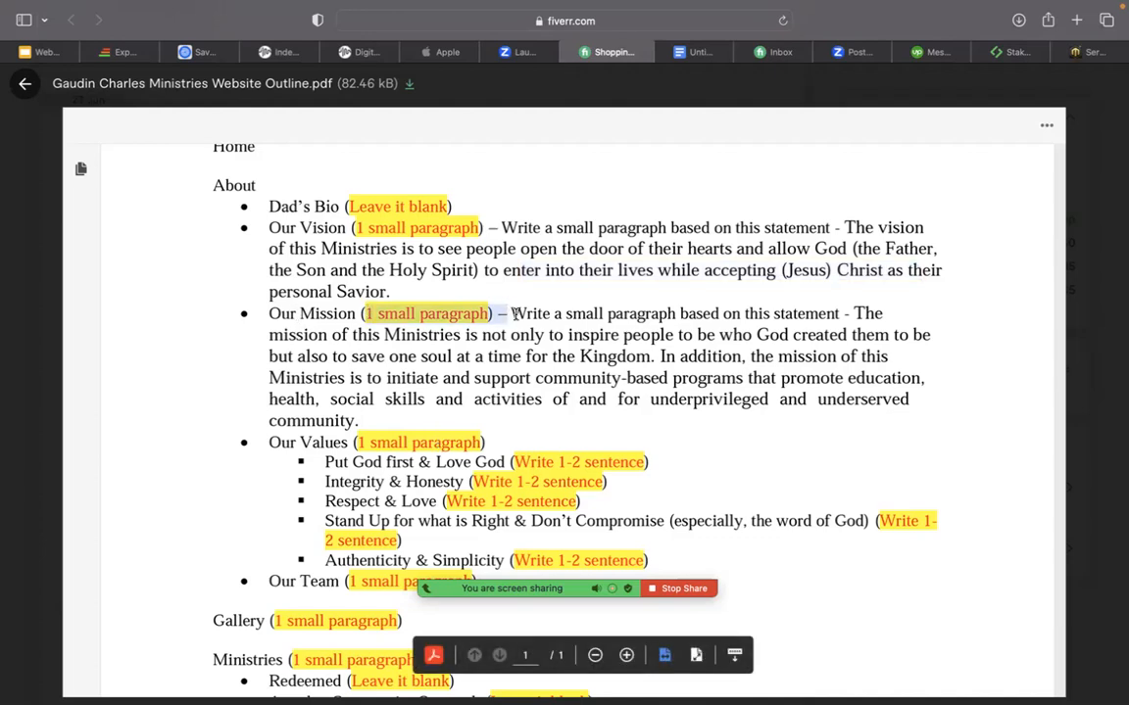
left_click_drag(509, 313, 732, 399)
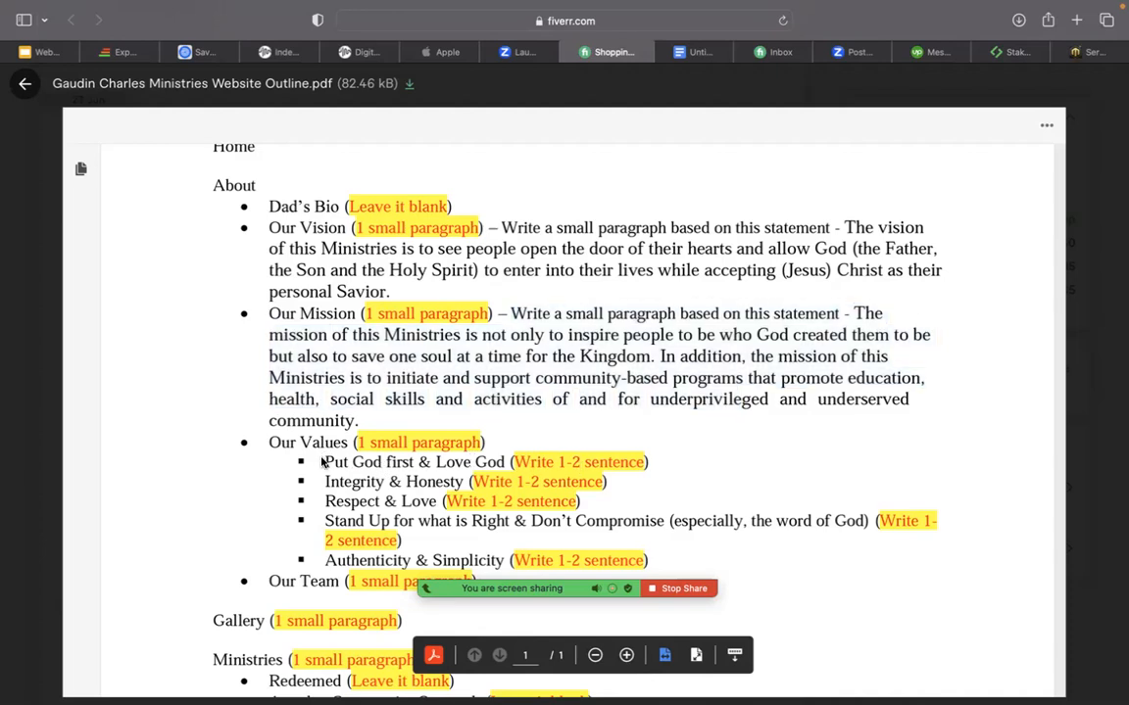
mouse_move(578, 462)
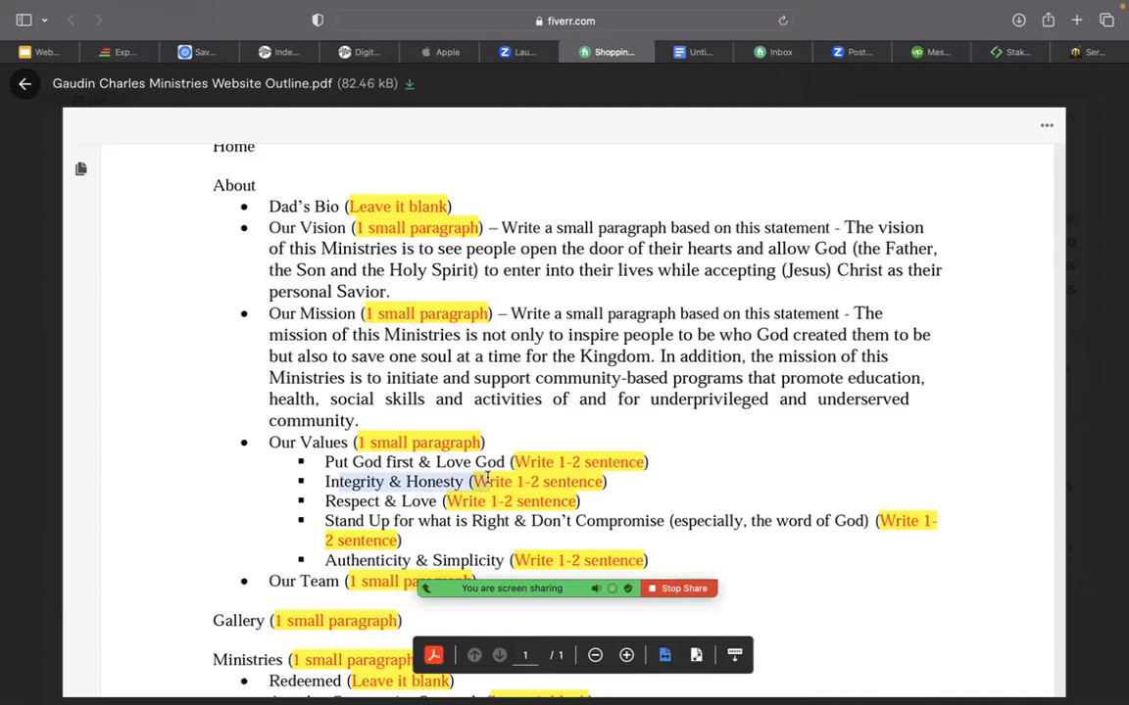
mouse_move(331, 510)
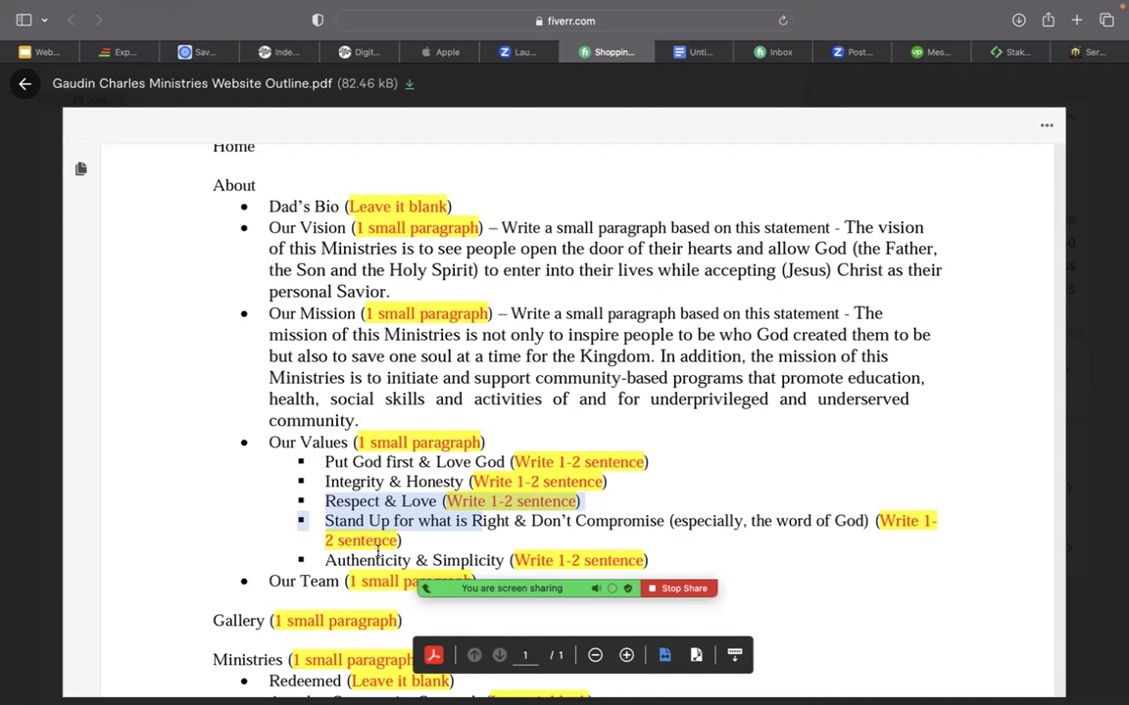
mouse_move(322, 621)
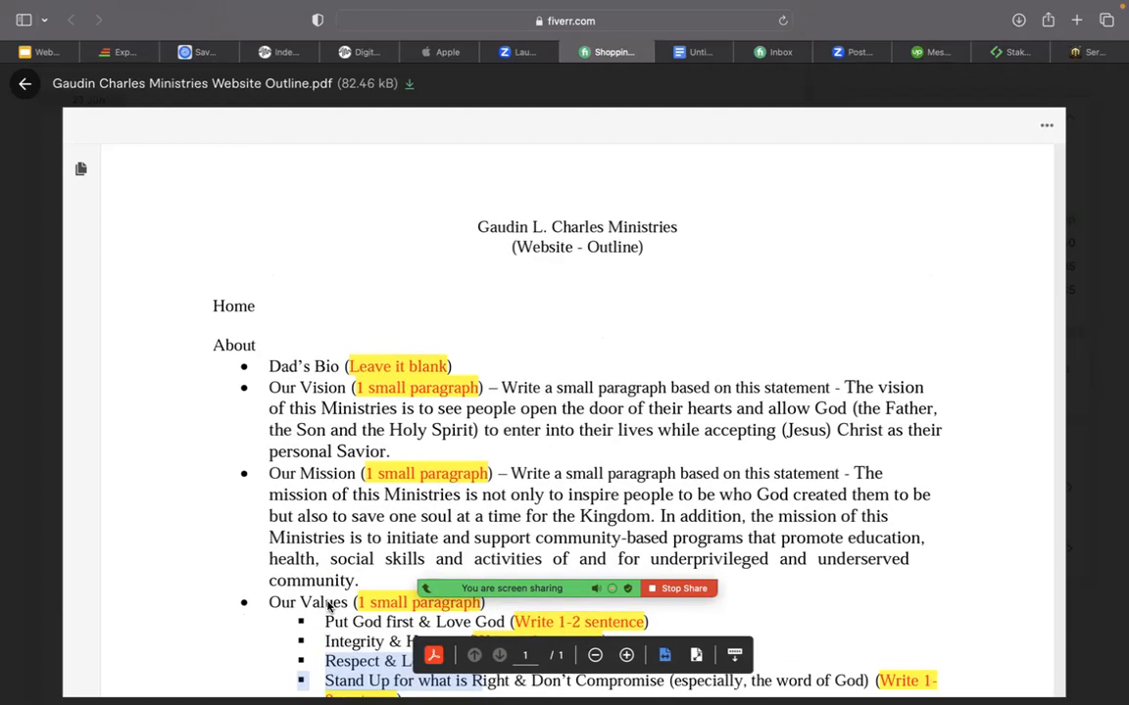
scroll("down", 3)
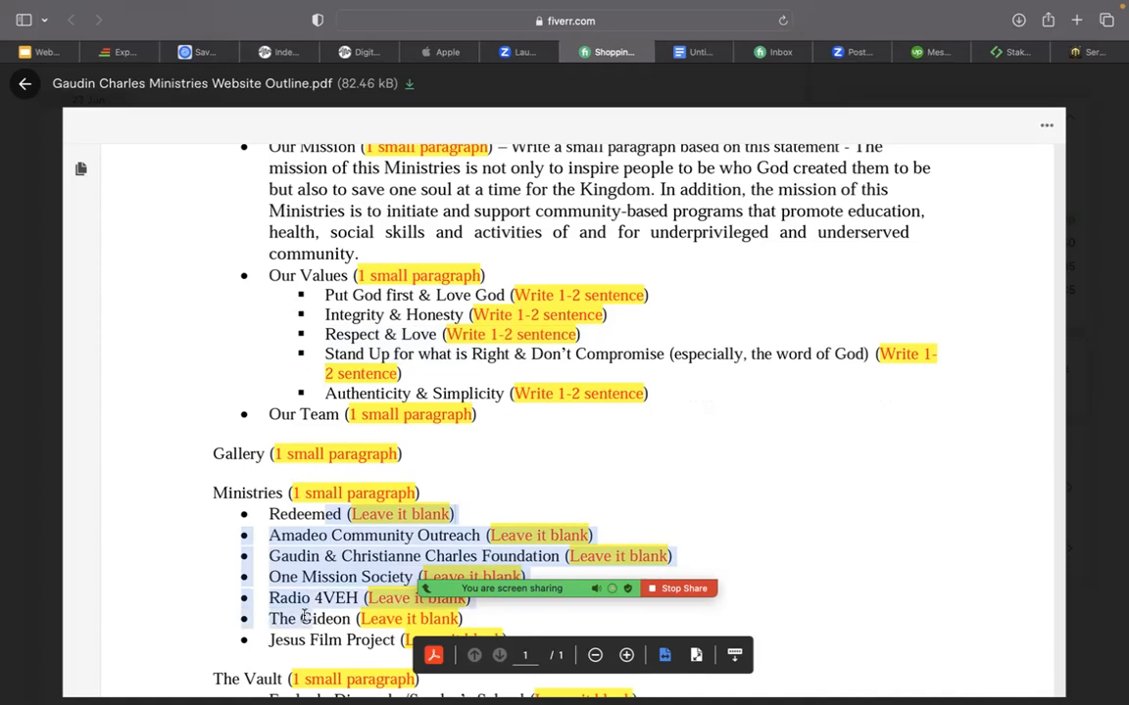
scroll("down", 3)
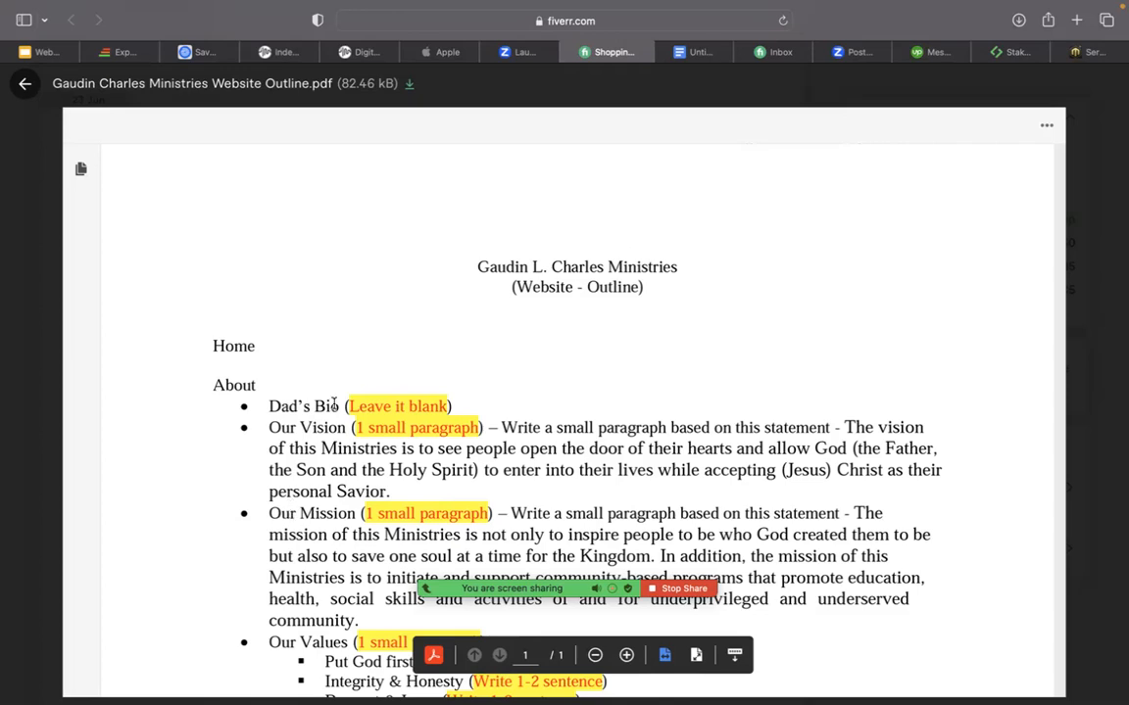
mouse_move(446, 385)
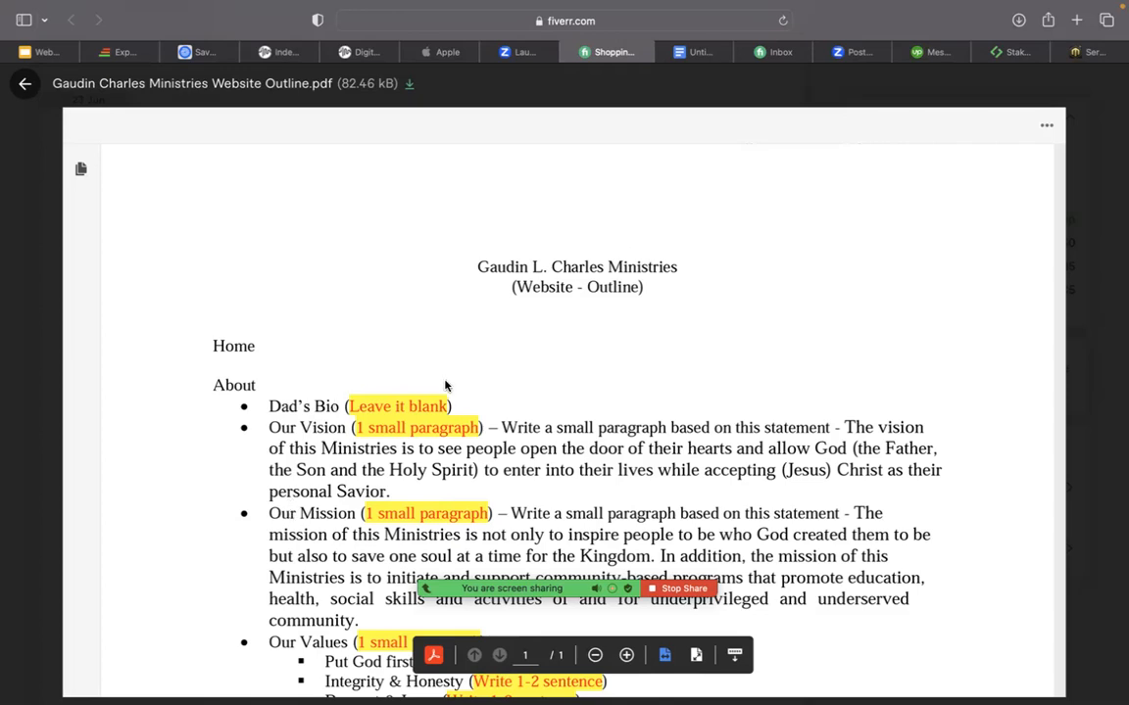
mouse_move(695, 52)
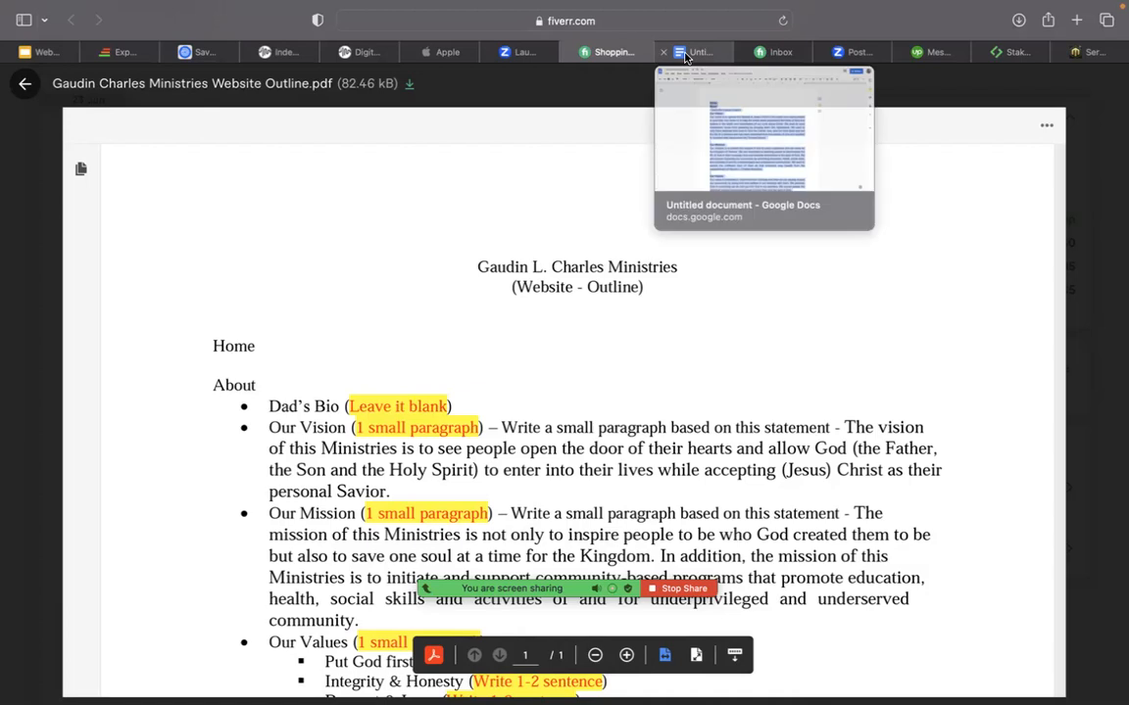
Compare the outline PDF with the drafted website copy in Docs, highlighting a sentence in the Our Vision paragraph.
left_click(702, 51)
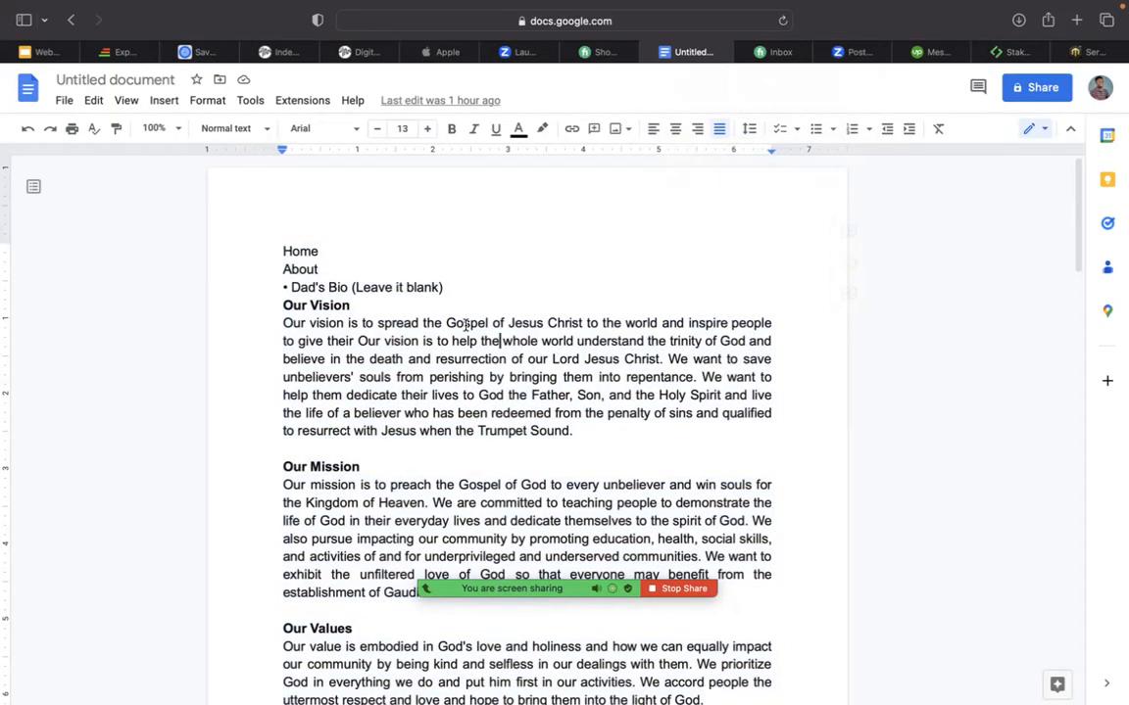
left_click(605, 52)
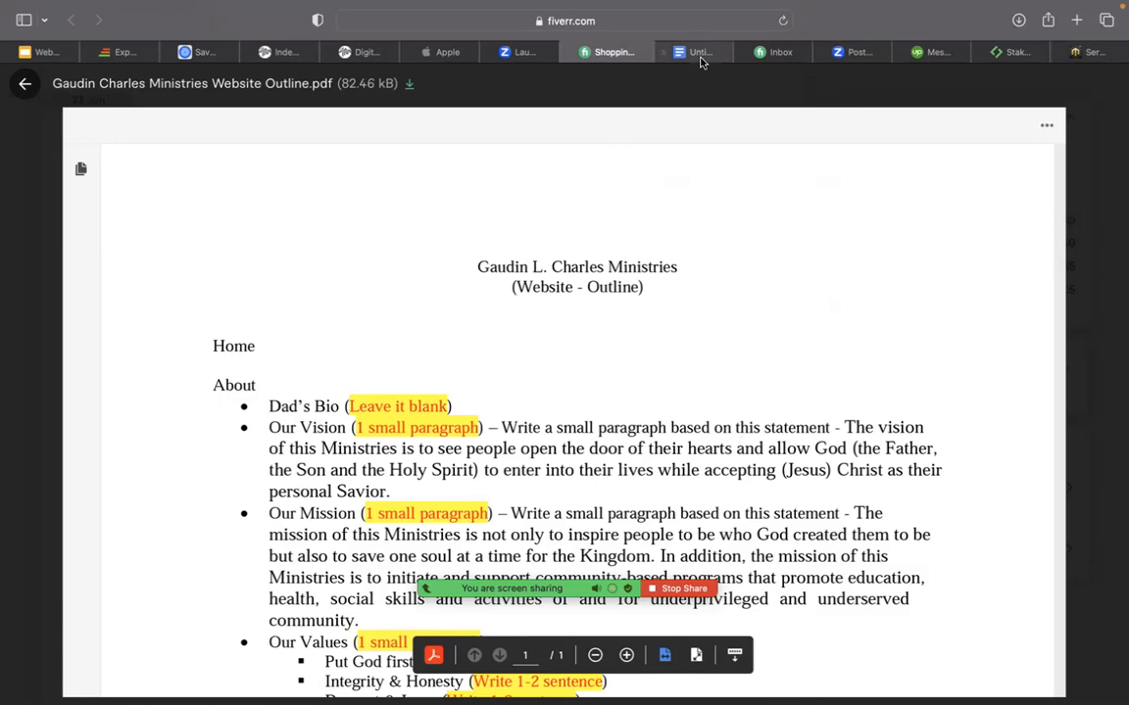
left_click(692, 52)
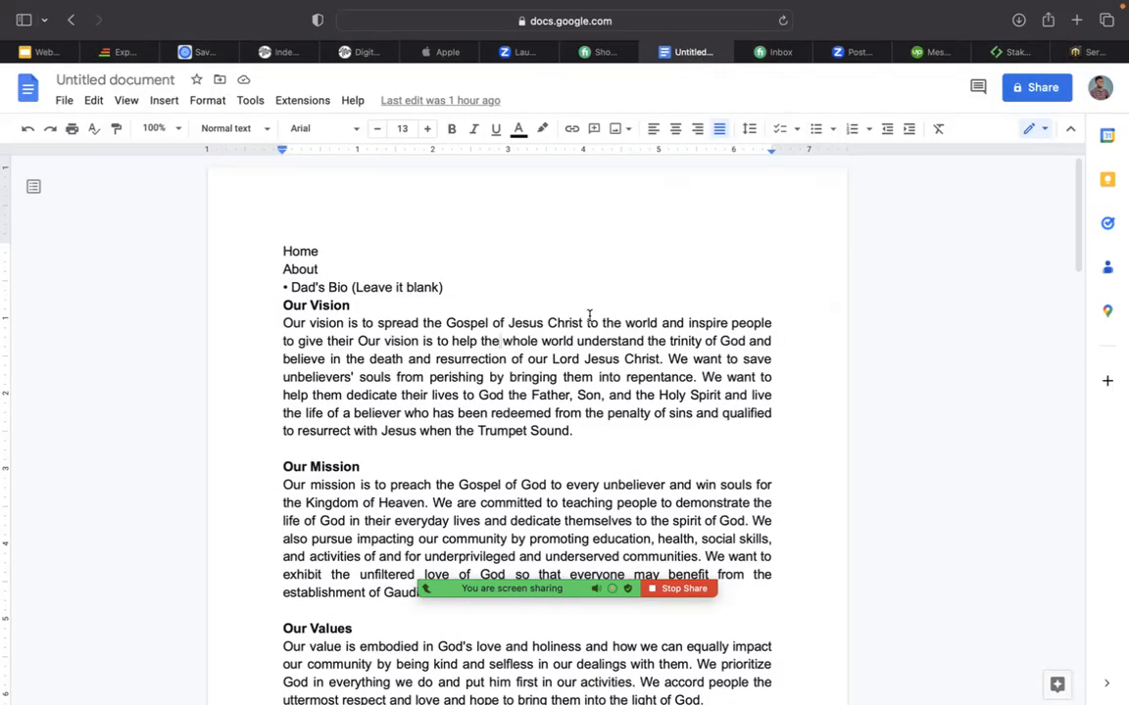
left_click_drag(299, 322, 417, 322)
type("….")
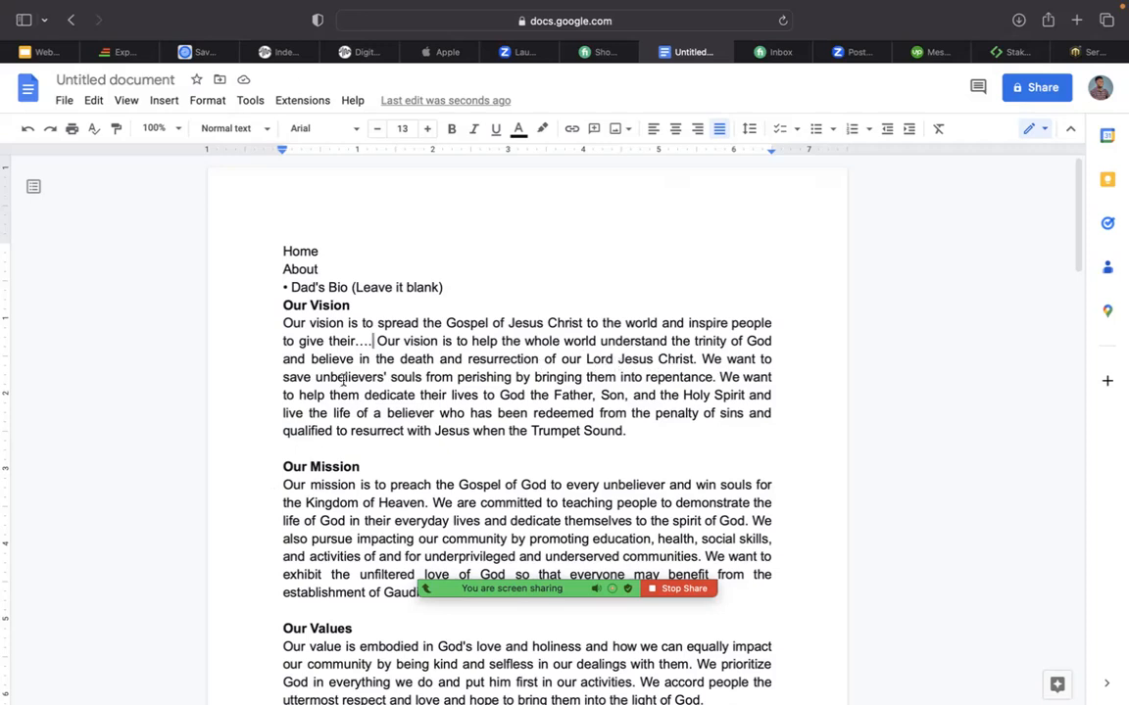
left_click_drag(390, 377, 534, 377)
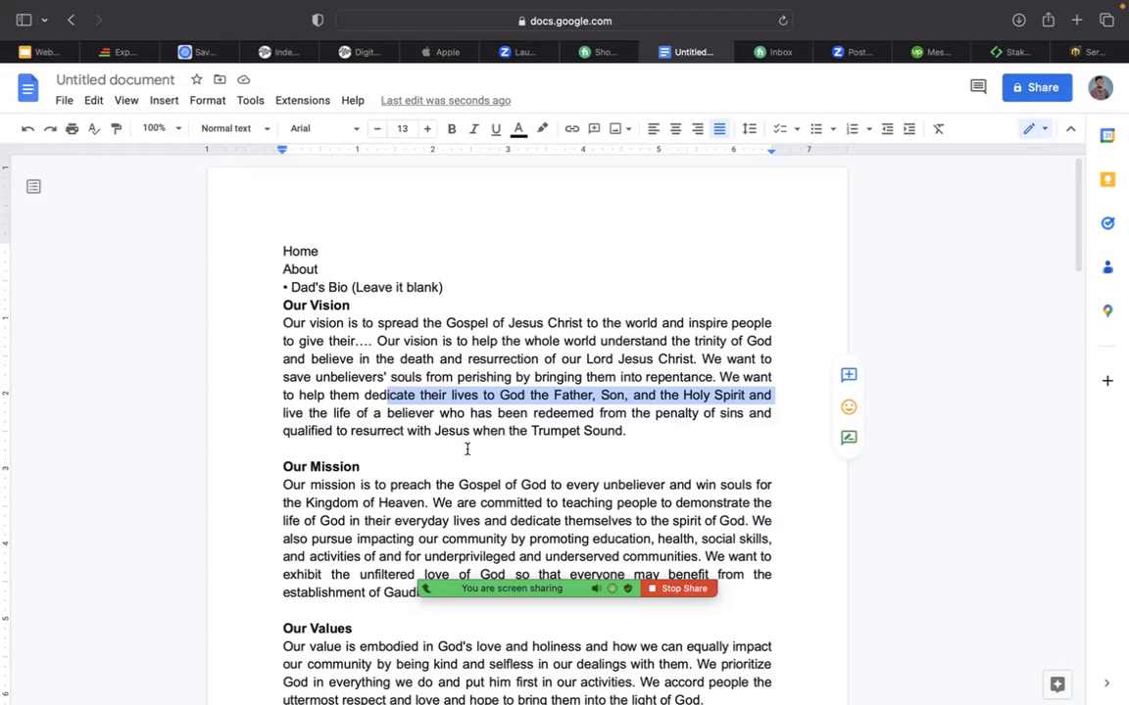
mouse_move(466, 450)
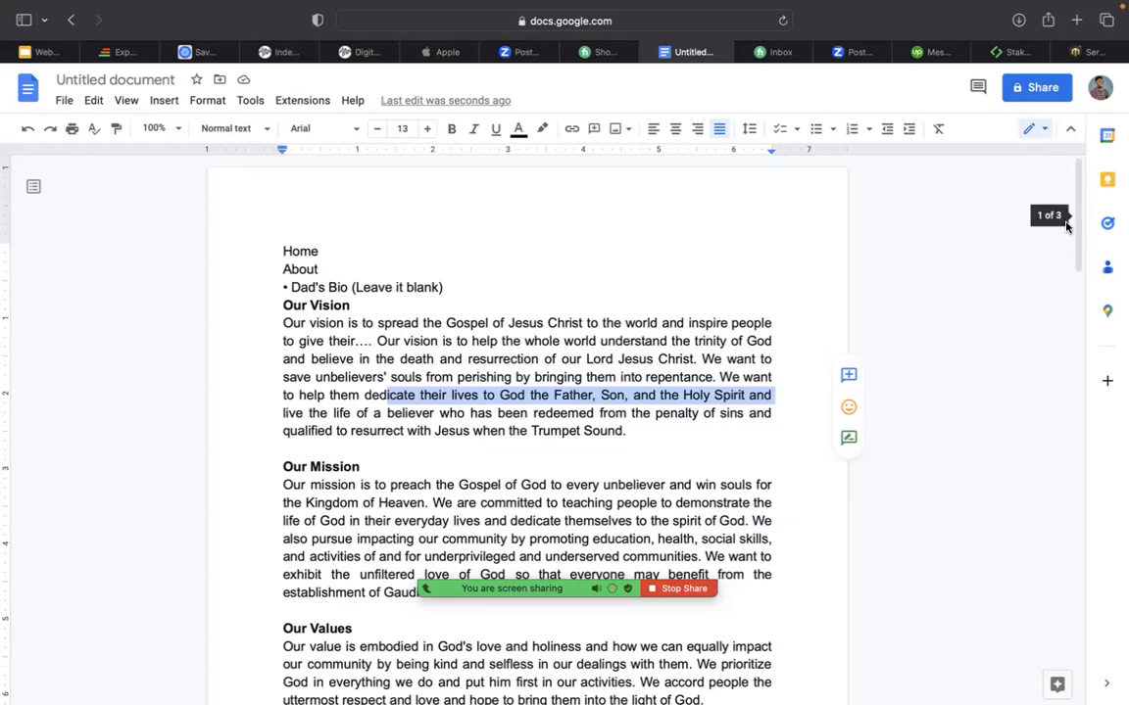
scroll("down", 3)
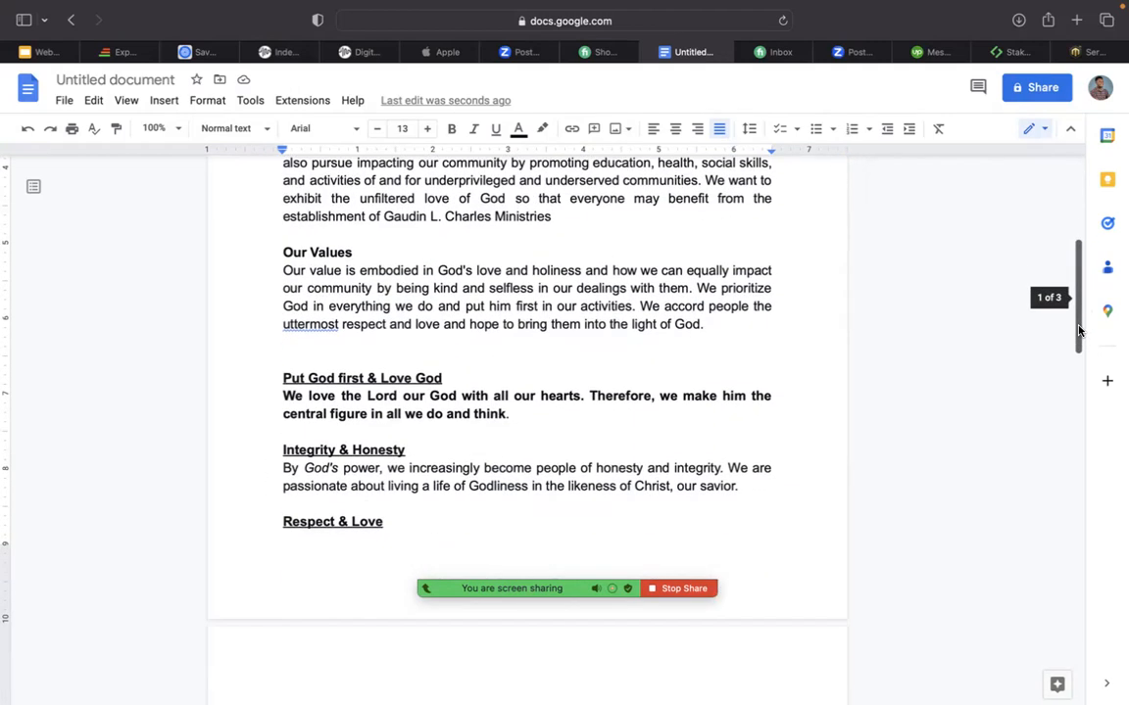
scroll("down", 3)
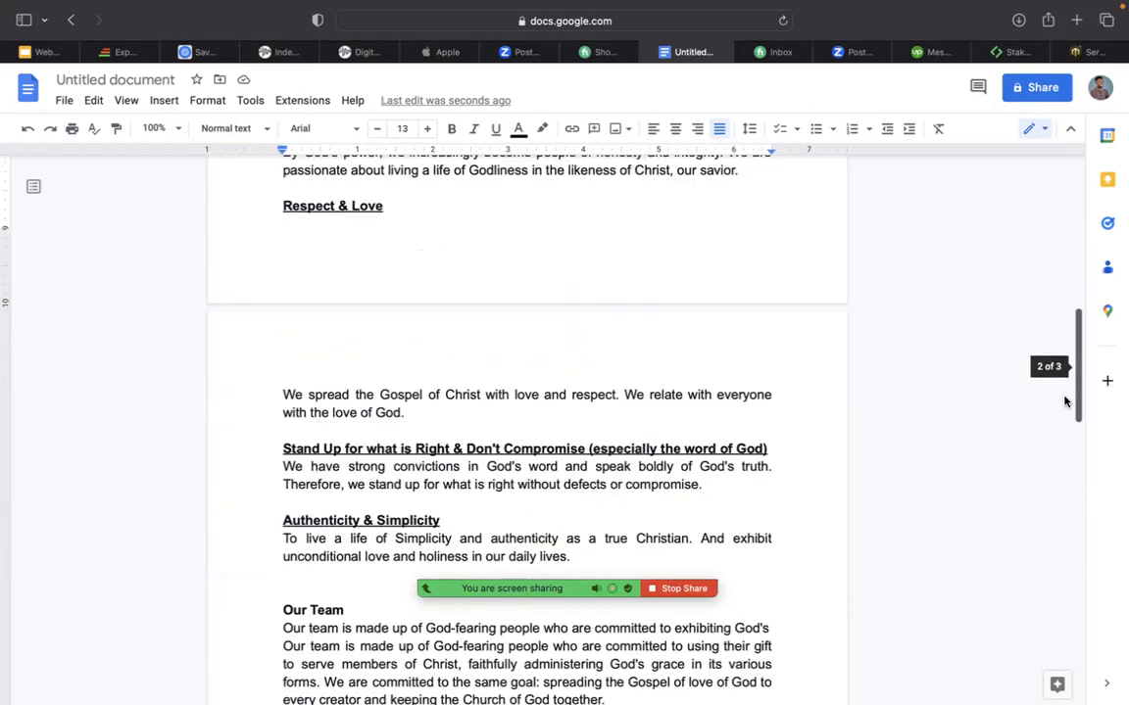
scroll("down", 3)
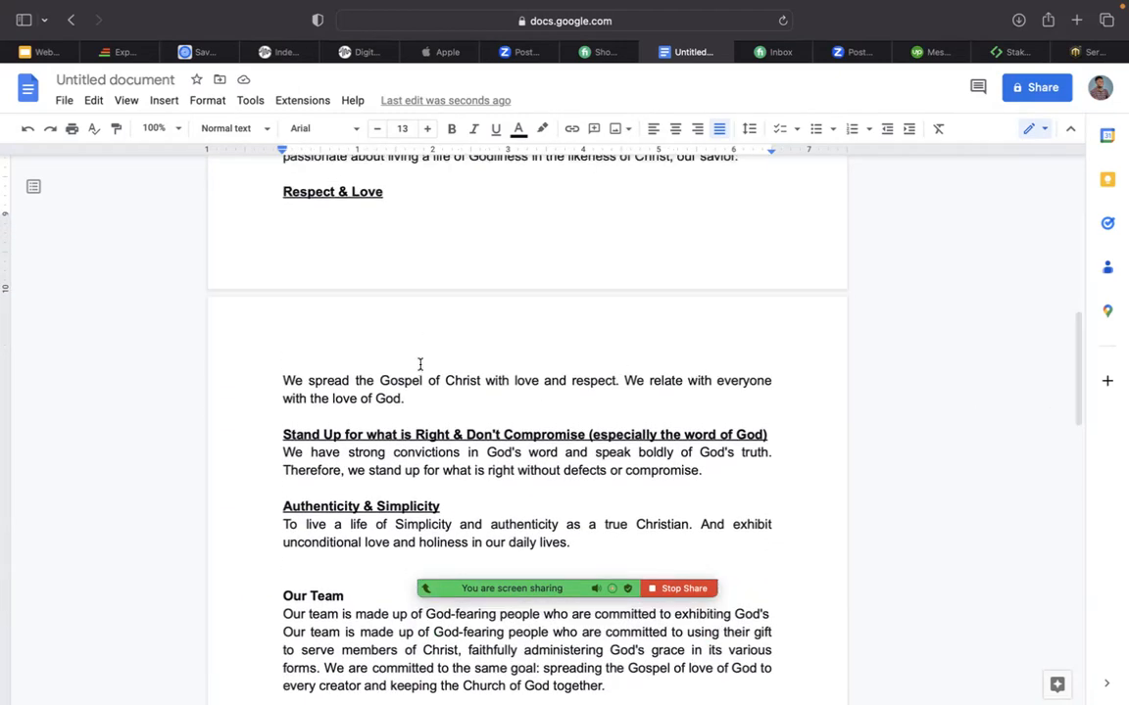
left_click_drag(283, 380, 403, 398)
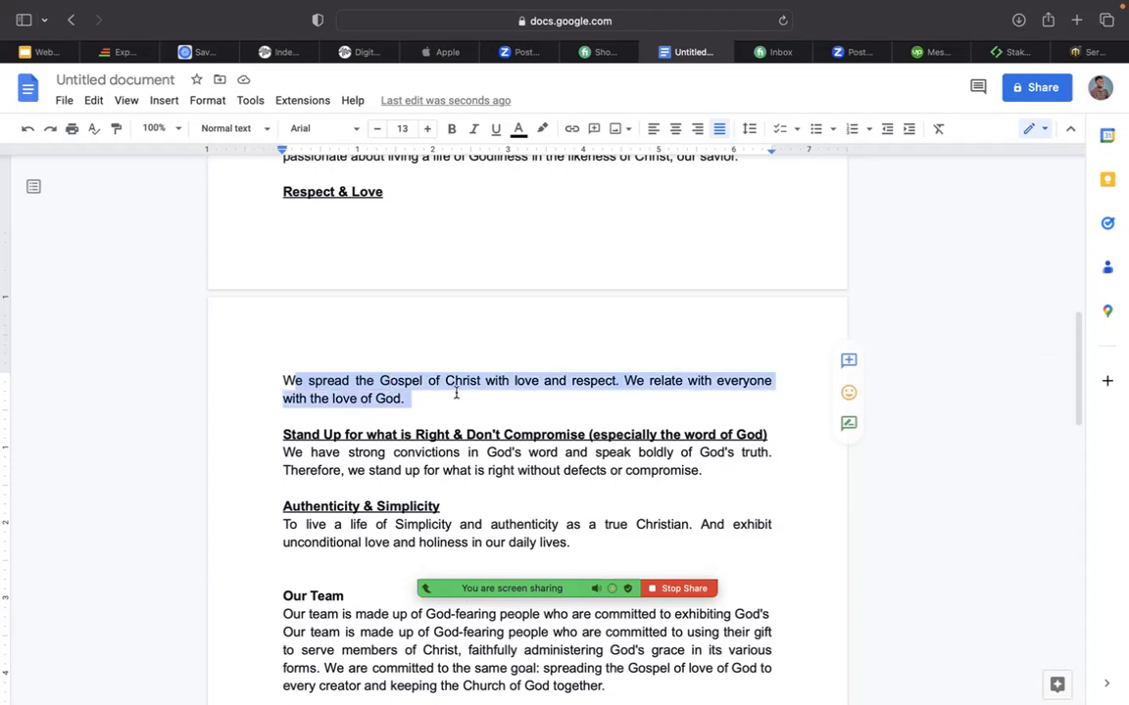
mouse_move(577, 388)
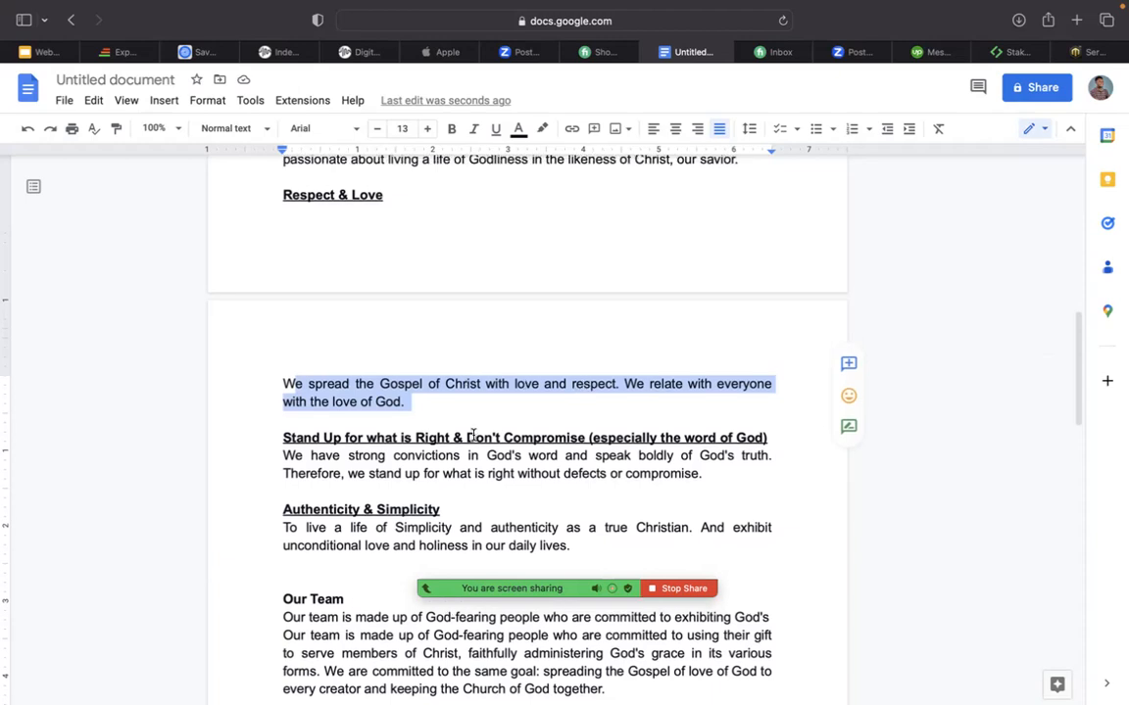
scroll("down", 3)
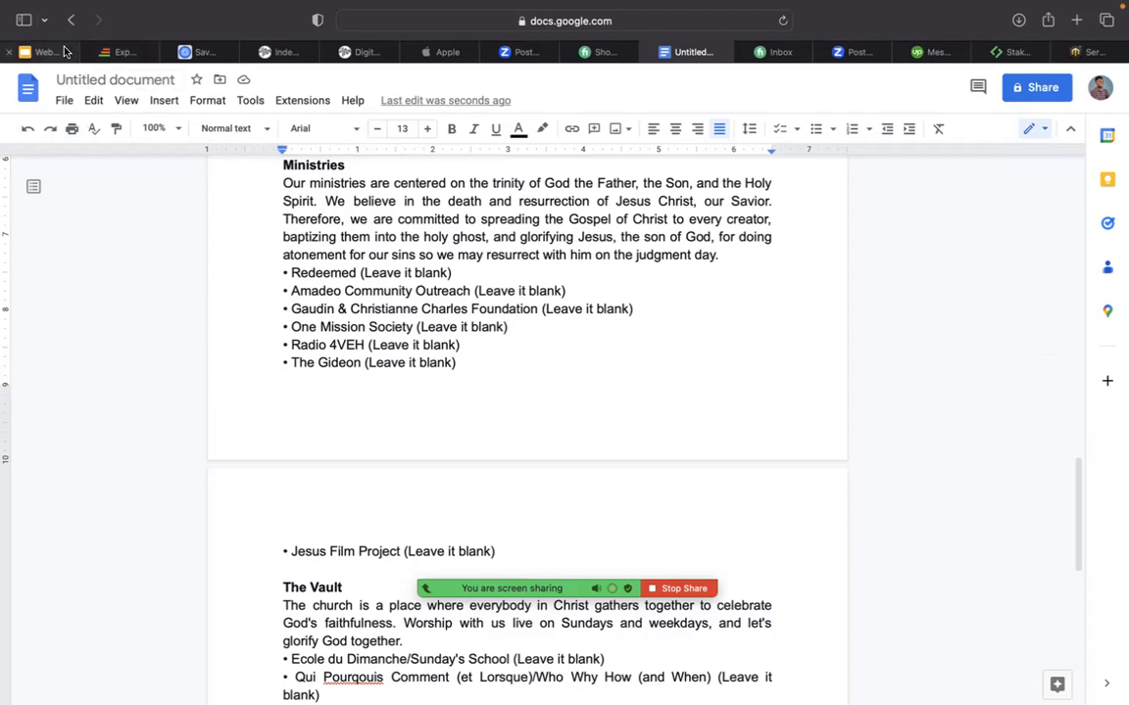
In the slide deck, complete the Content Outline bullet to read 'A website content outline' and highlight the website-ready wording.
left_click(47, 51)
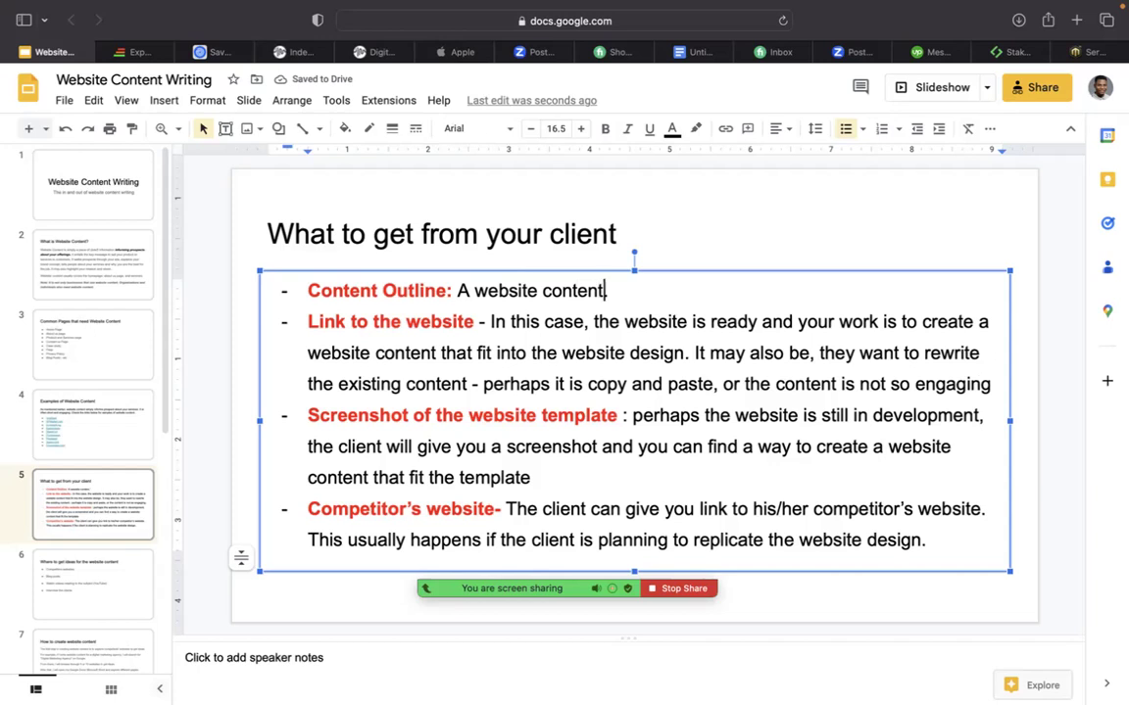
type("our")
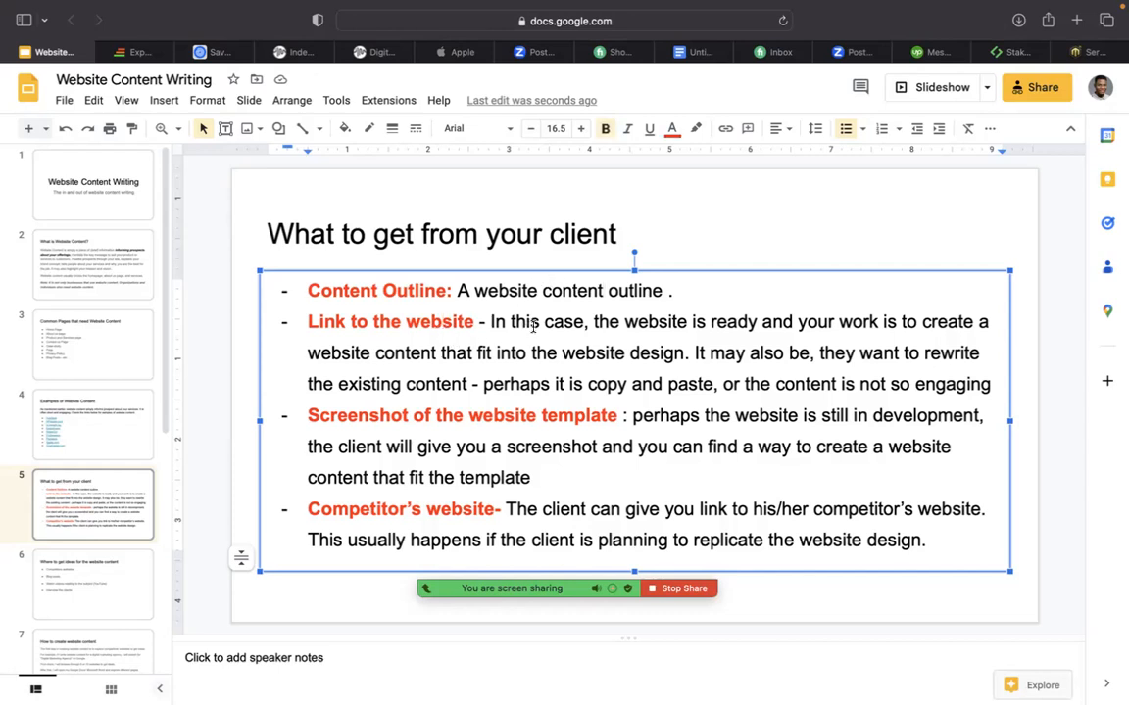
left_click_drag(541, 321, 686, 321)
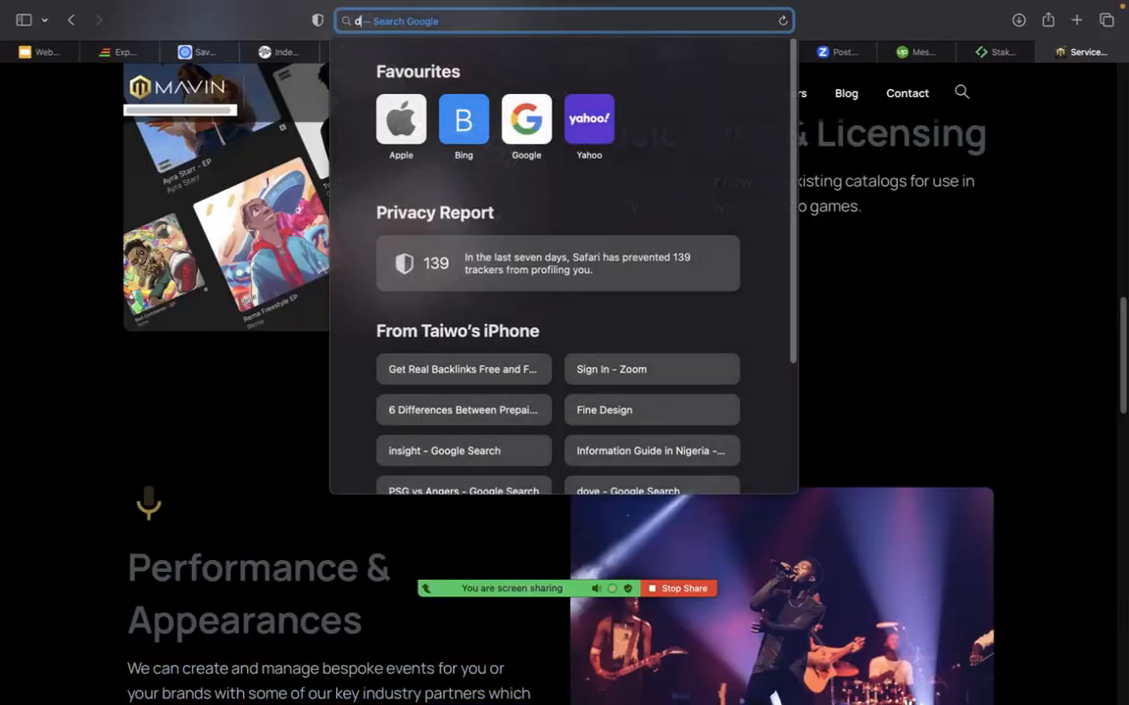
Search Google for dummy text, open lipsum.com, then bring up the Identity Music Digital Music Distribution page.
type("dummy")
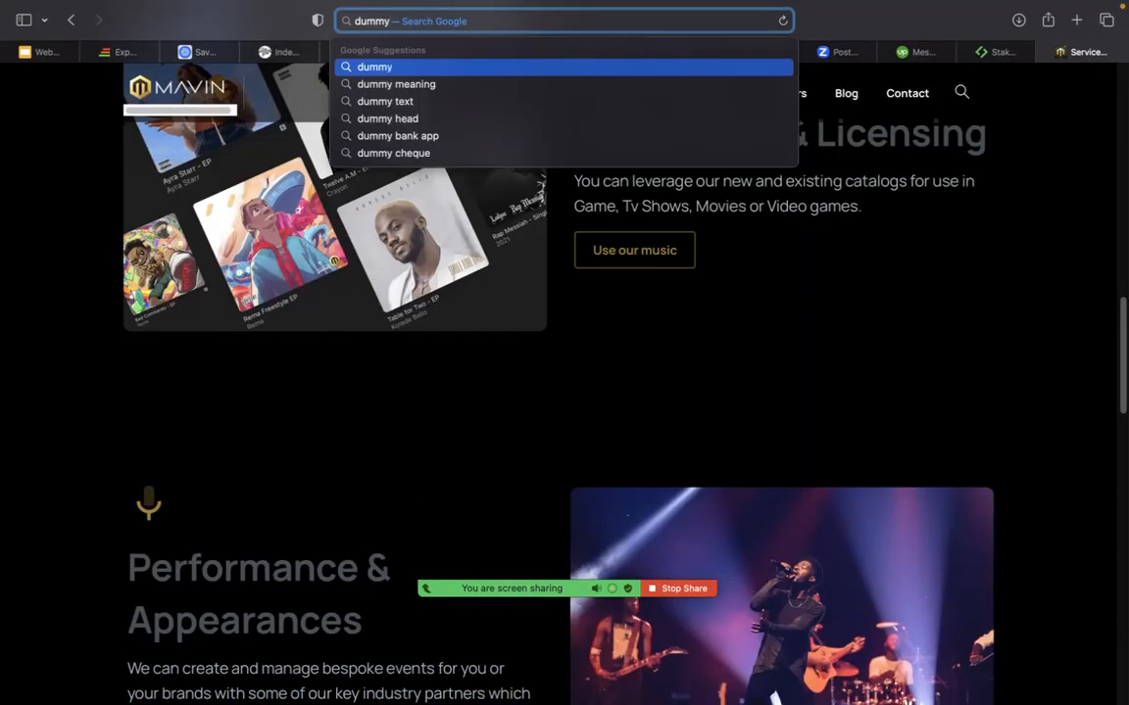
left_click(387, 100)
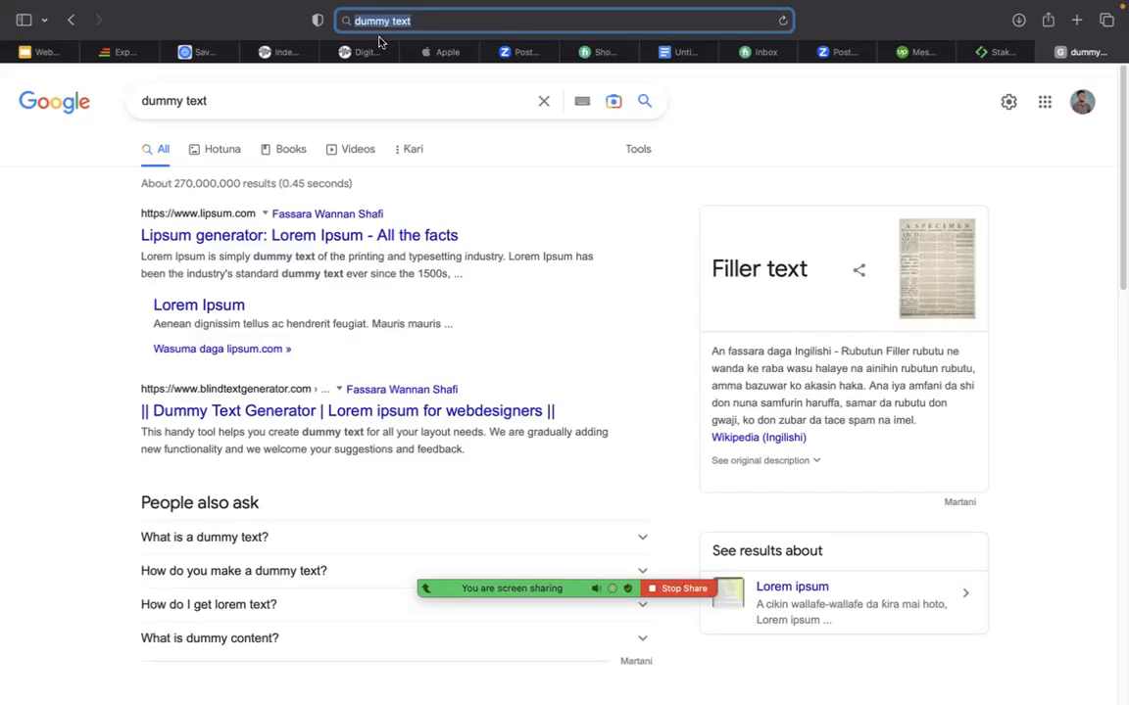
mouse_move(254, 240)
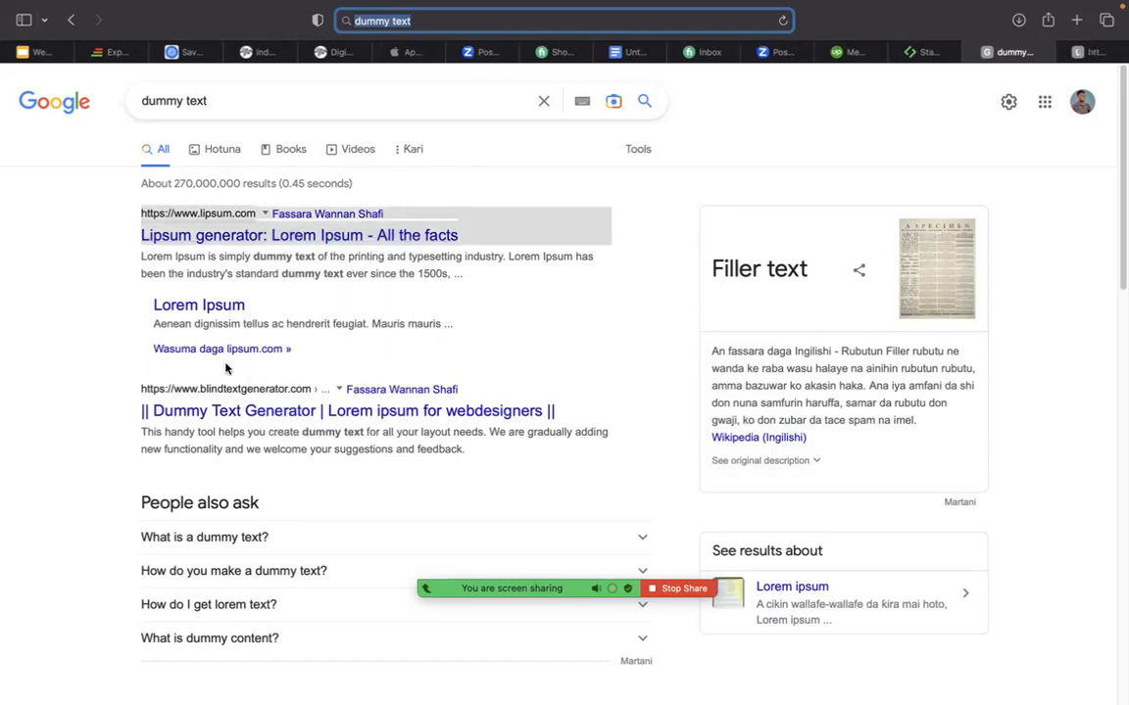
left_click(299, 235)
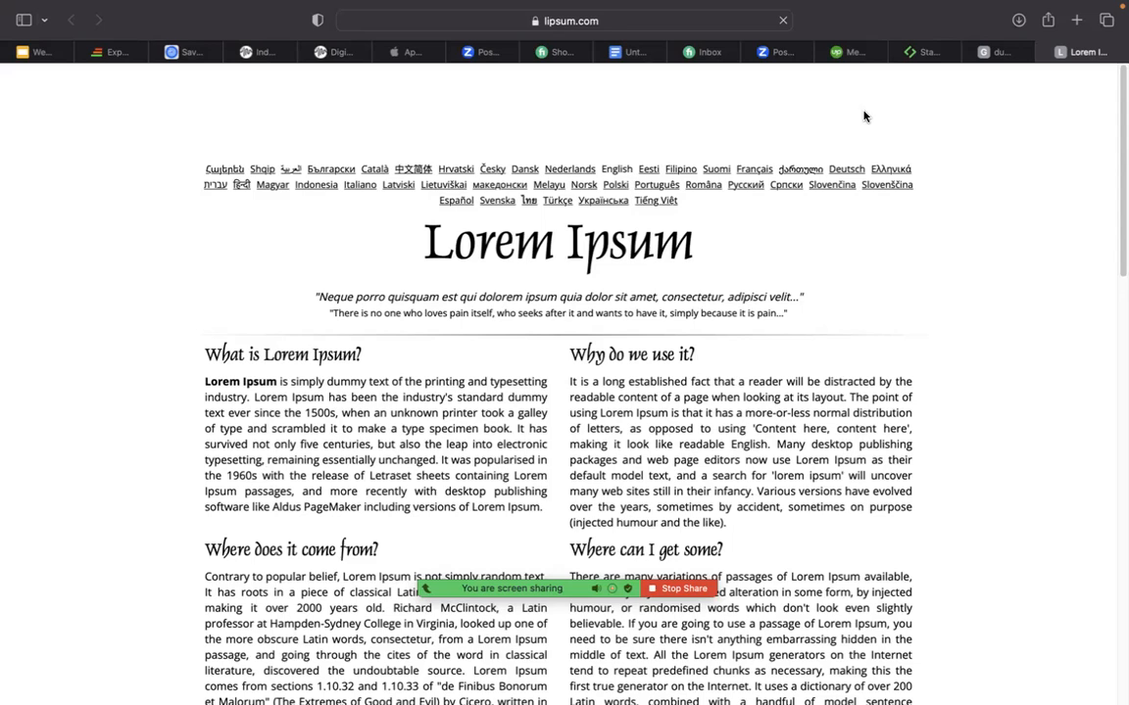
left_click(341, 52)
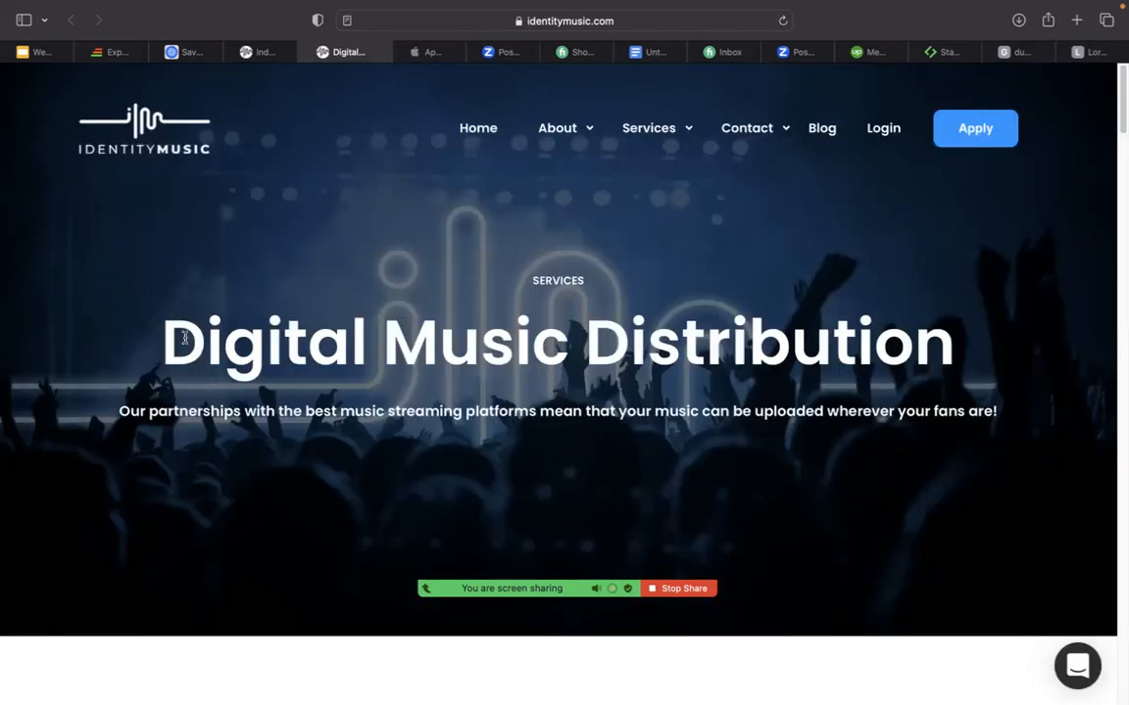
Highlight the Digital Music Distribution heading and browse the Identity Music homepage down to the Moon Wax, Neolux and Rebecca Mardal artist cards.
left_click_drag(181, 341, 936, 370)
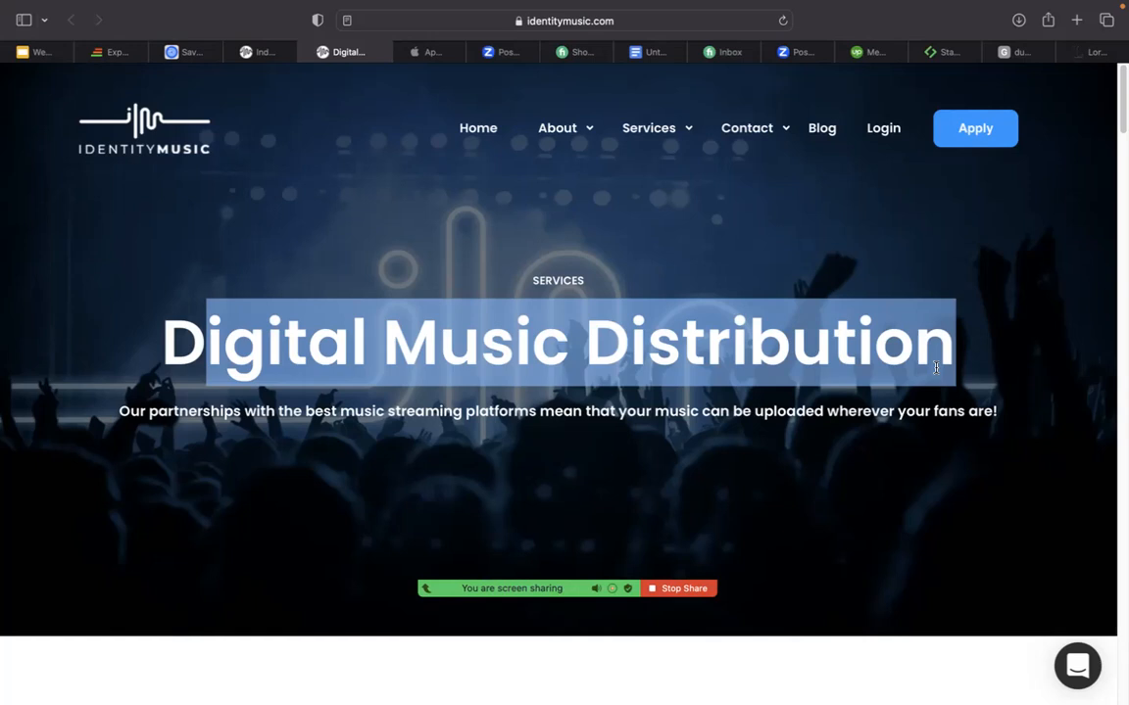
mouse_move(1051, 191)
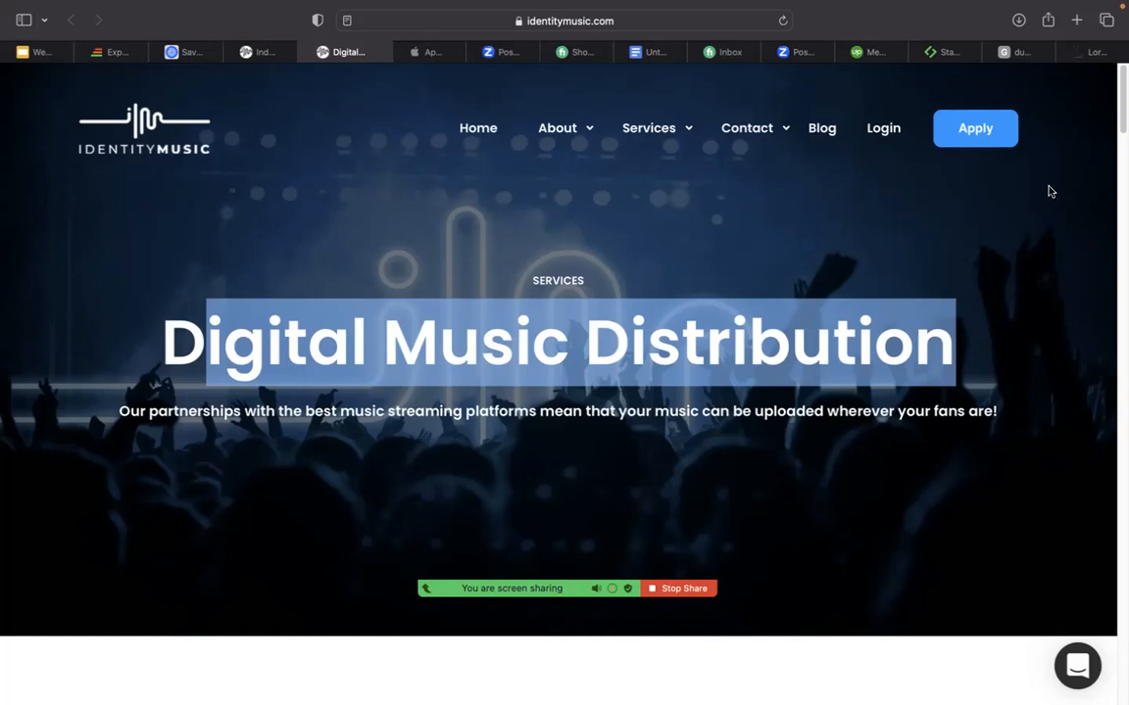
scroll("down", 3)
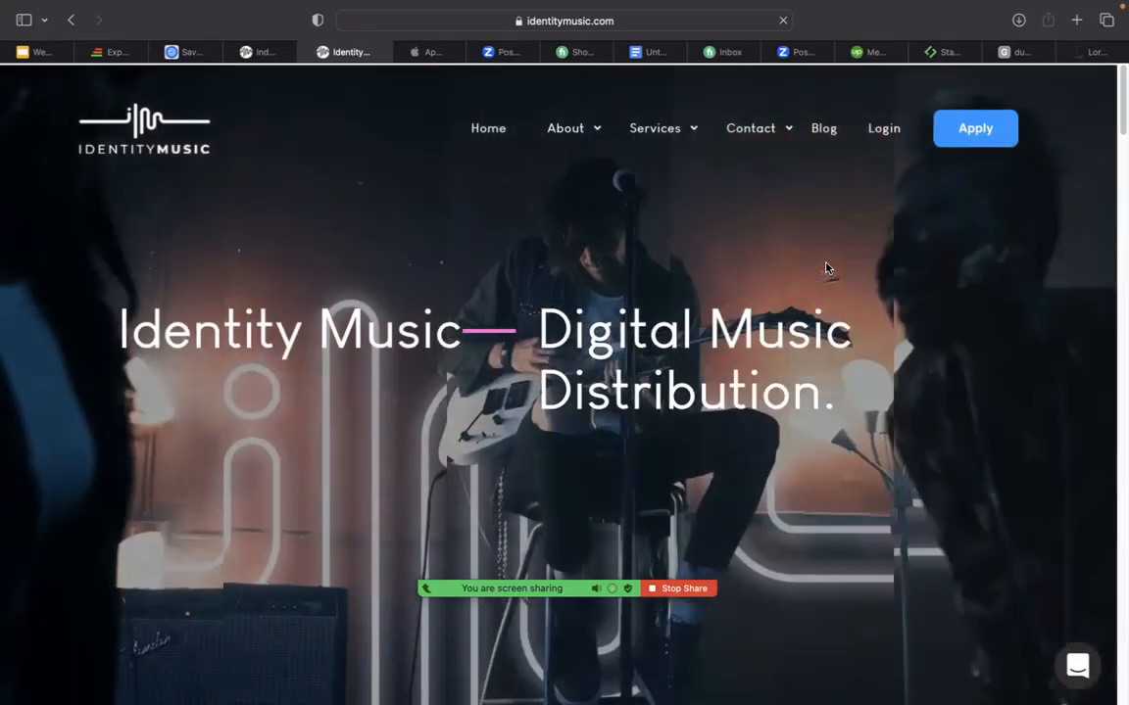
scroll("down", 3)
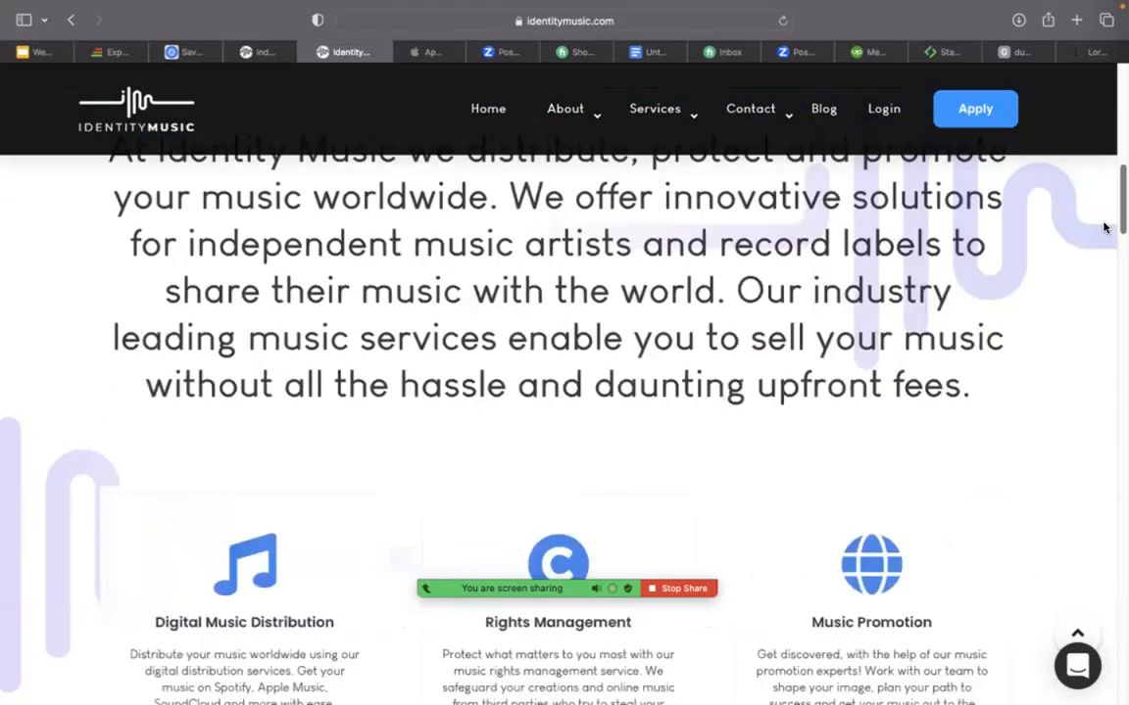
scroll("down", 3)
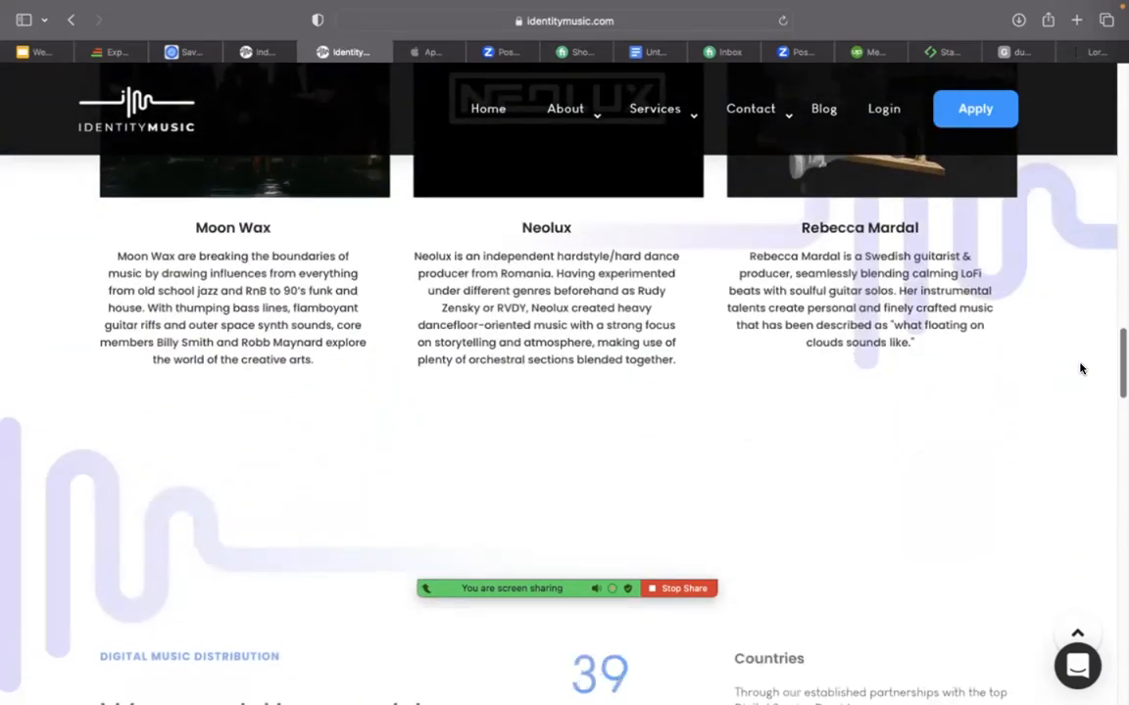
scroll("up", 3)
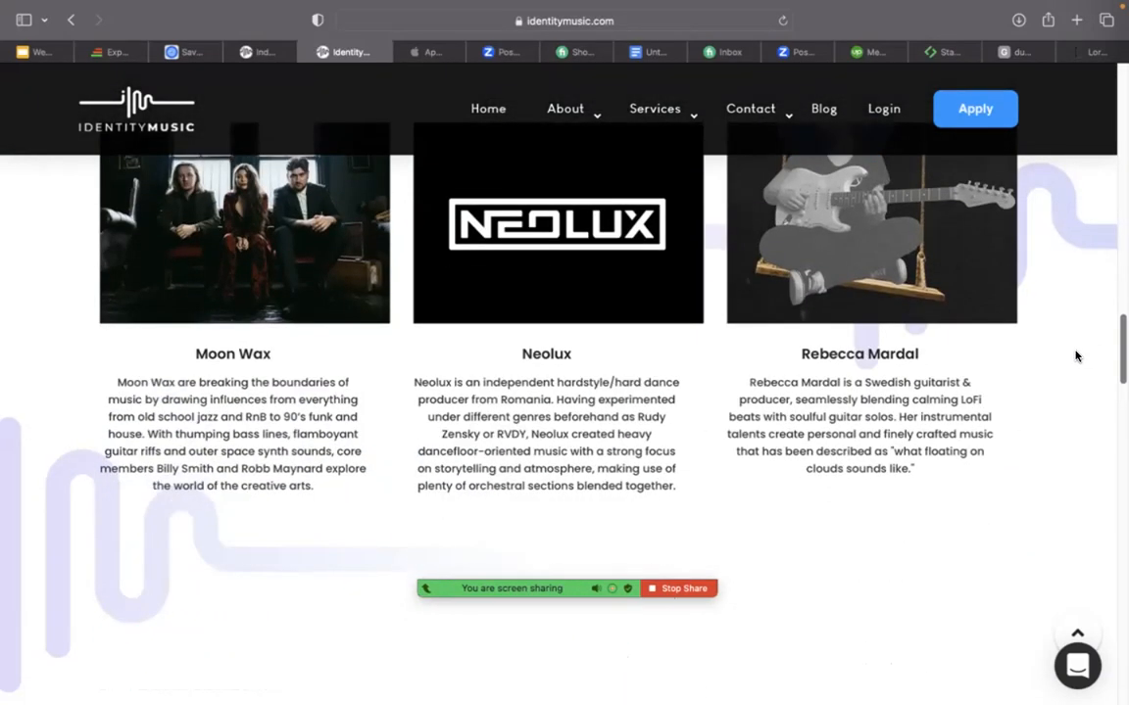
scroll("down", 3)
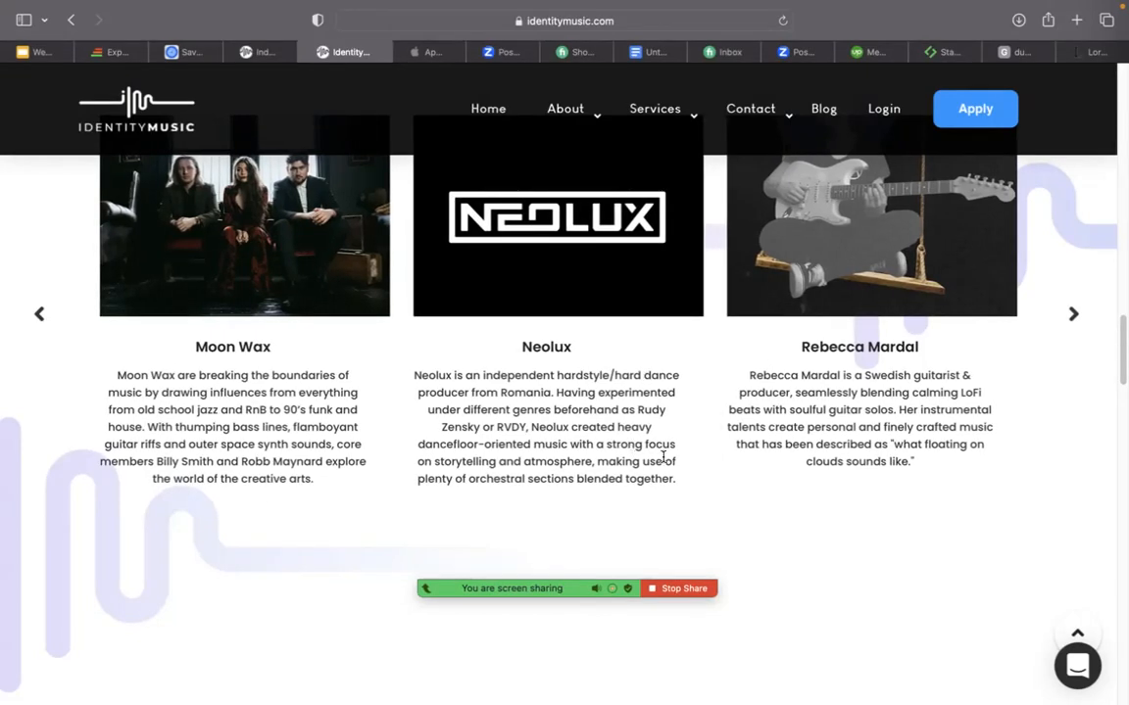
mouse_move(920, 340)
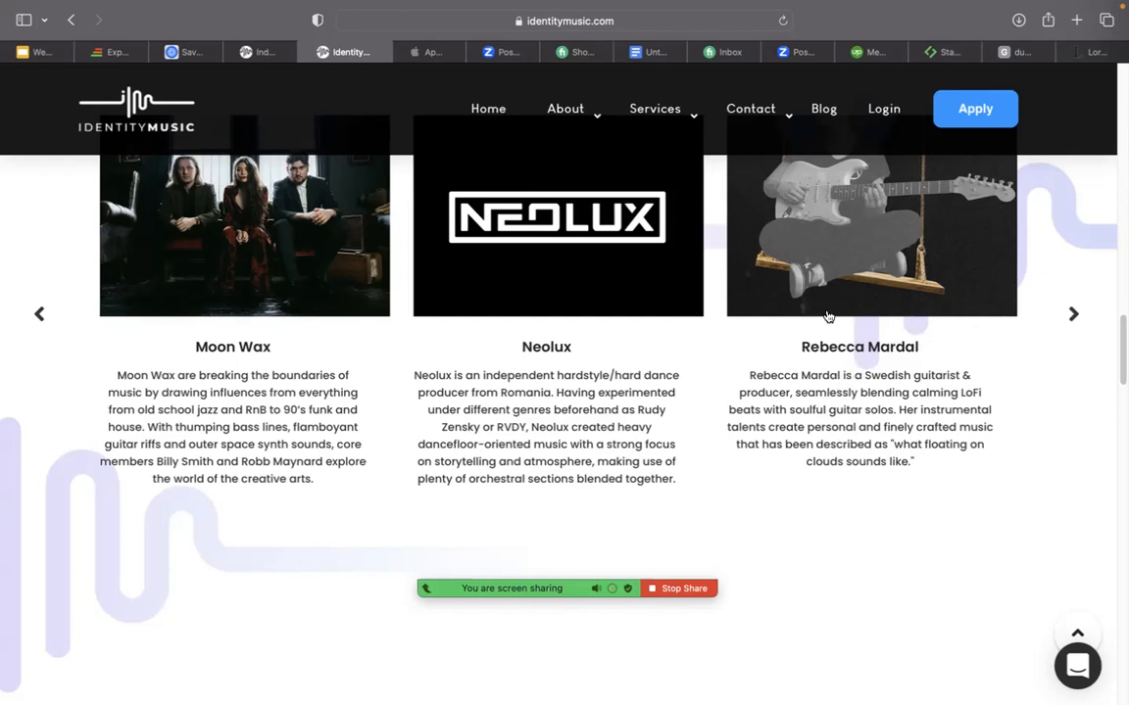
mouse_move(598, 222)
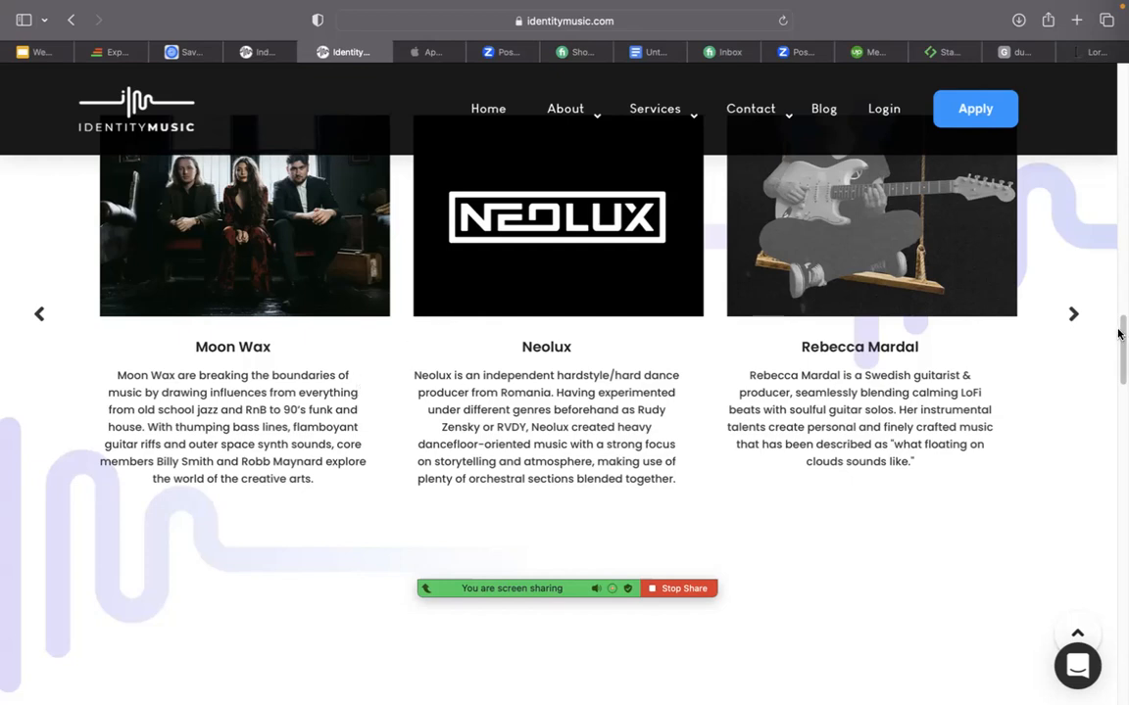
scroll("down", 3)
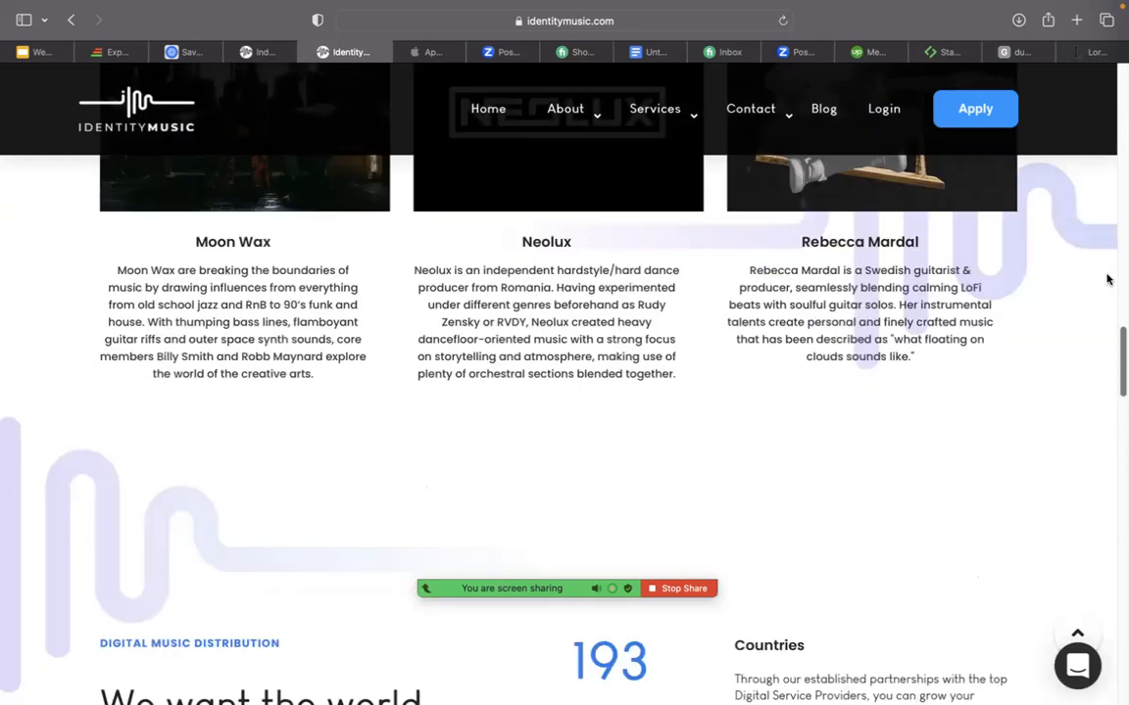
Move to the Cowrywise savings site and scroll into its Saving Circles section.
left_click(196, 71)
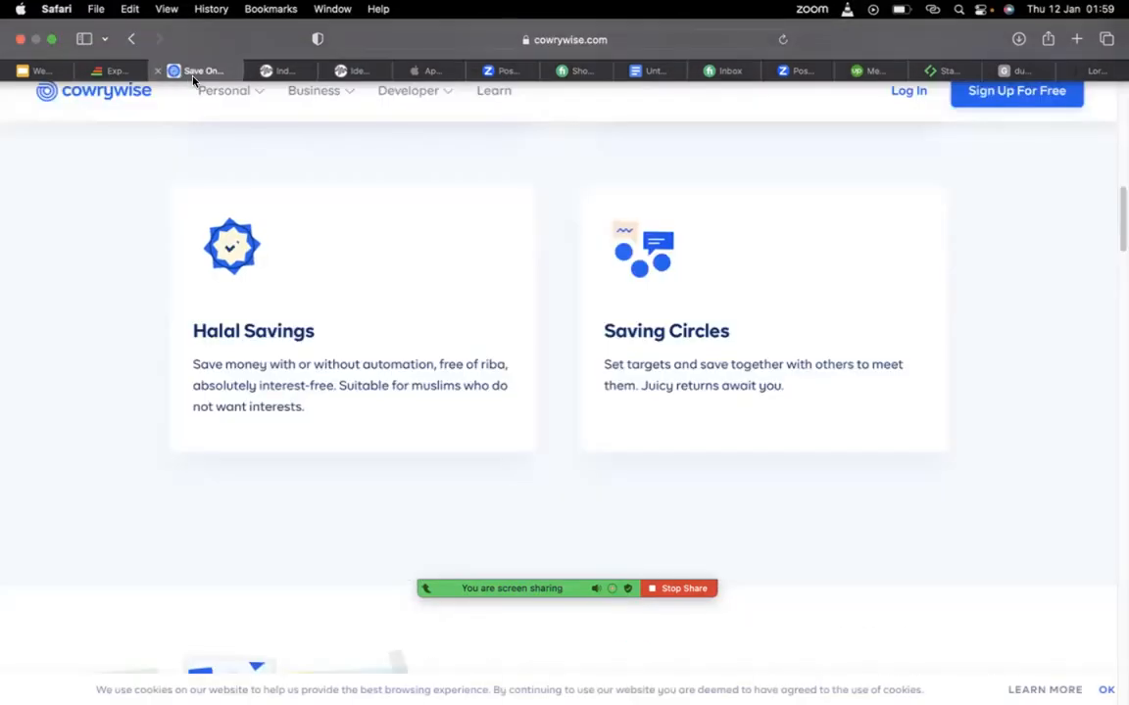
scroll("down", 3)
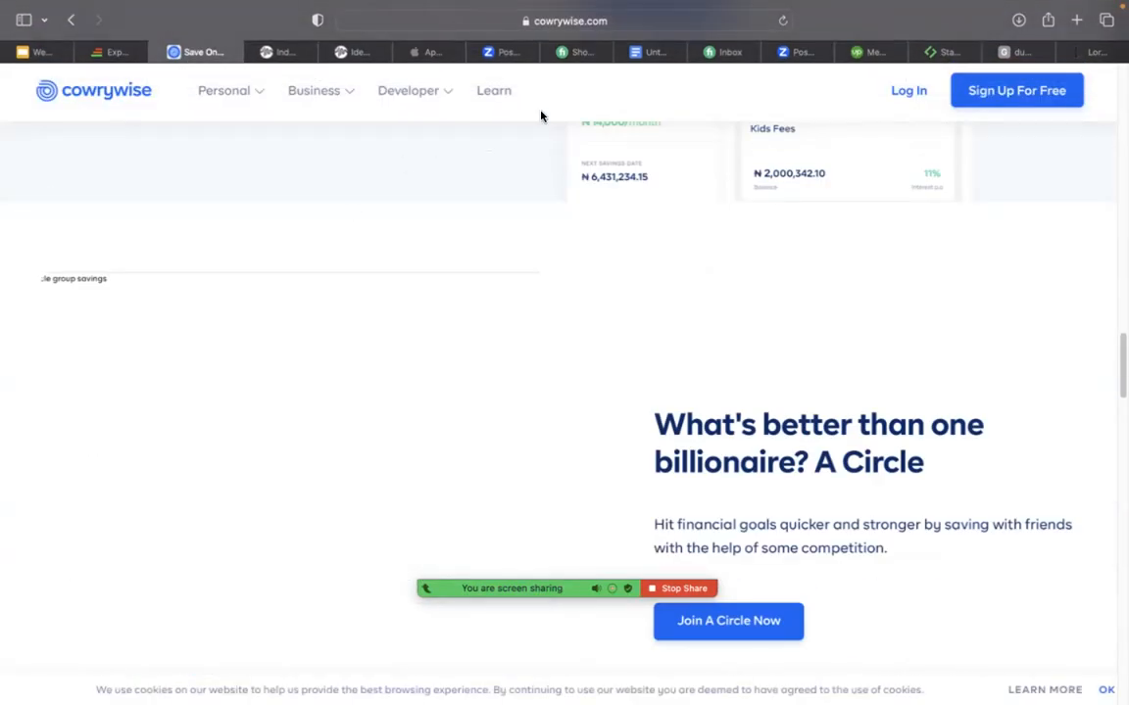
Look through the Stakecut affiliate homepage's feature sections down to the auto-generated currency options.
left_click(952, 52)
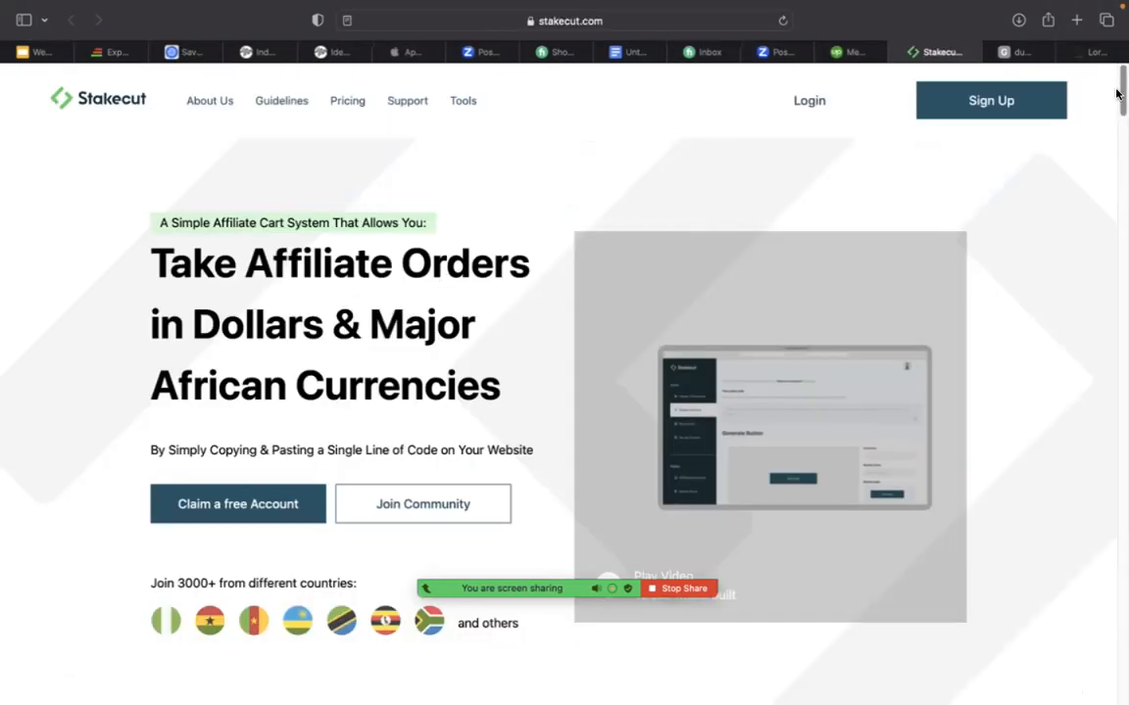
scroll("down", 3)
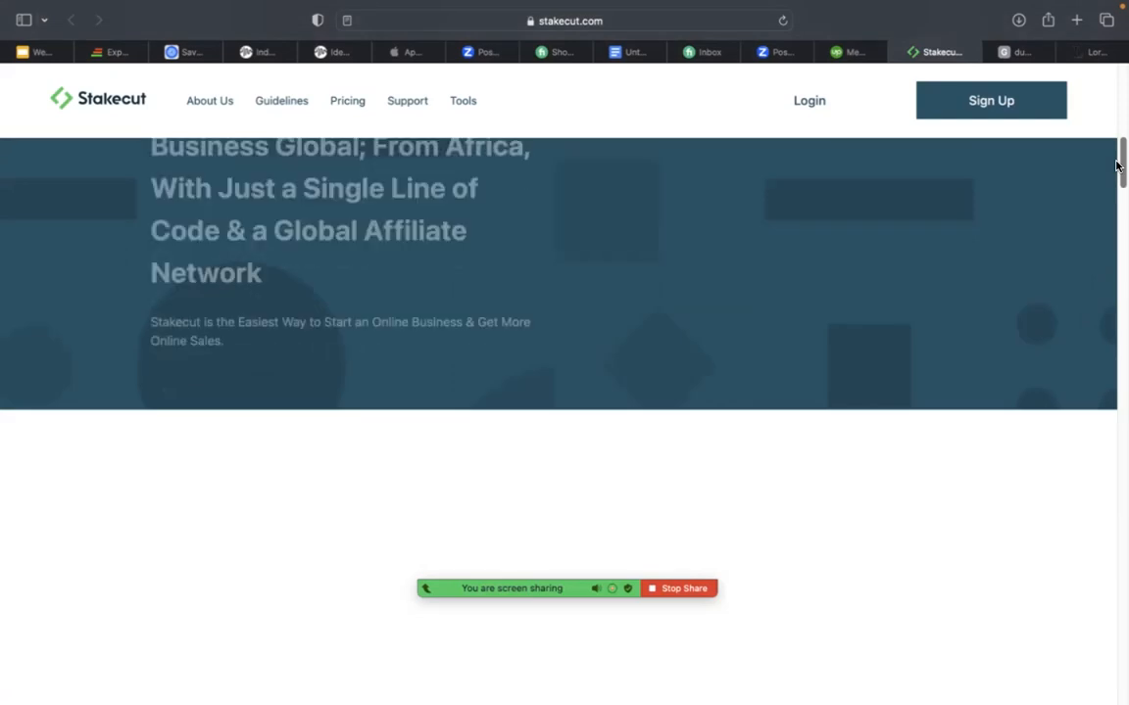
scroll("up", 3)
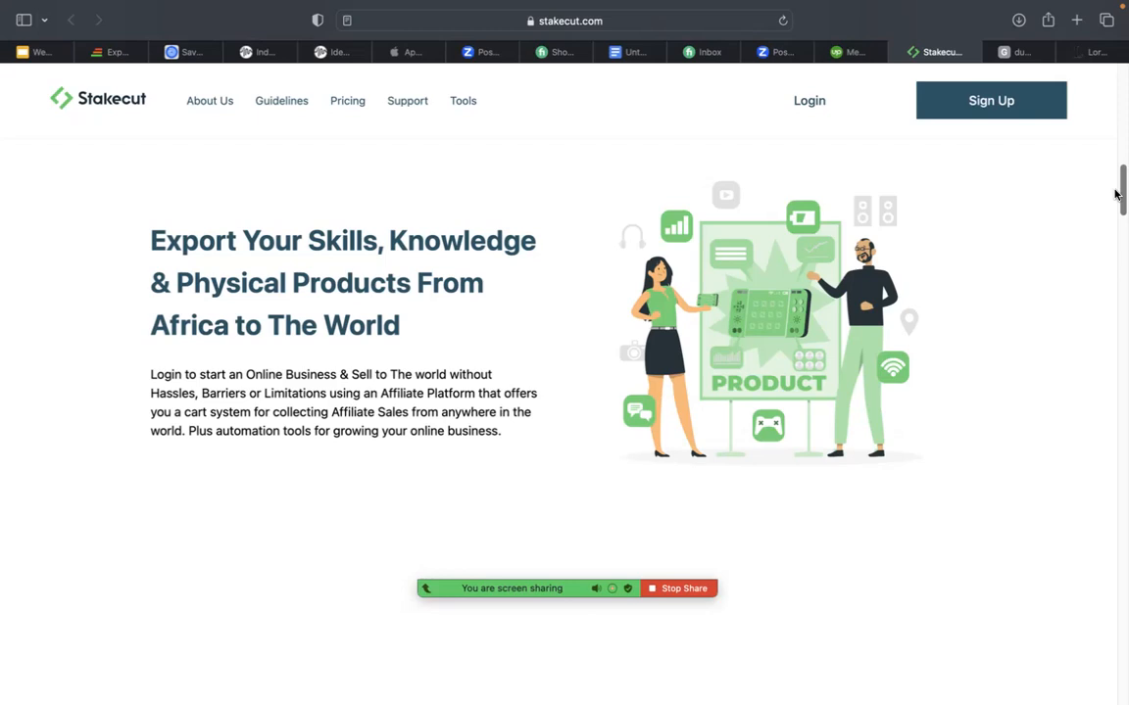
scroll("down", 3)
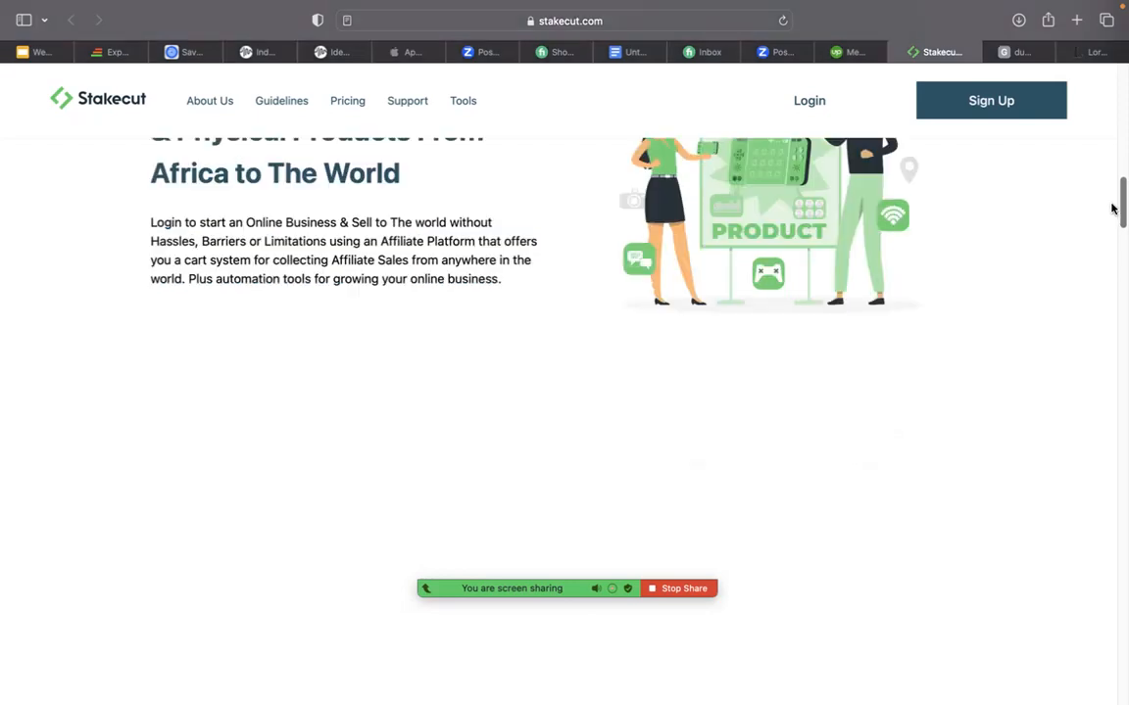
scroll("down", 3)
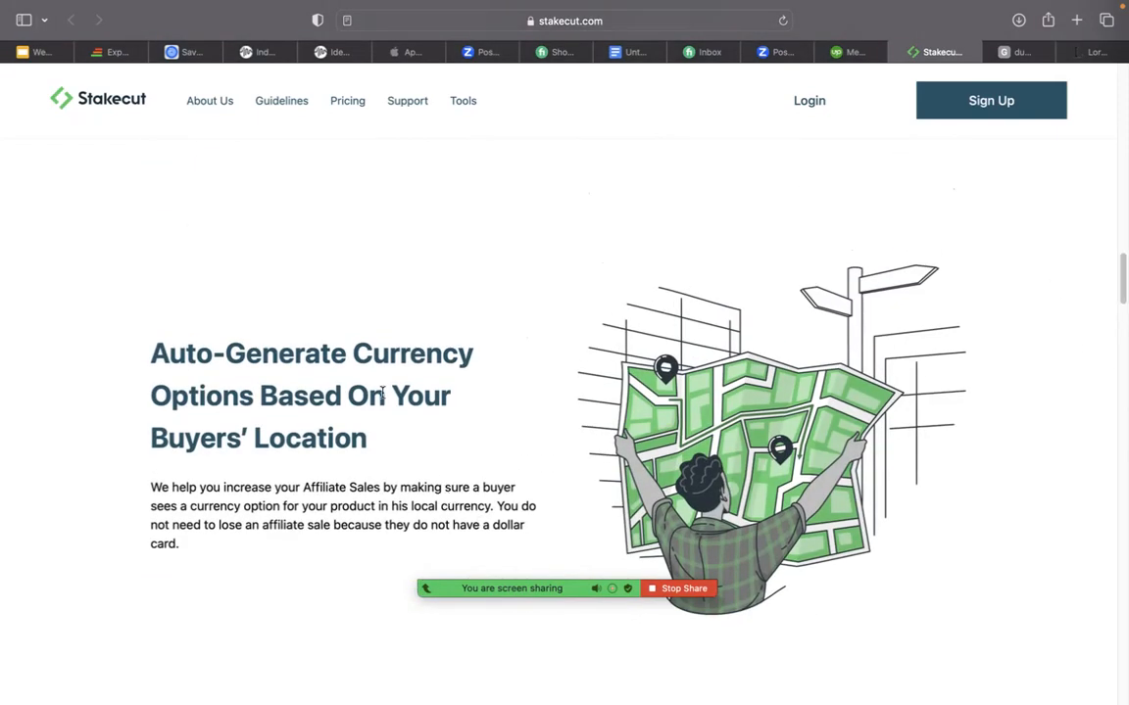
mouse_move(45, 34)
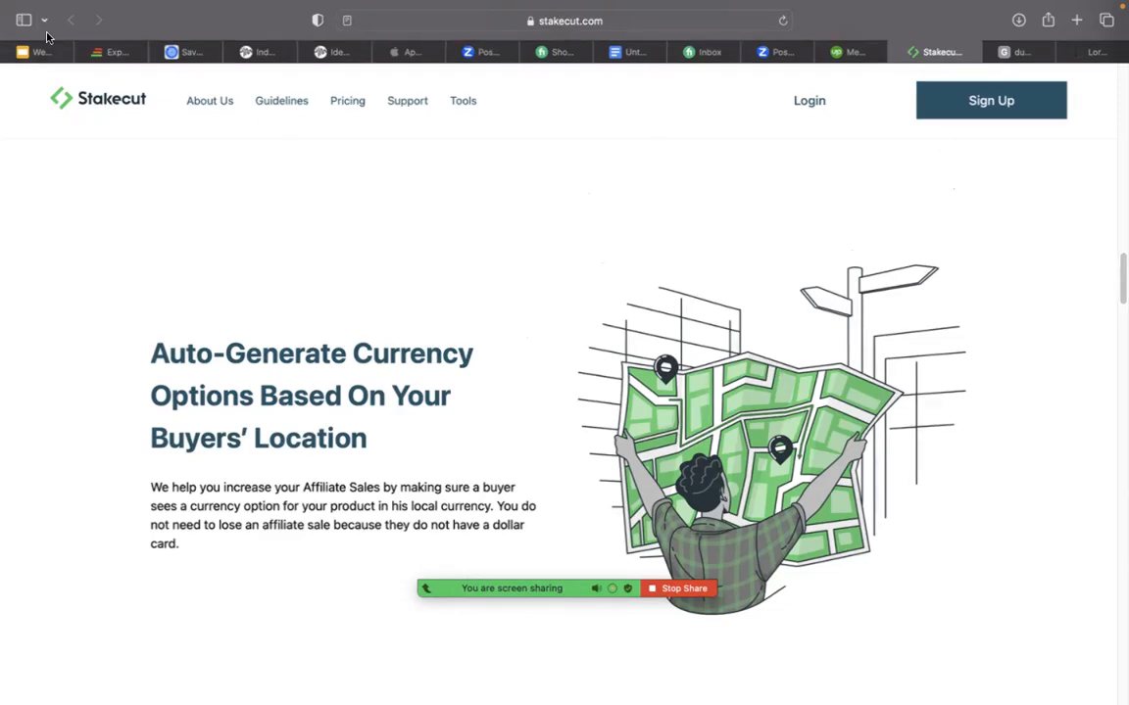
mouse_move(39, 52)
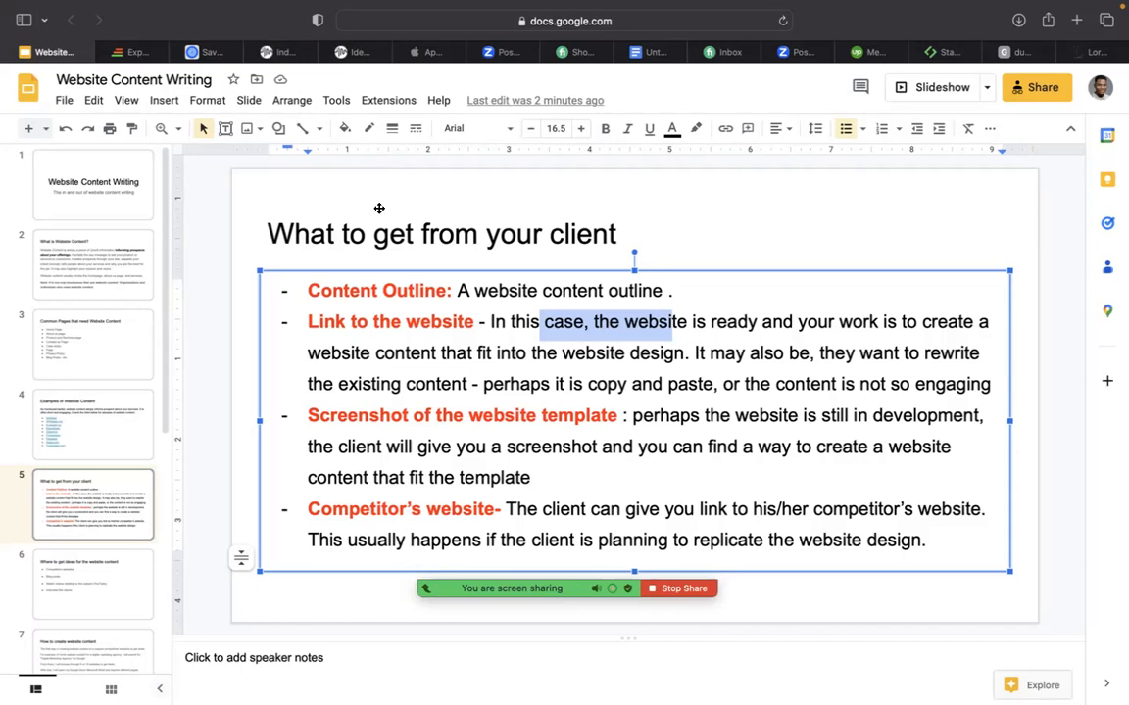
mouse_move(729, 353)
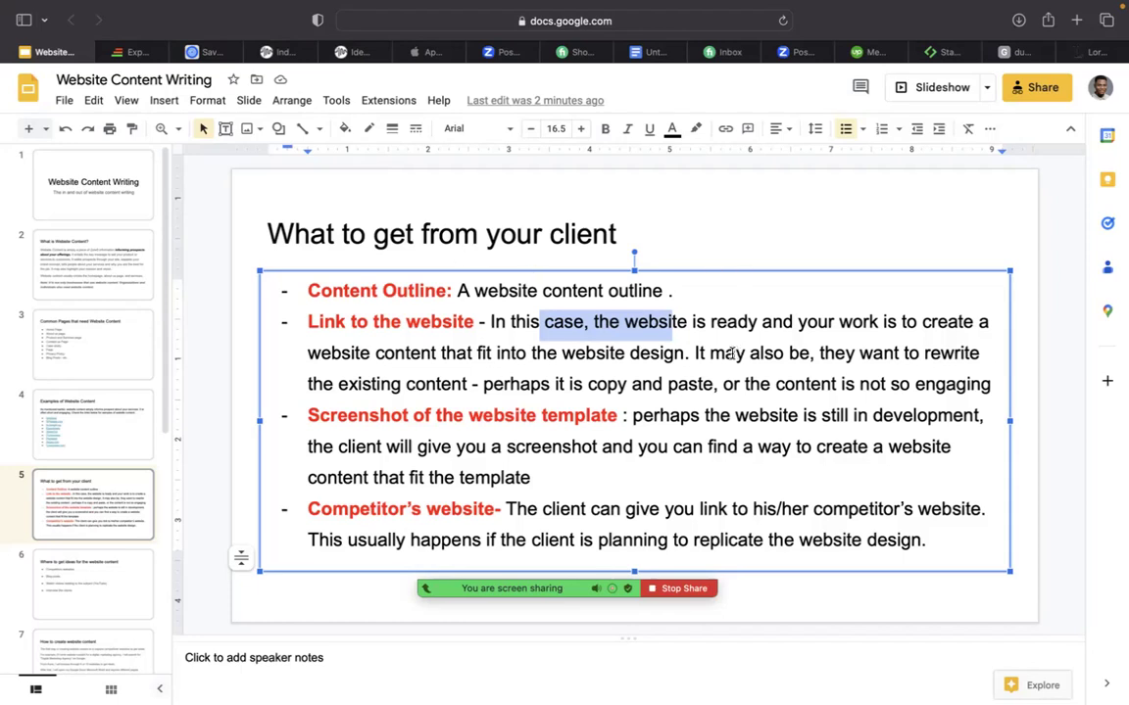
On the 'What to get from your client' slide, highlight 'content' and the copy-and-paste phrase, then return to Cowrywise.
left_click(714, 353)
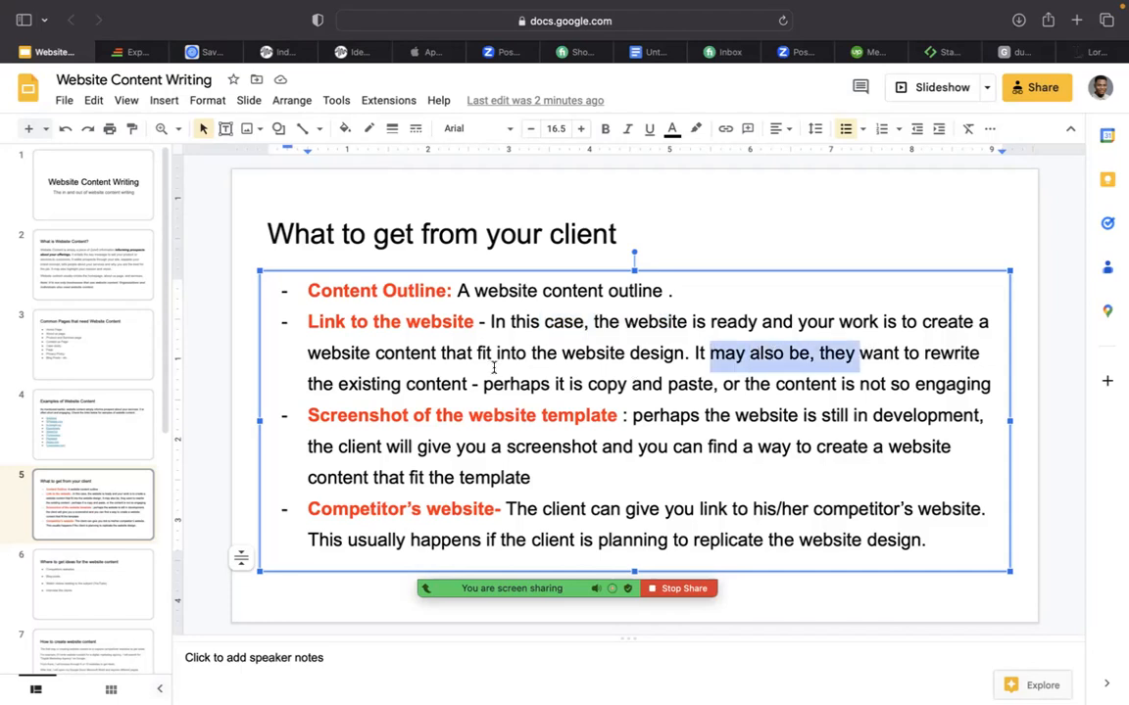
double_click(431, 384)
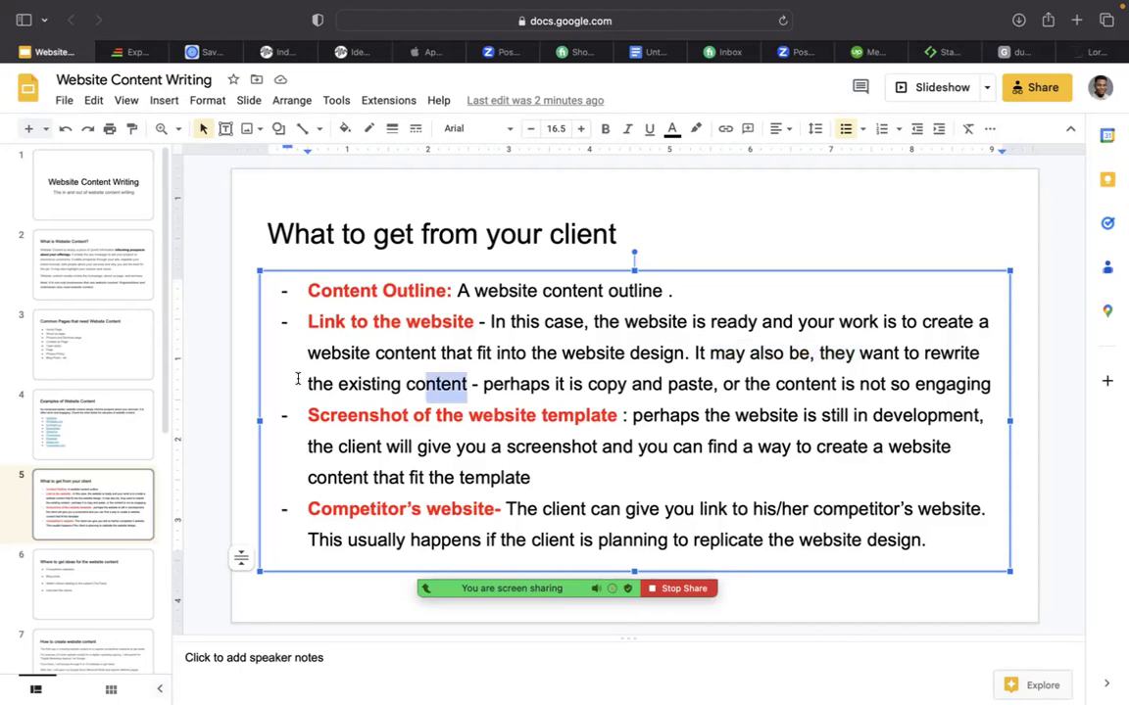
left_click_drag(475, 383, 703, 384)
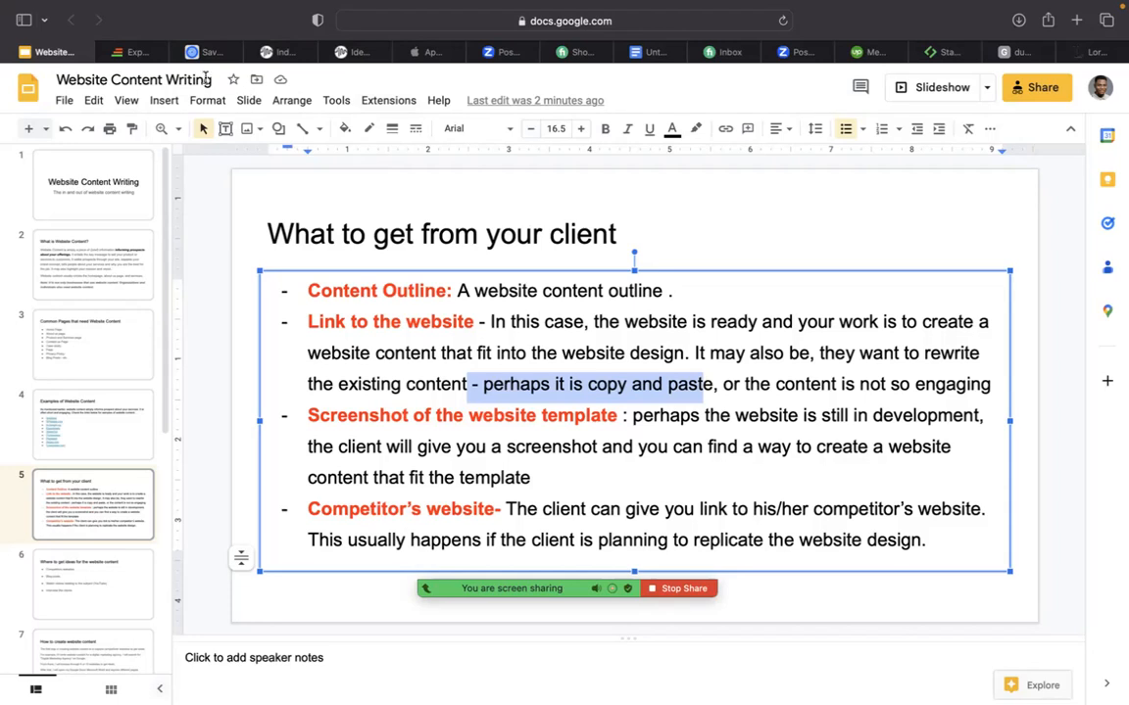
left_click(193, 52)
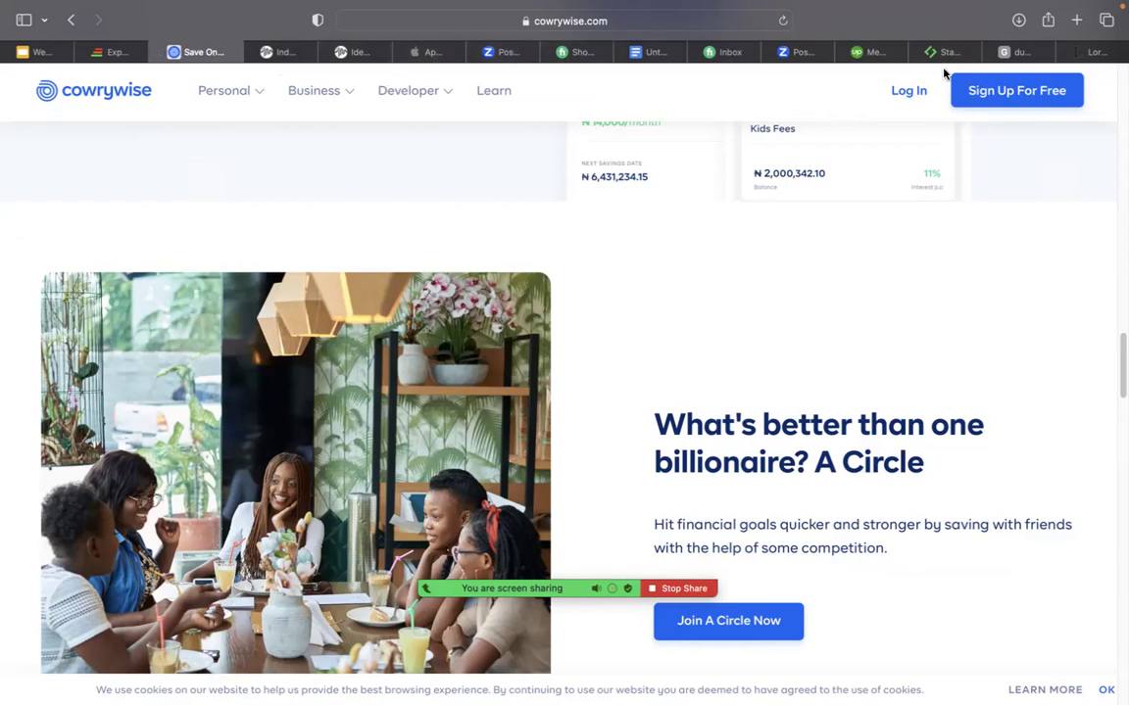
Try the address gray.co from the search tab, which comes up blank.
left_click(1009, 52)
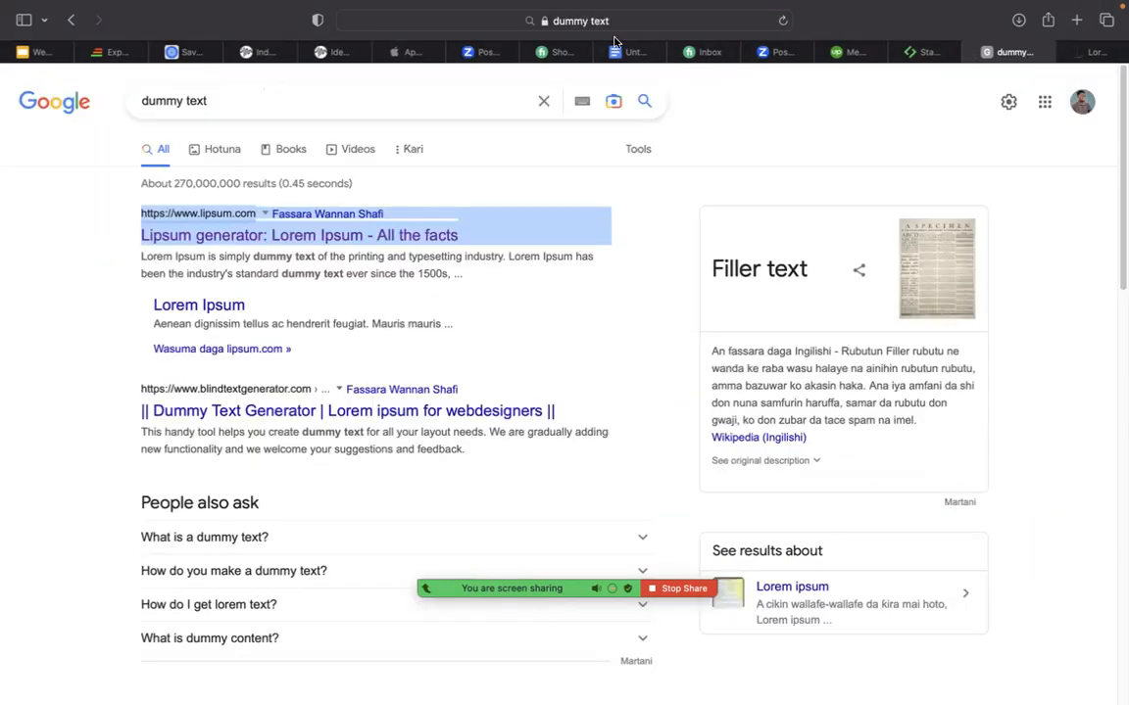
left_click(578, 21)
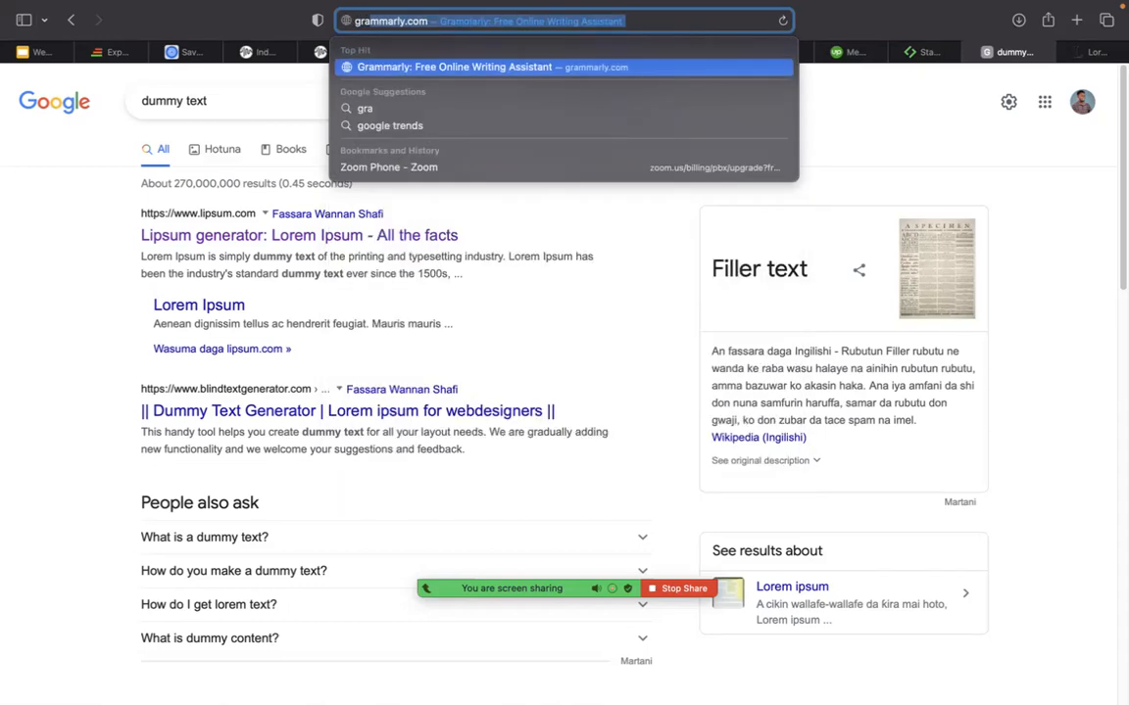
type("gray.d")
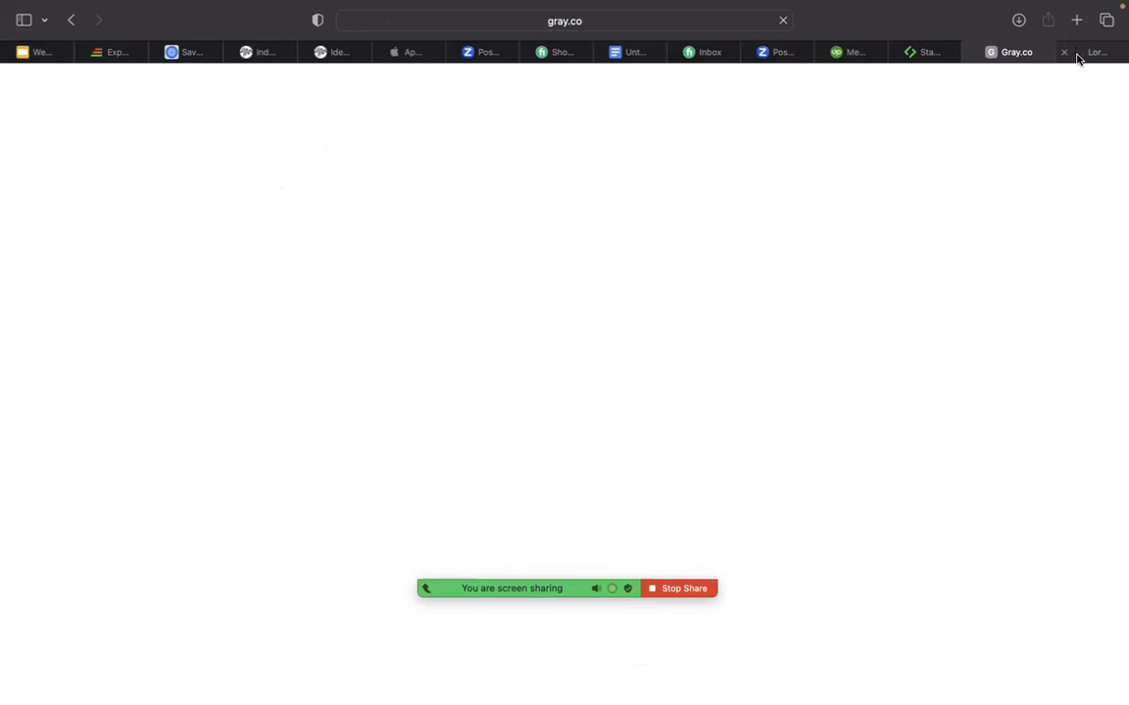
mouse_move(1100, 52)
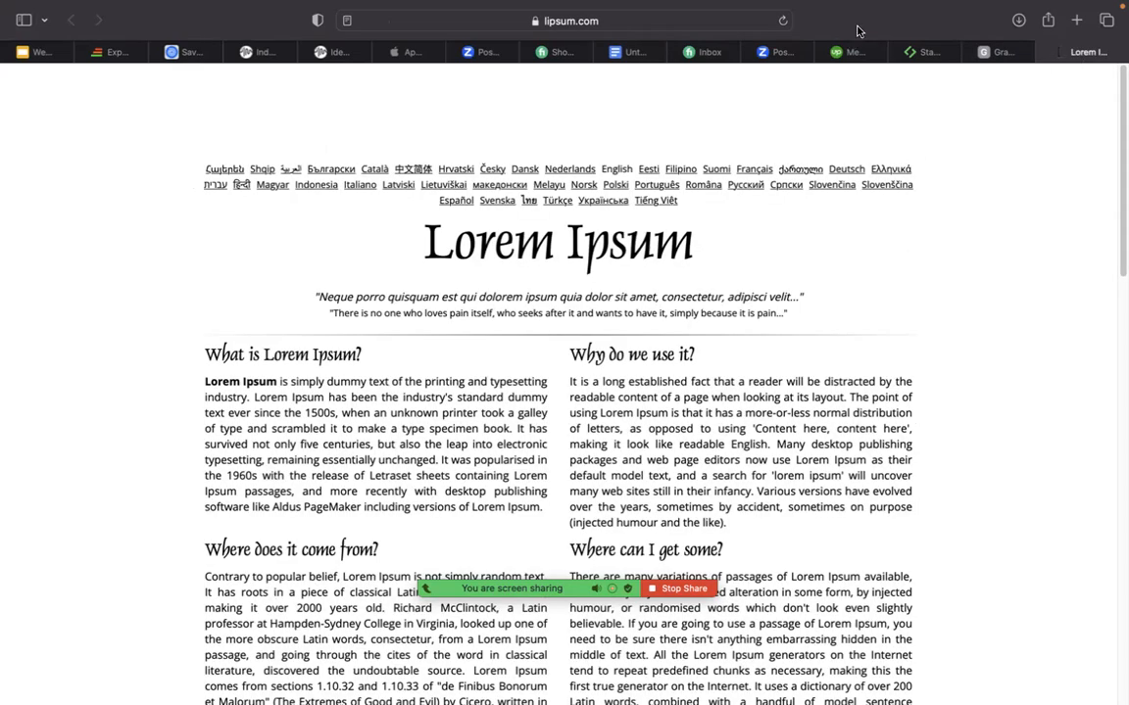
left_click(1005, 52)
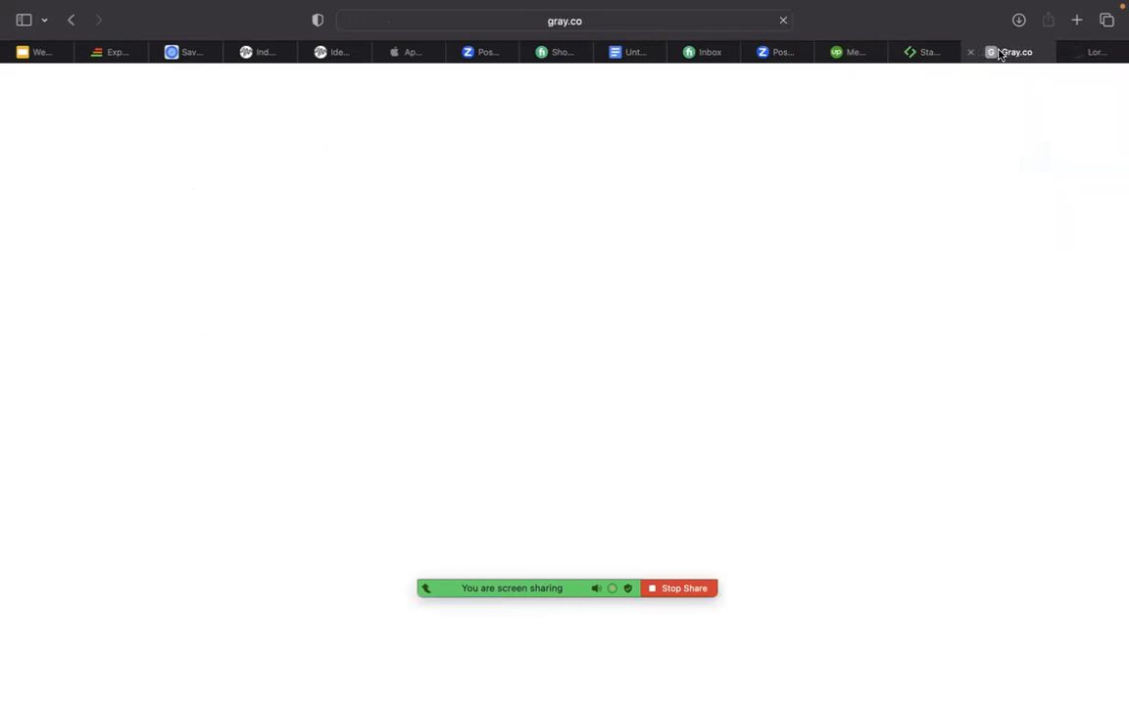
Search Google for grey and load Grey's foreign-accounts homepage on grey.co.
left_click(563, 19)
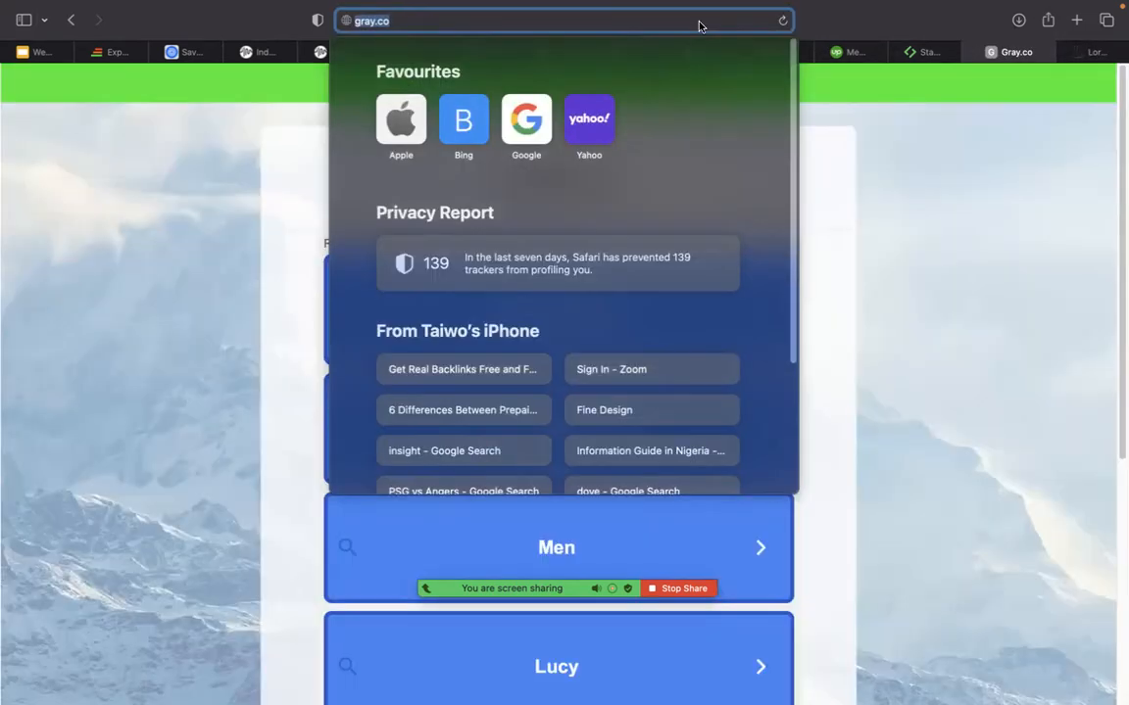
type("grey")
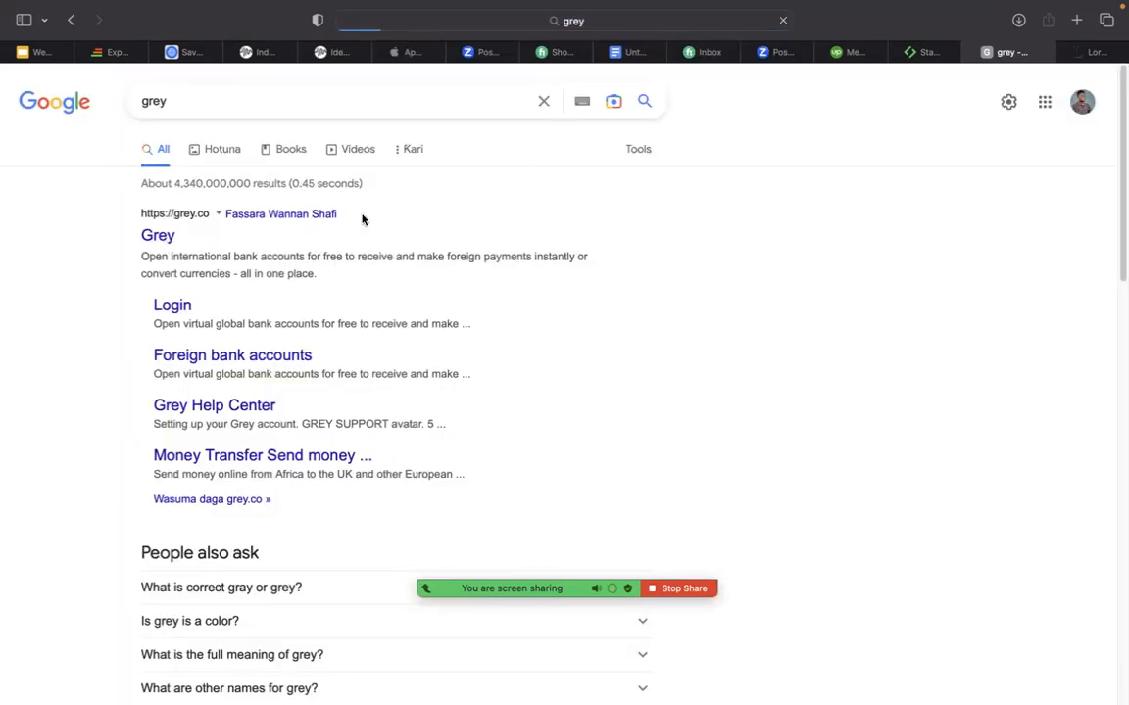
left_click(232, 355)
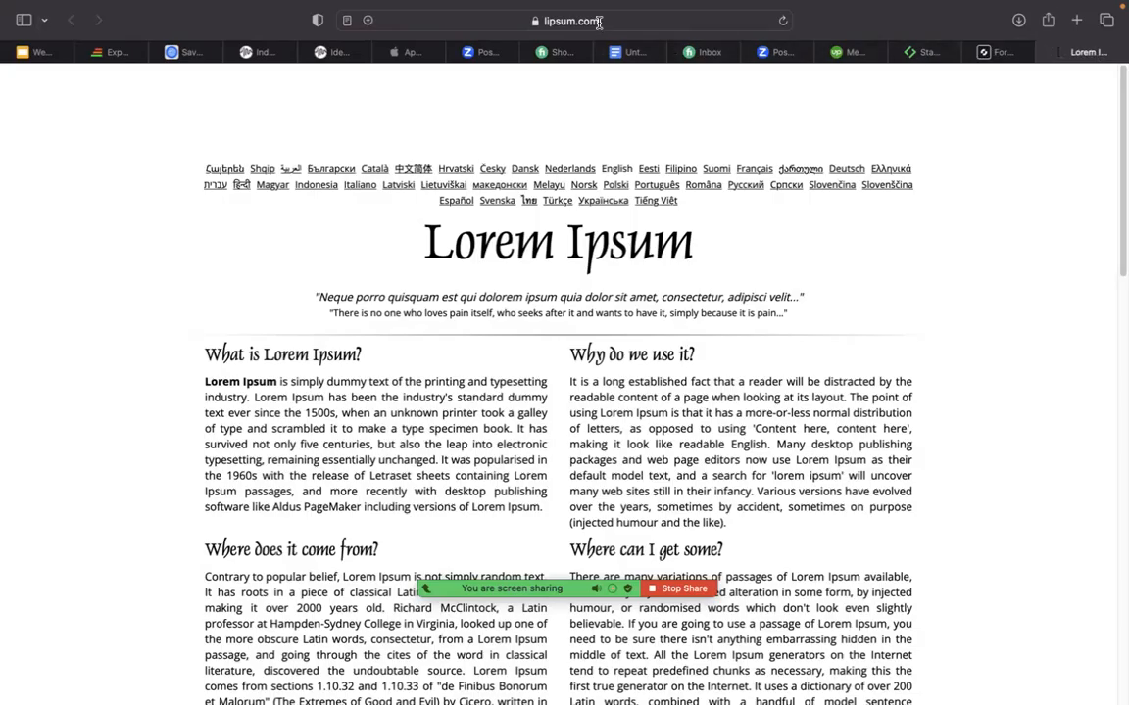
left_click(573, 19)
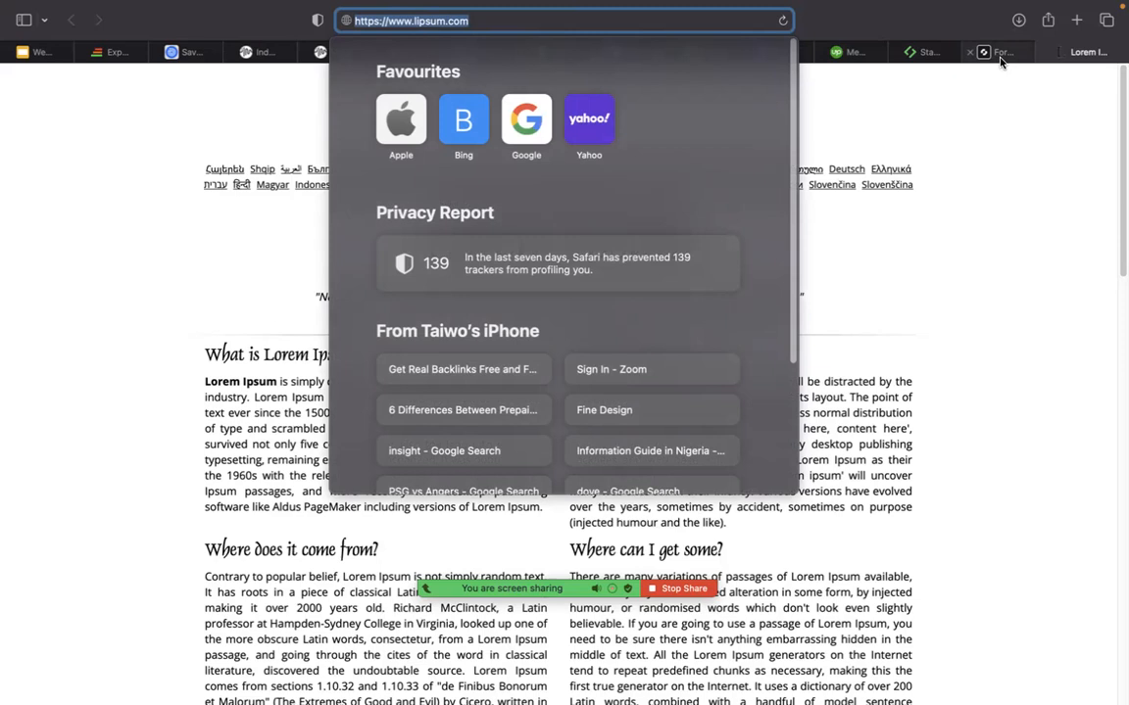
left_click(1005, 53)
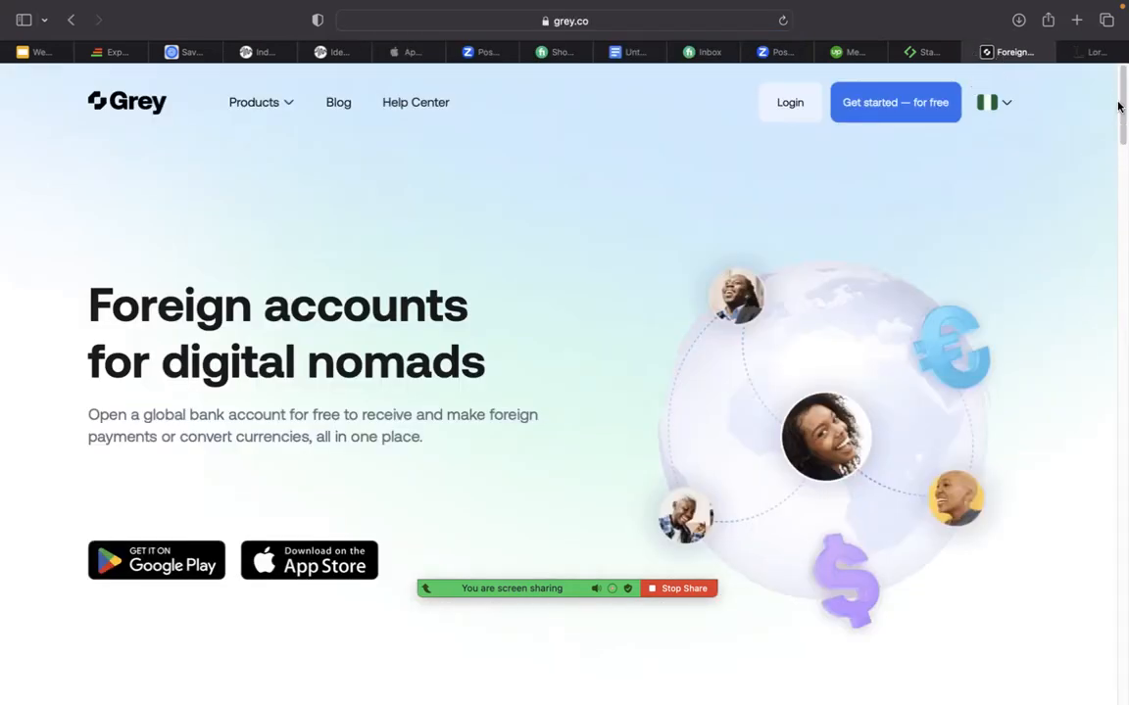
mouse_move(747, 630)
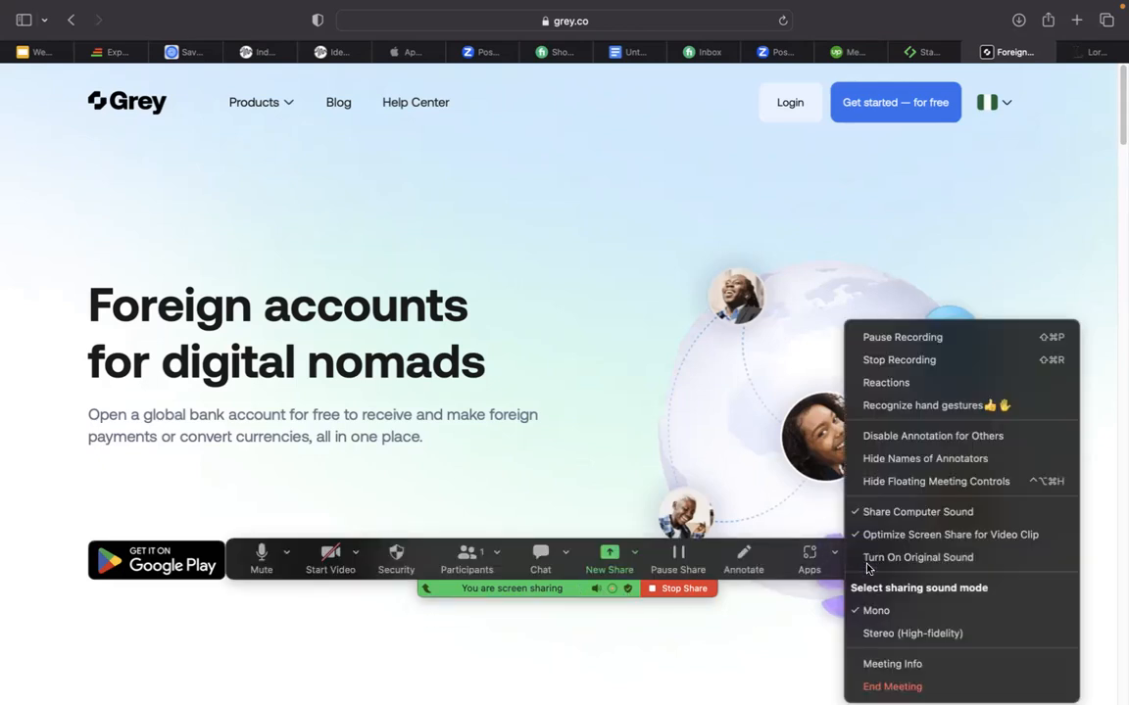
Dismiss the Zoom options menu and move from the Grey homepage to Geegpay's homepage on geegpay.africa.
left_click(802, 320)
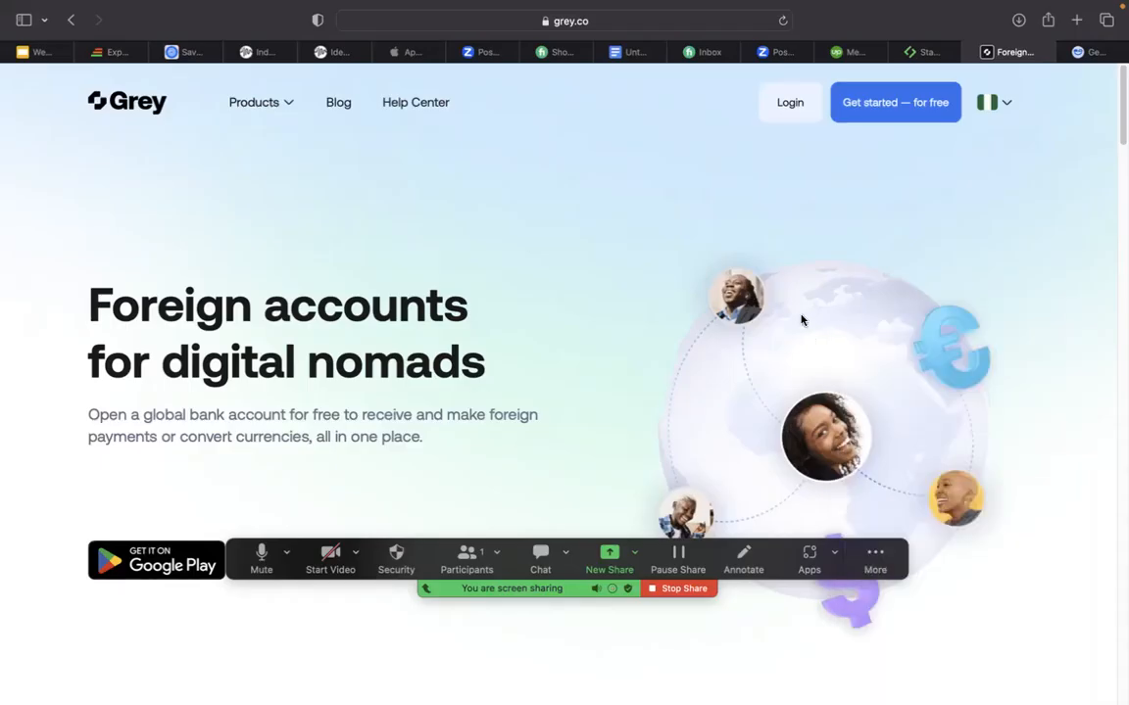
mouse_move(806, 304)
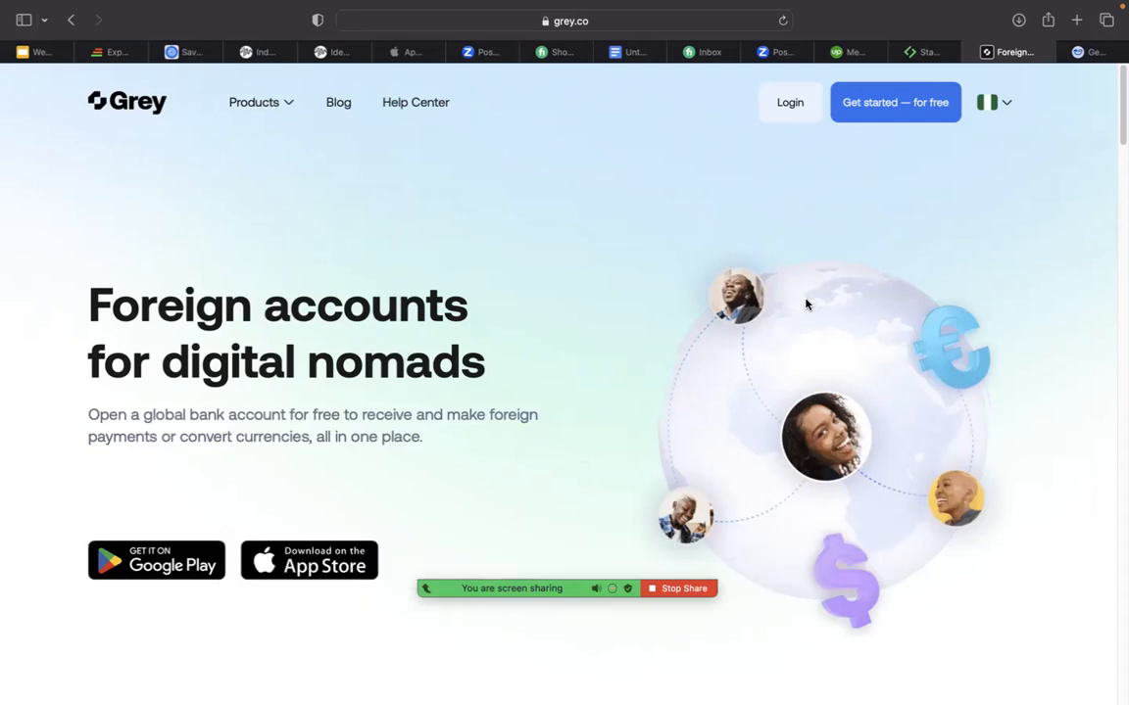
mouse_move(1060, 68)
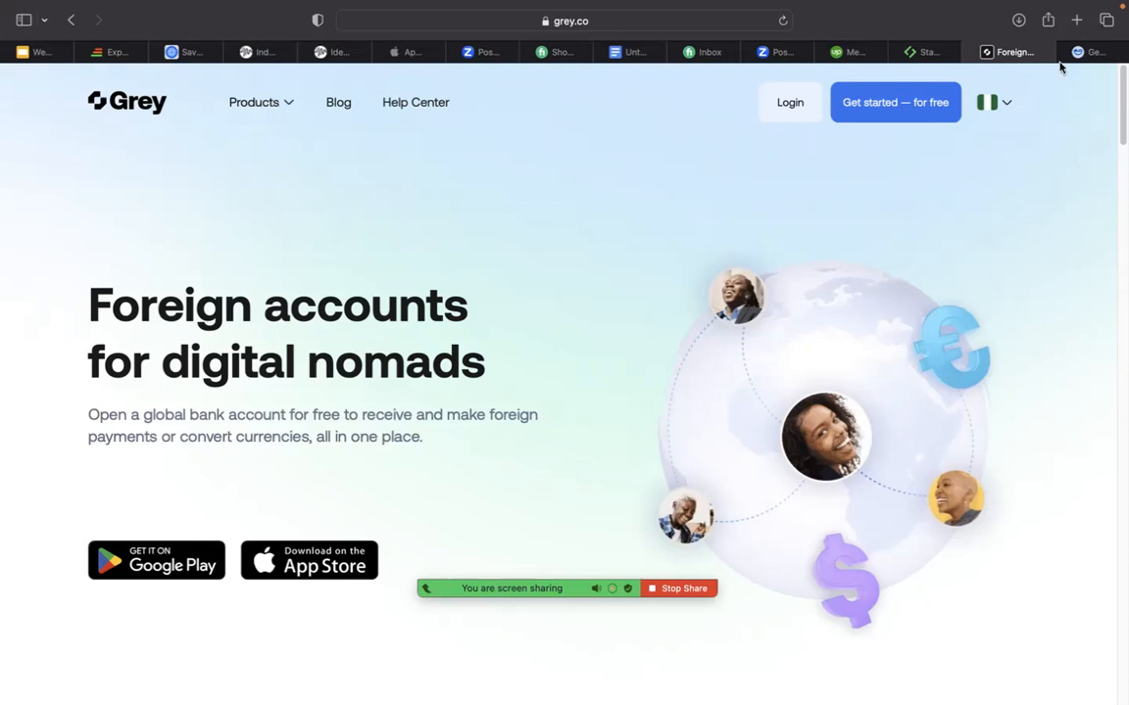
left_click(1086, 51)
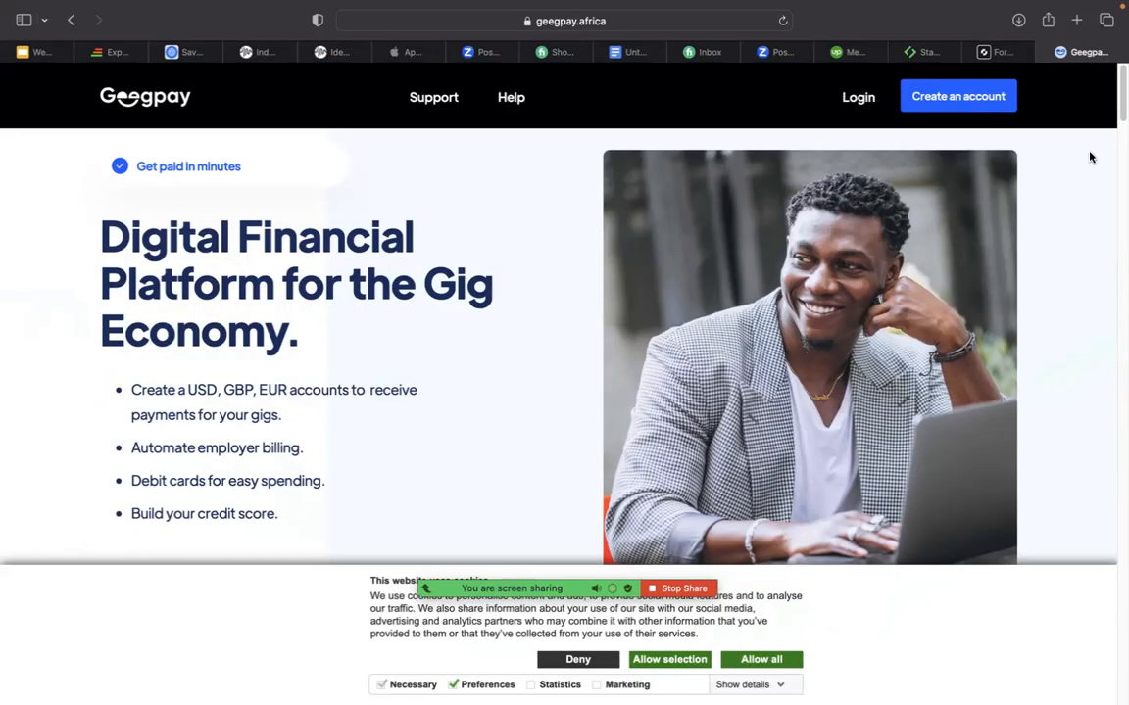
scroll("down", 3)
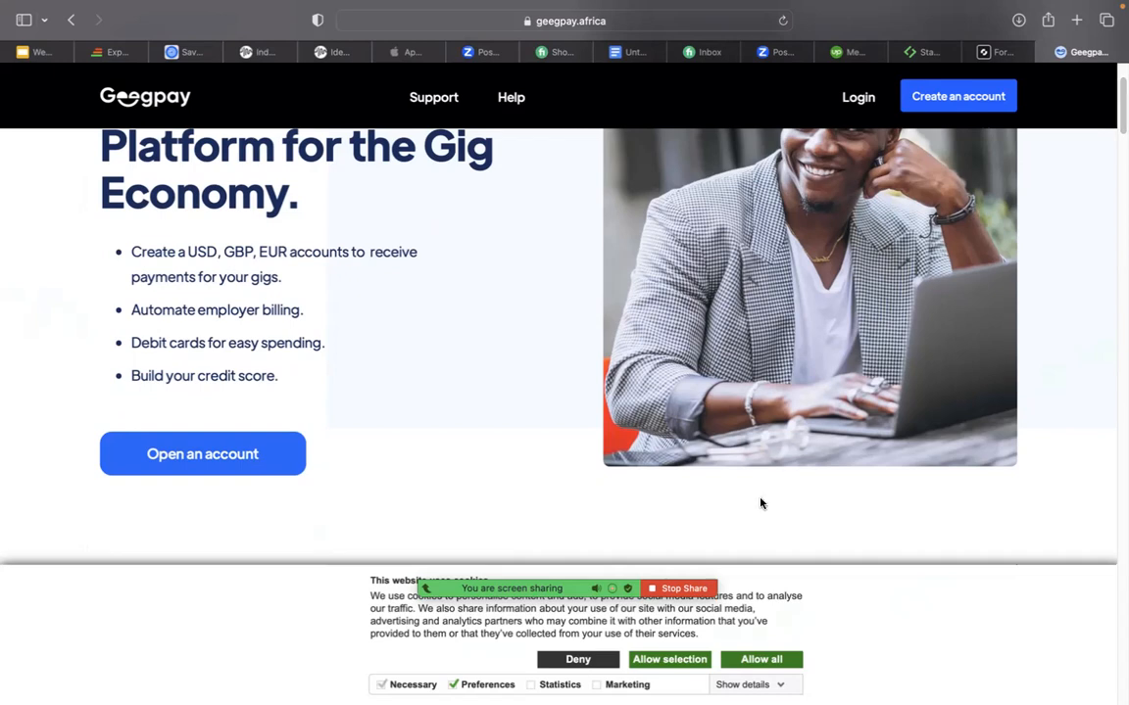
mouse_move(779, 490)
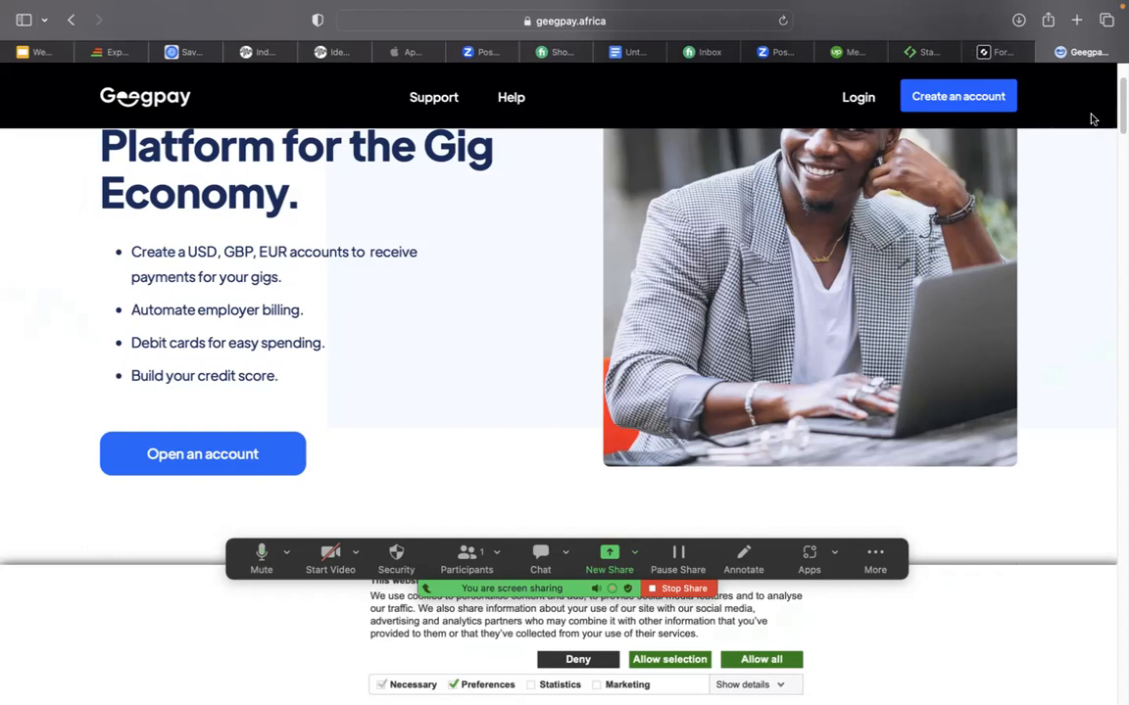
scroll("down", 3)
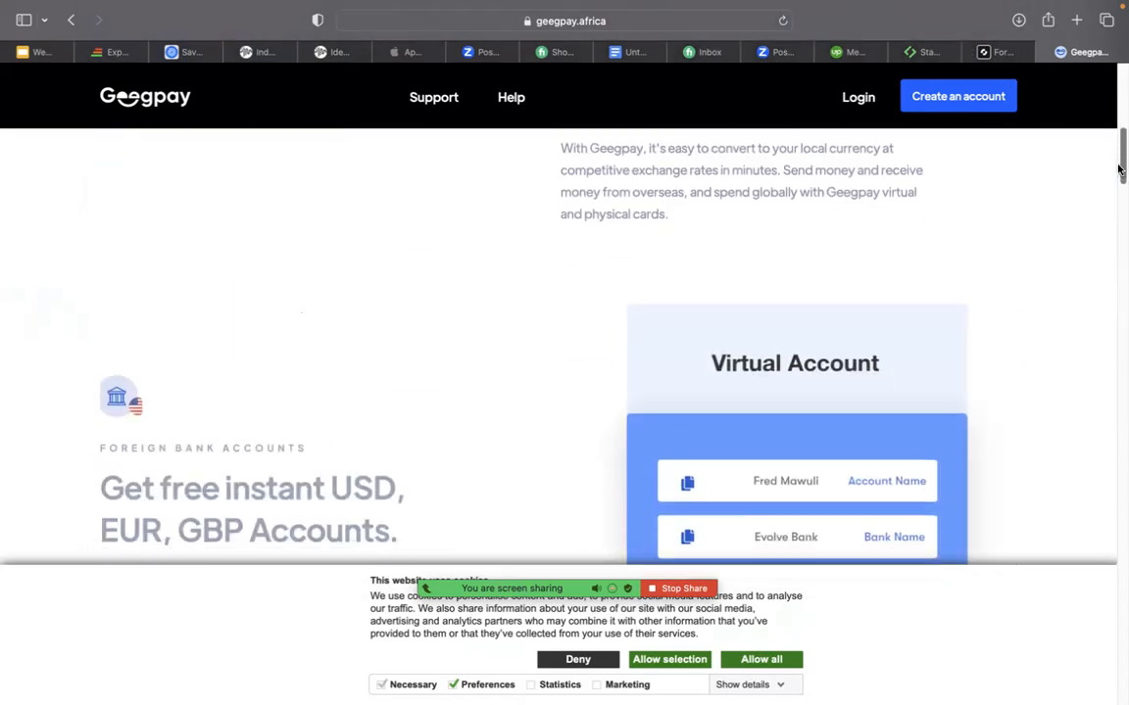
scroll("down", 3)
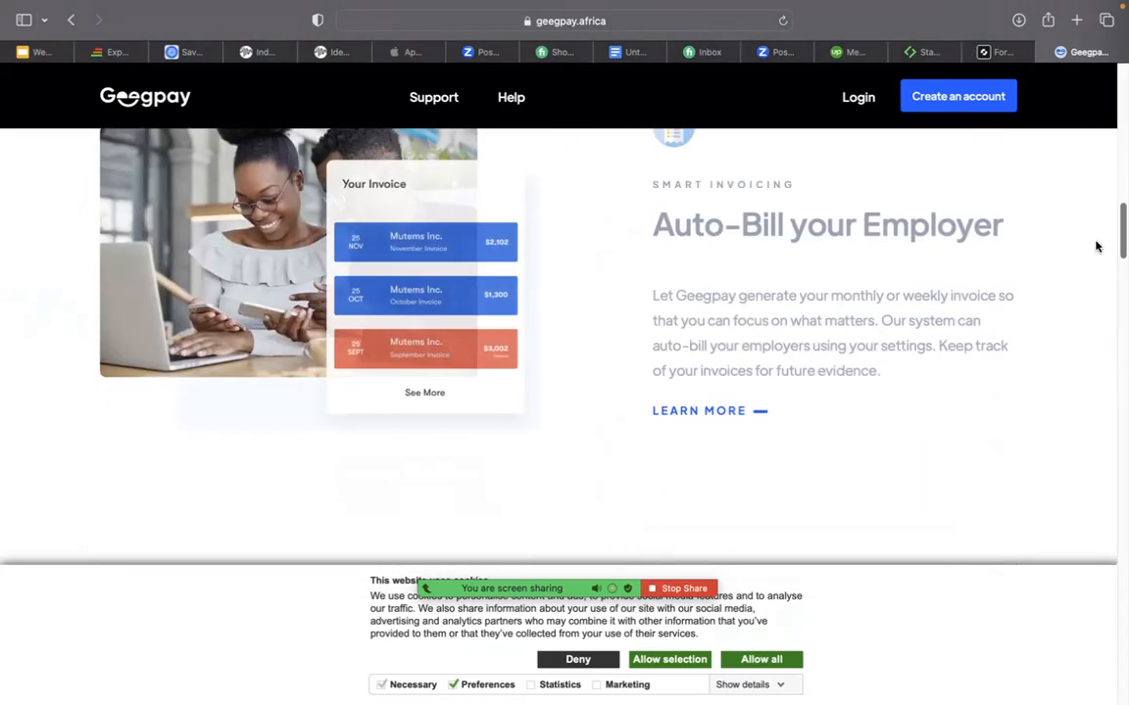
scroll("up", 3)
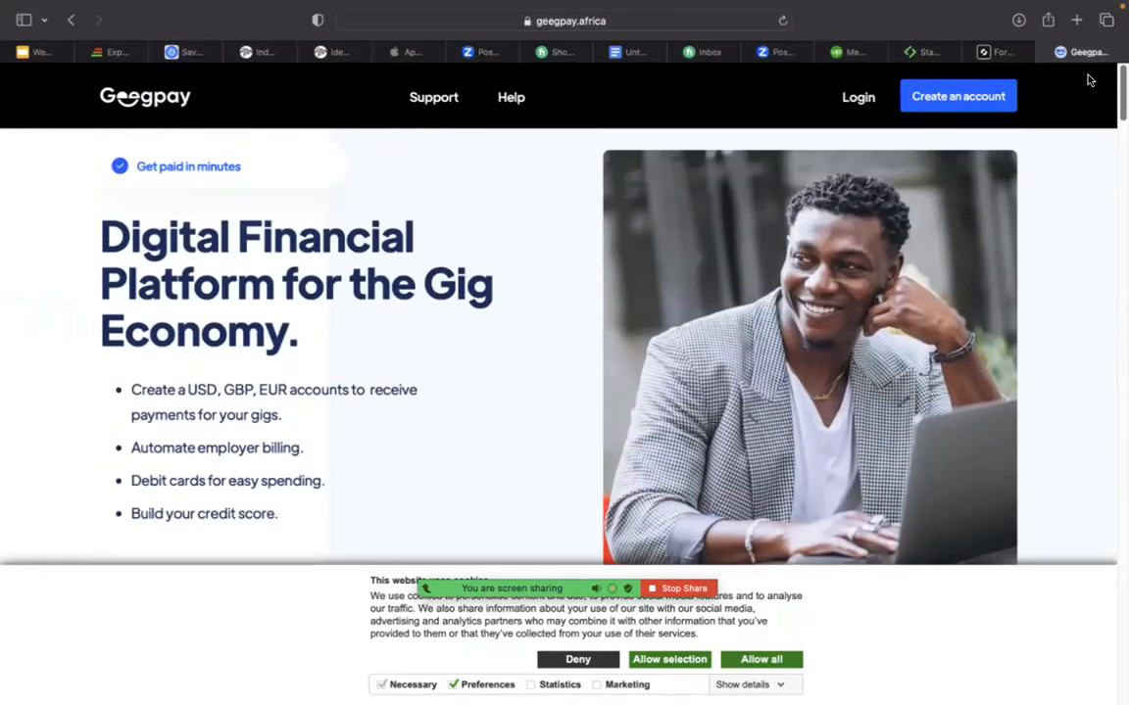
Return to the Grey tab and settle on its free USD, GBP and EUR accounts section.
left_click(1012, 51)
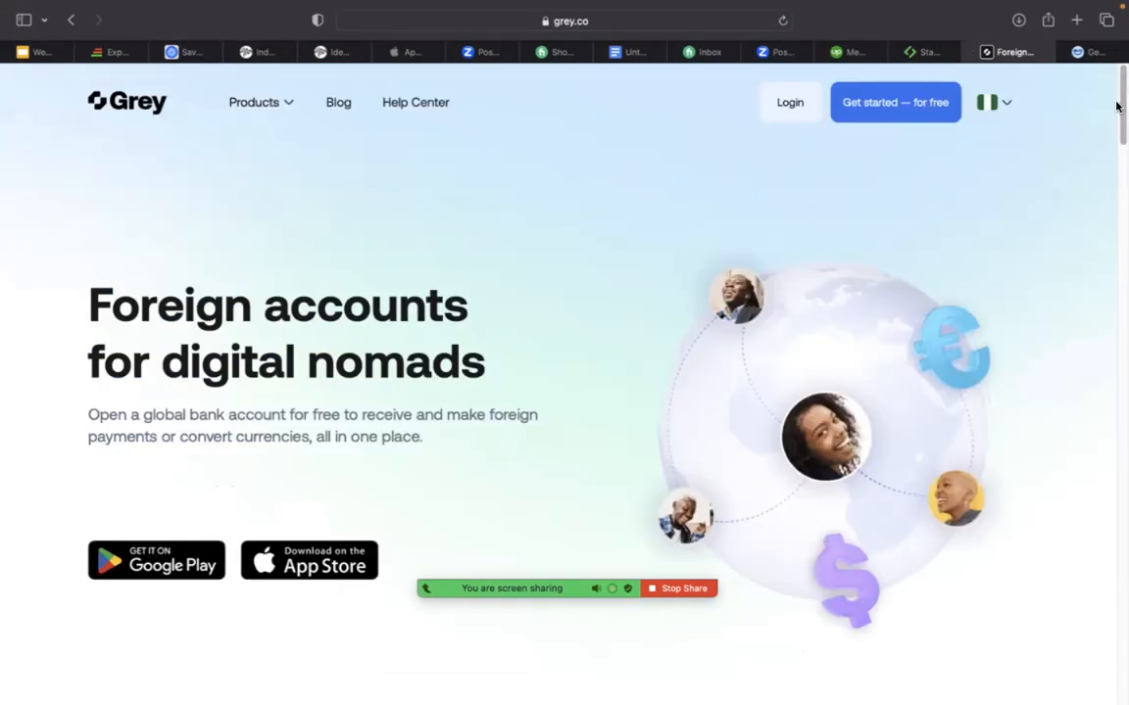
scroll("down", 3)
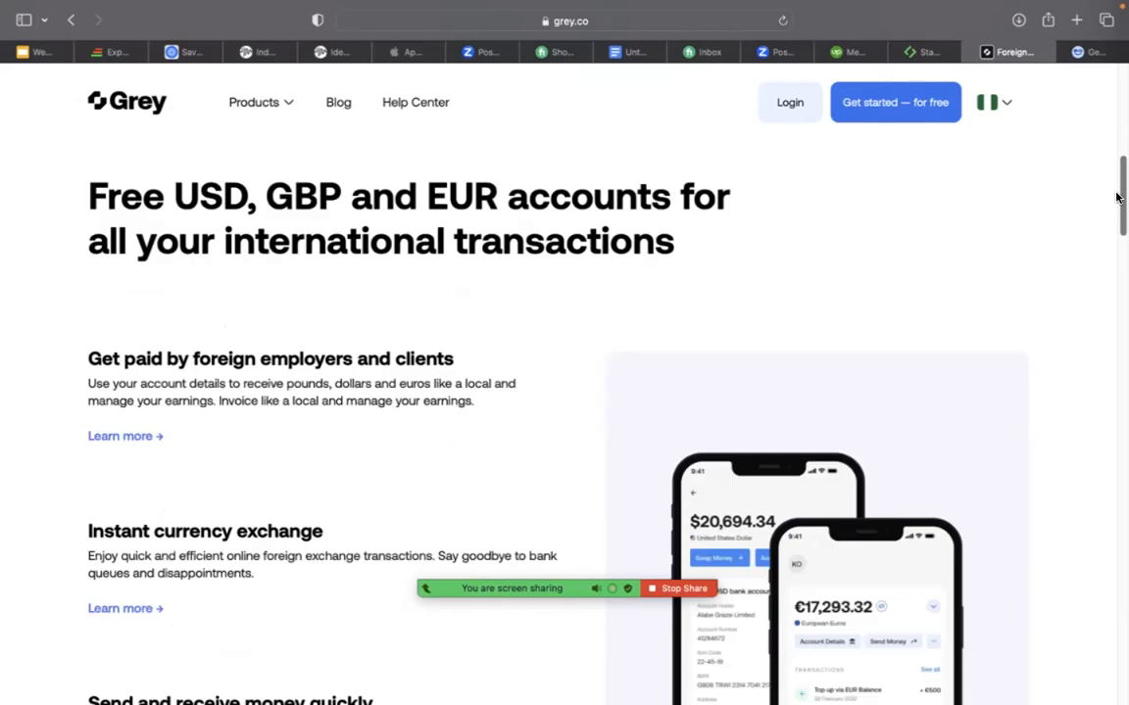
scroll("up", 3)
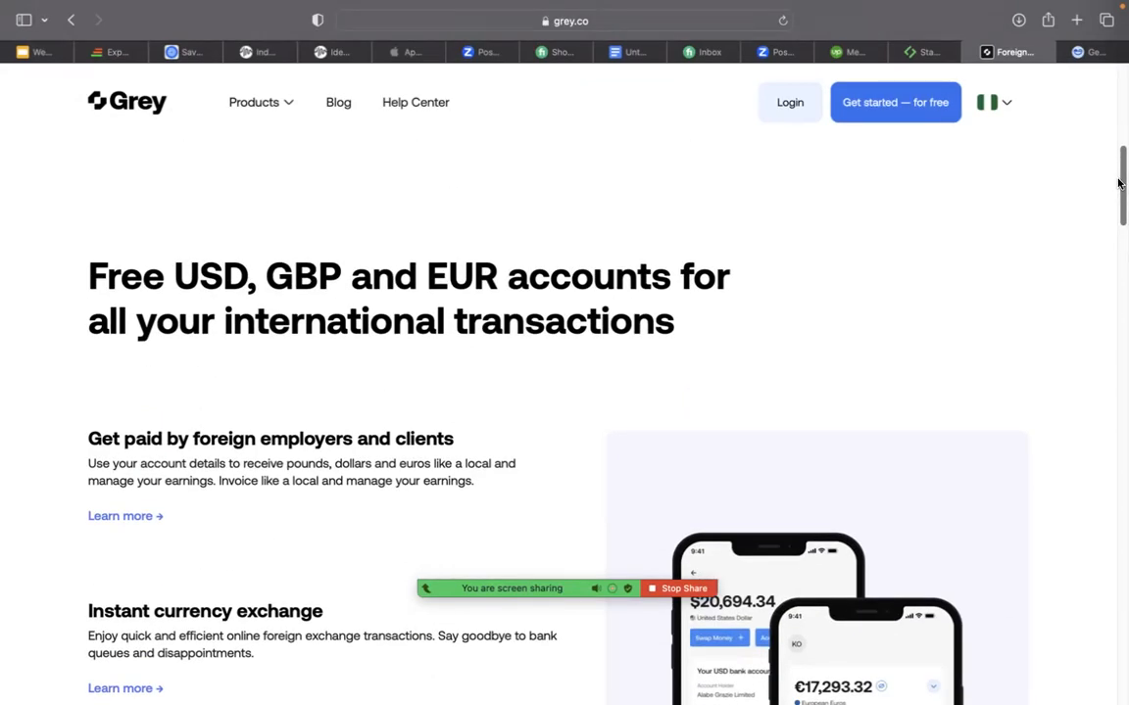
mouse_move(1091, 176)
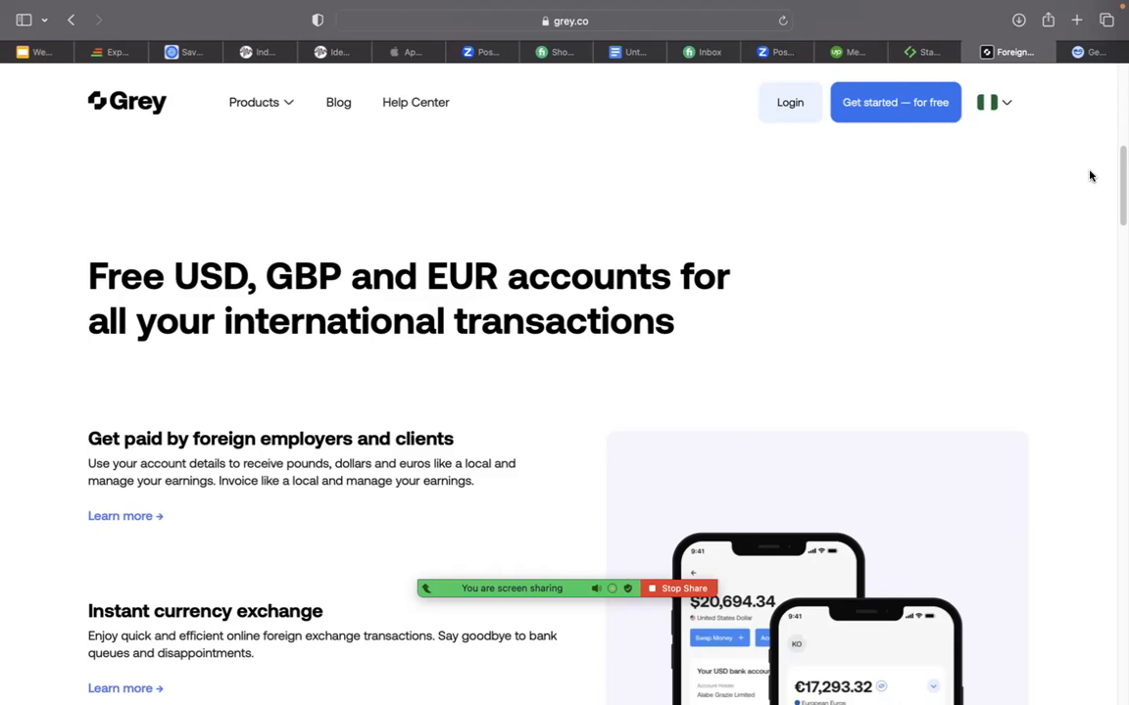
Browse Geegpay's homepage down to the Auto-Bill your Employer invoicing section, then return to Grey.
left_click(1087, 52)
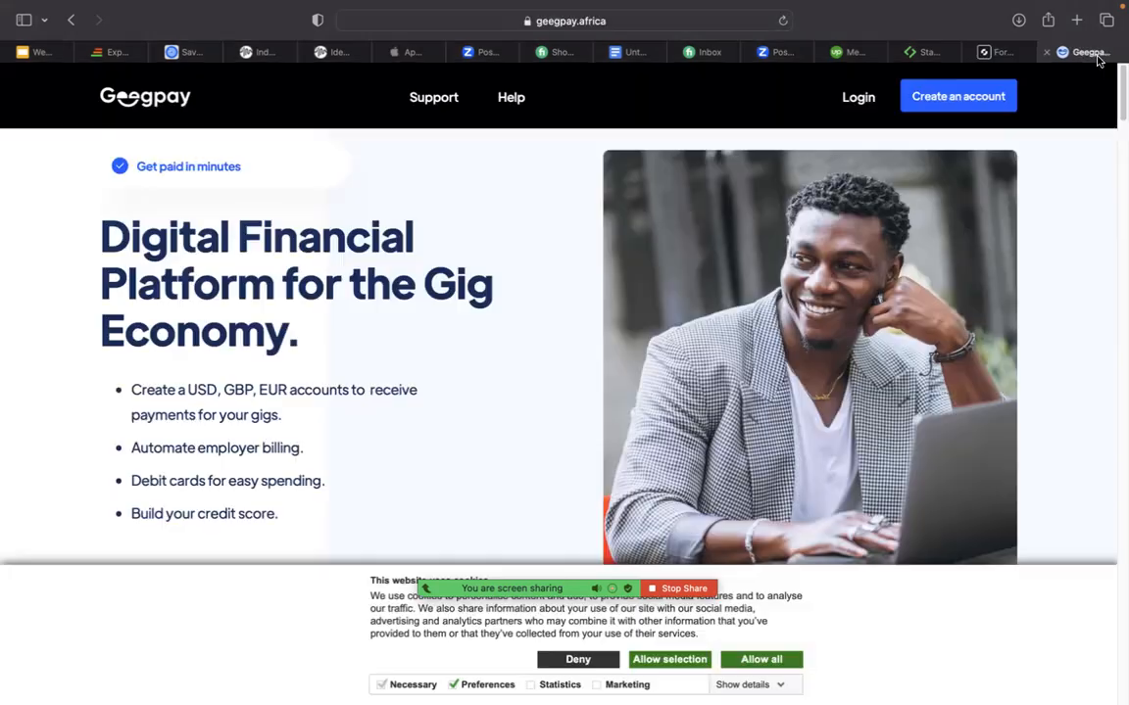
scroll("down", 3)
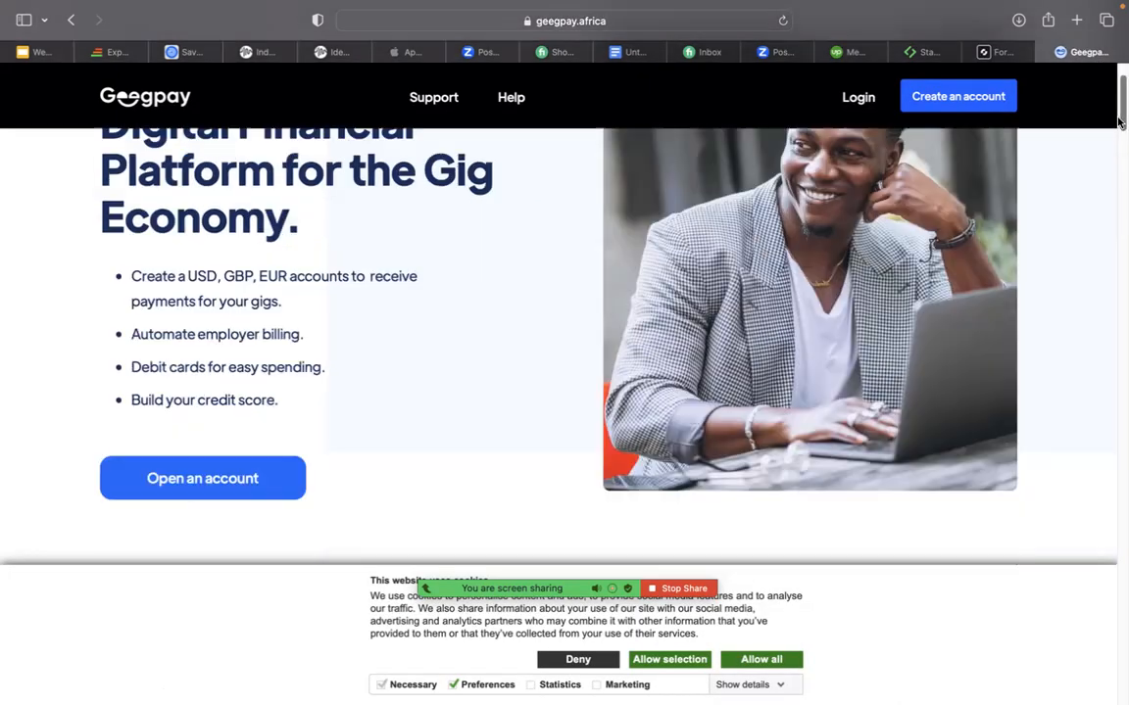
scroll("down", 3)
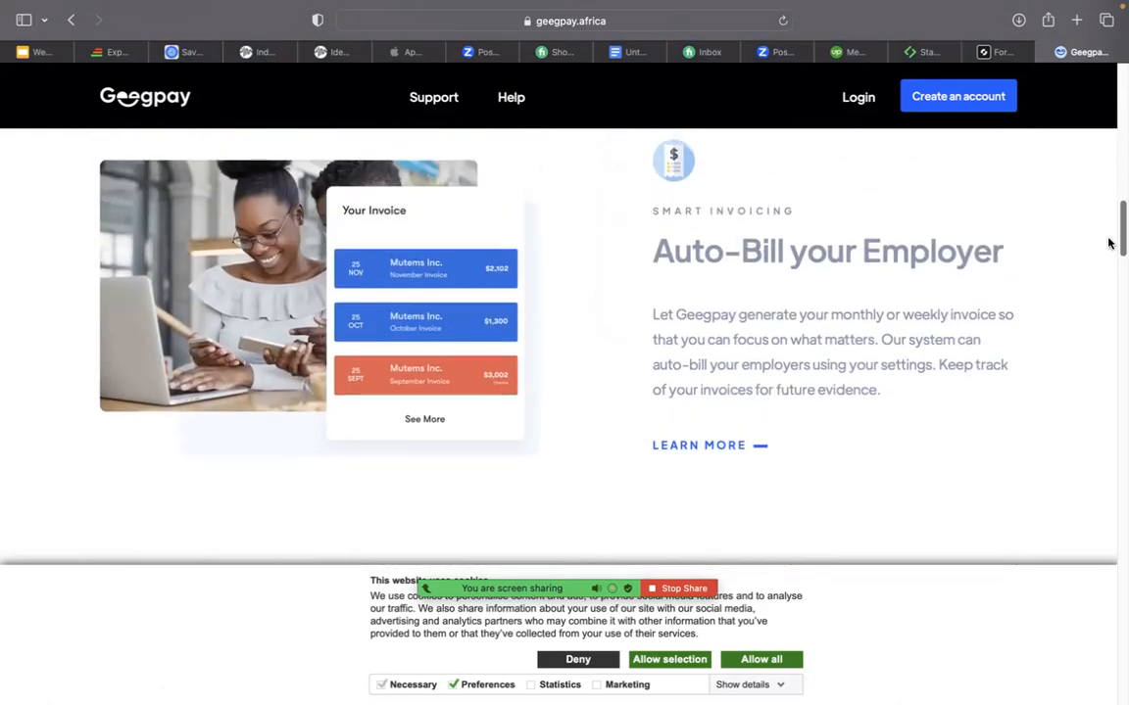
scroll("down", 3)
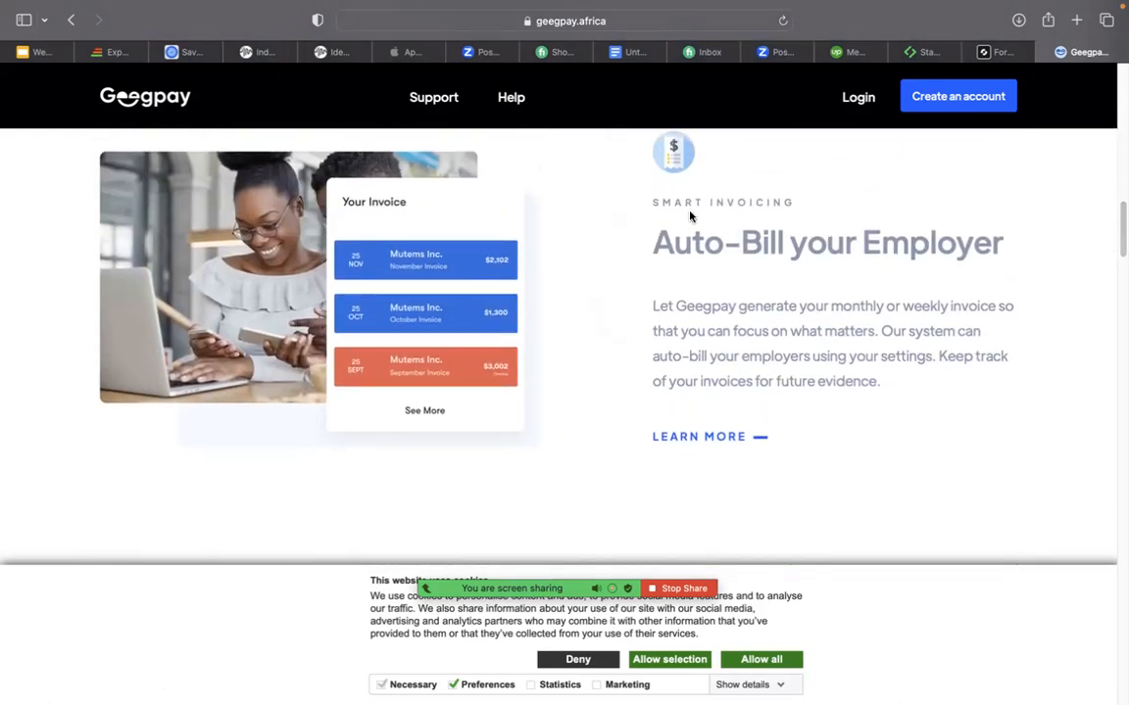
mouse_move(977, 55)
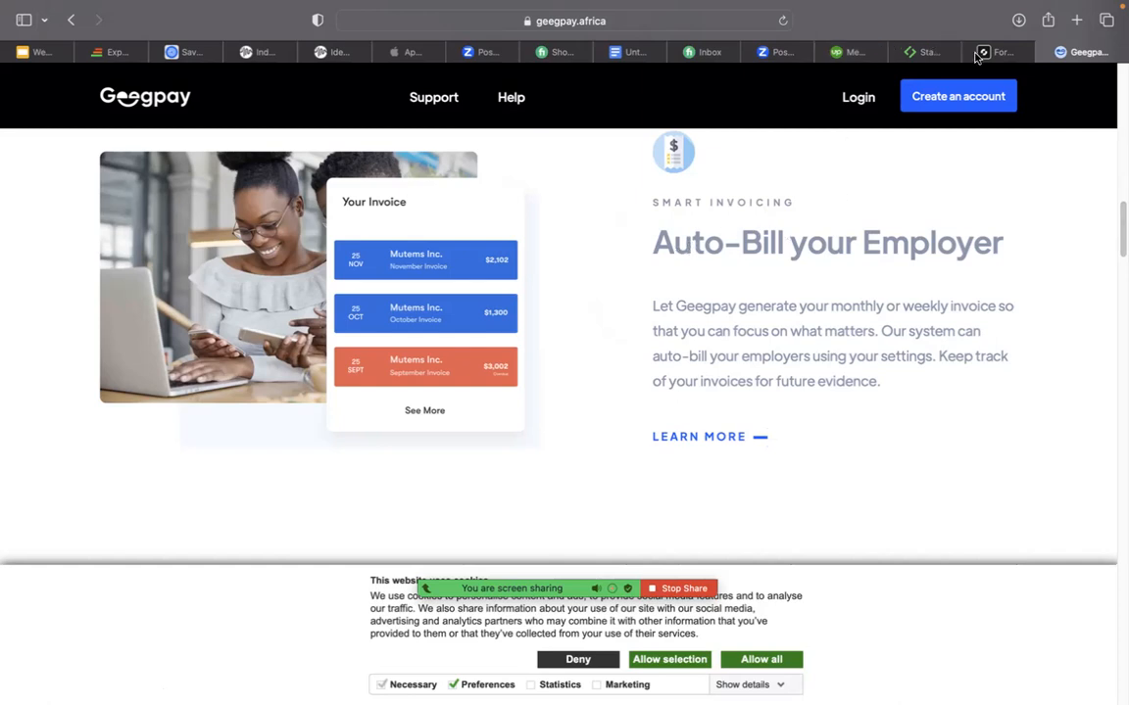
left_click(997, 52)
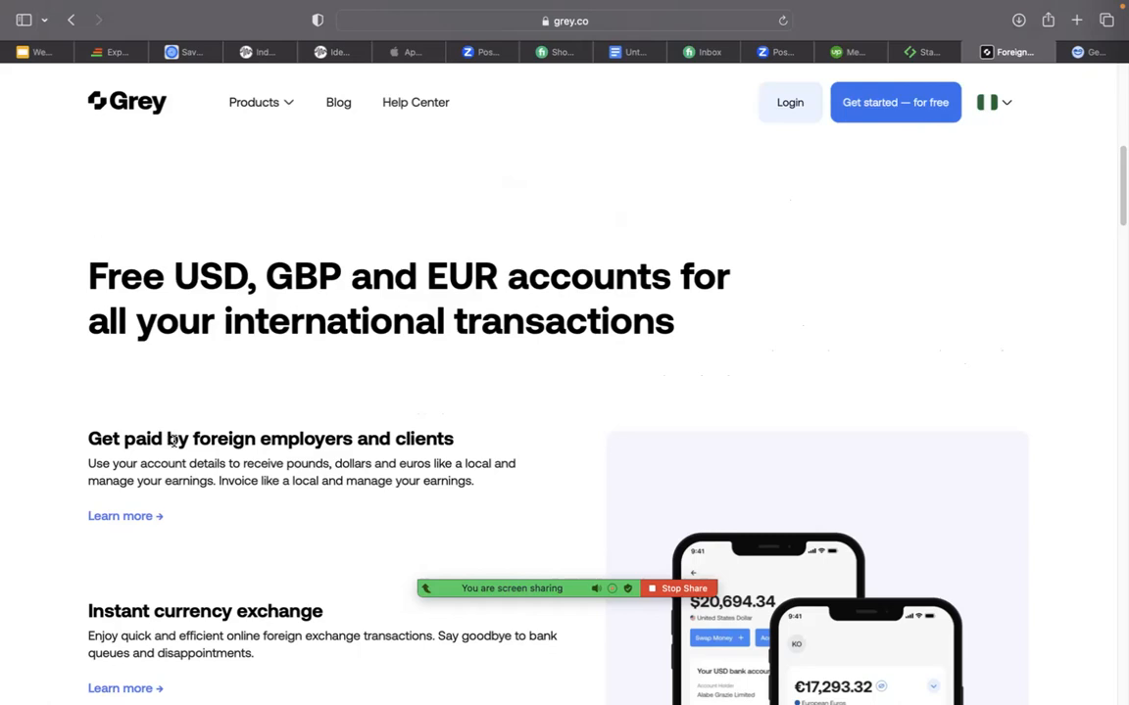
scroll("down", 3)
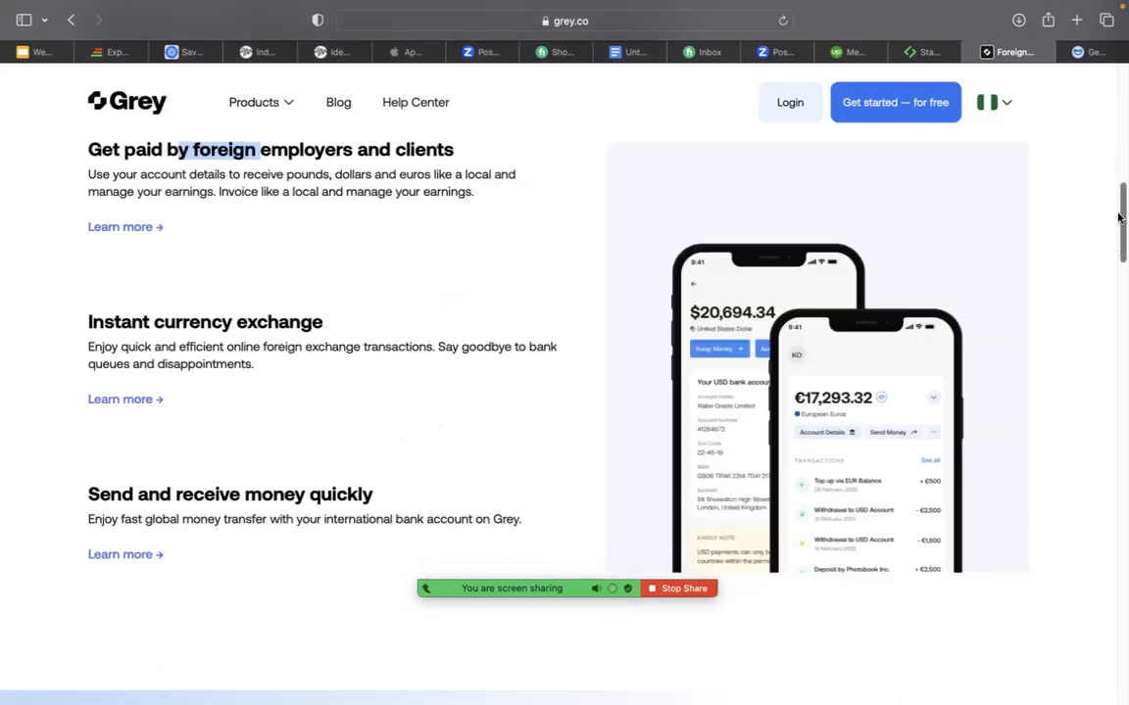
scroll("down", 3)
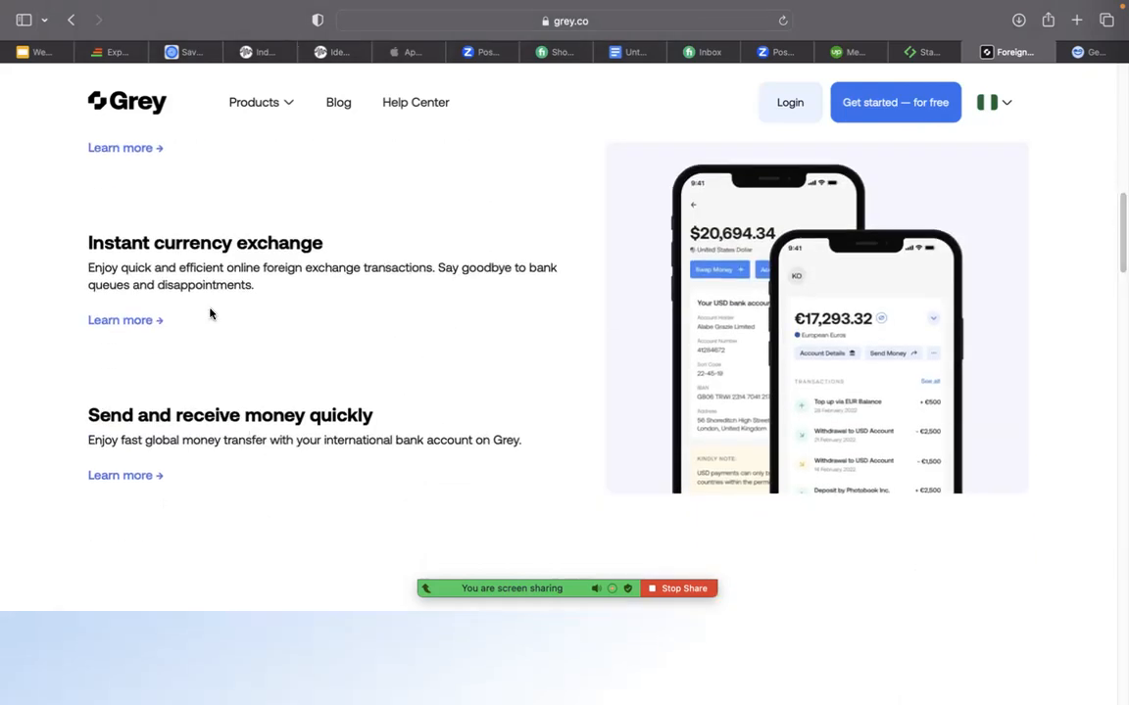
scroll("down", 3)
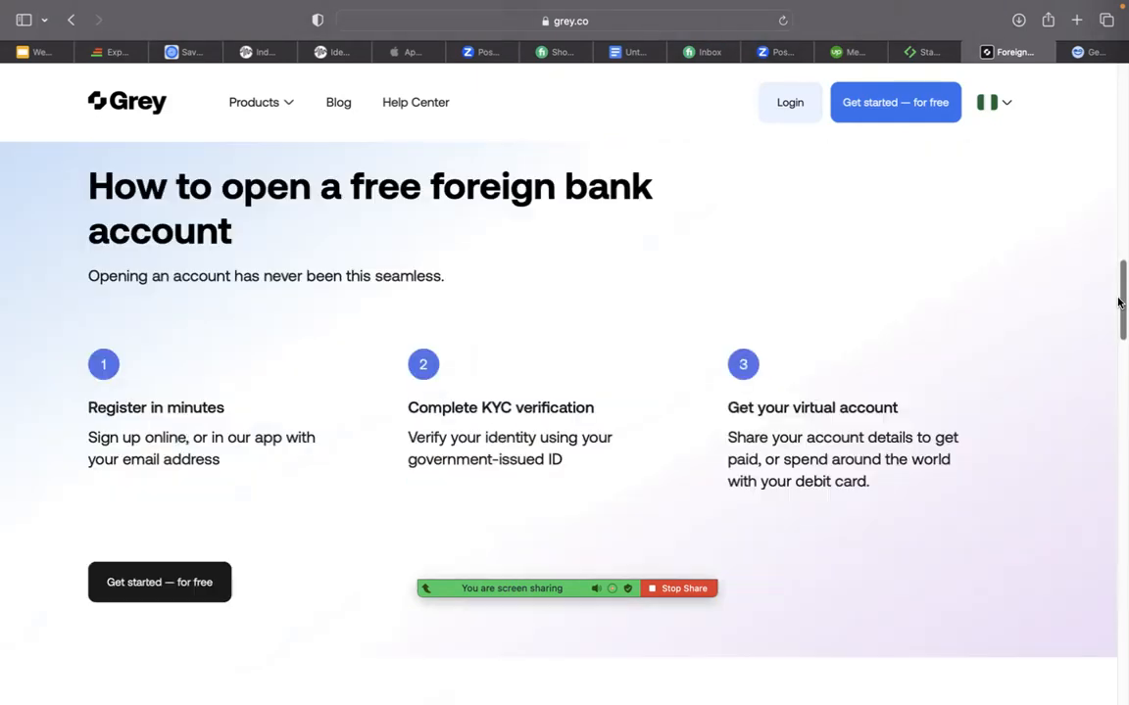
scroll("down", 3)
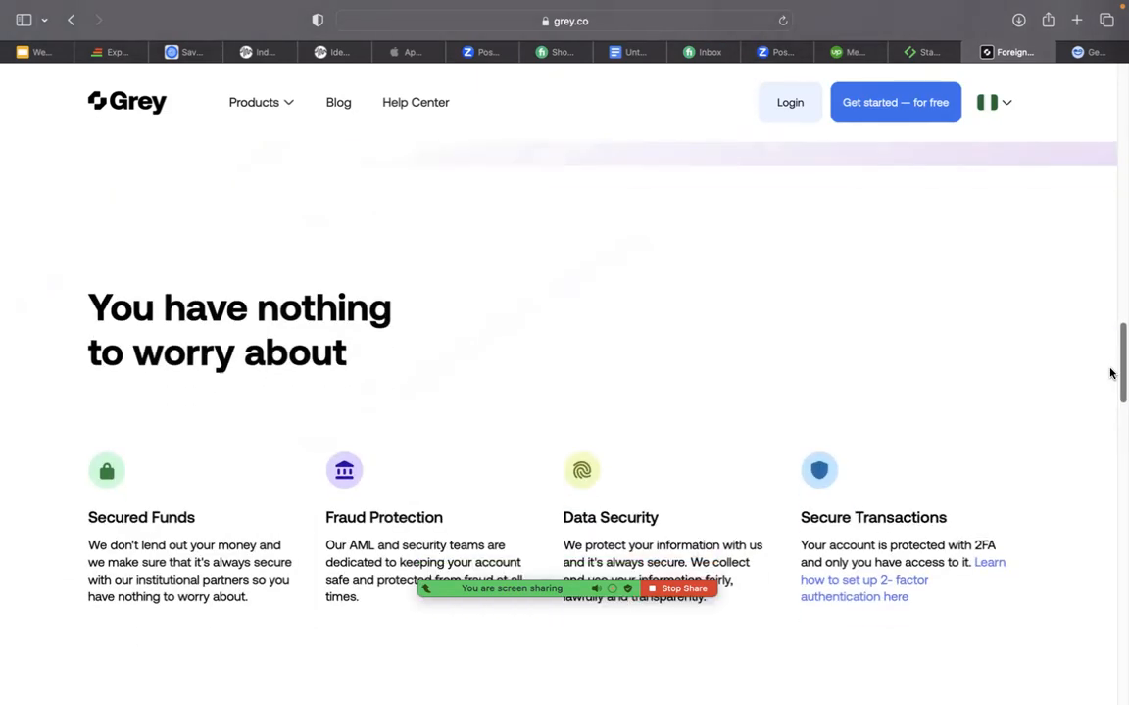
scroll("up", 3)
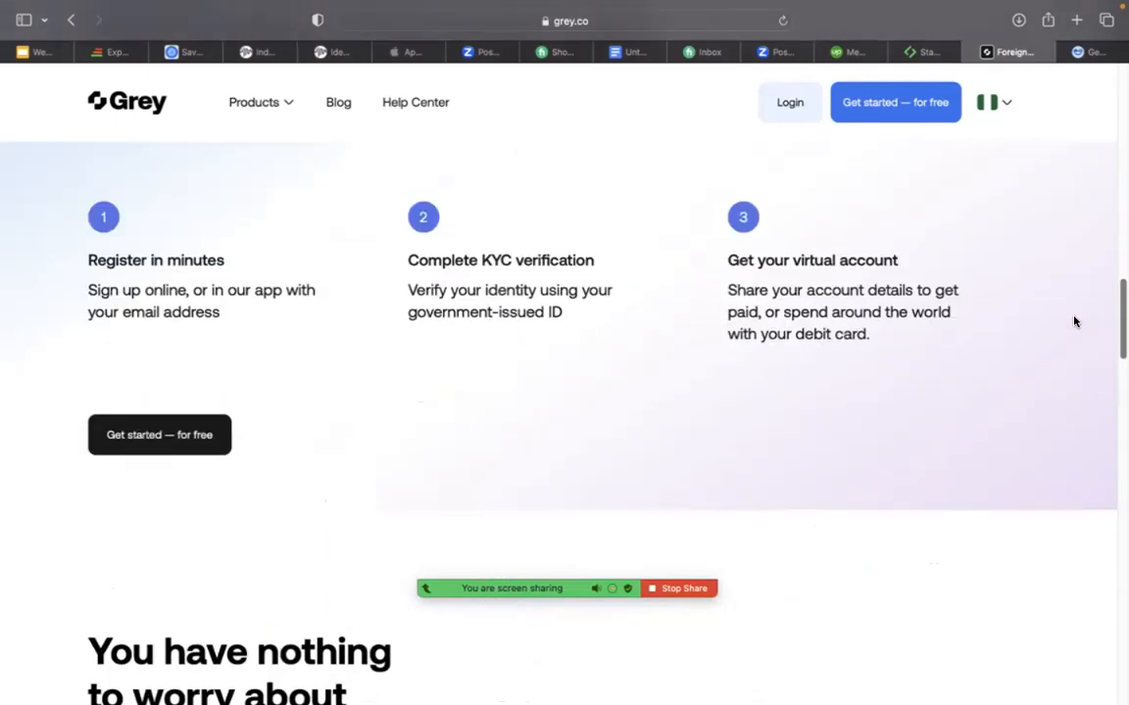
scroll("down", 3)
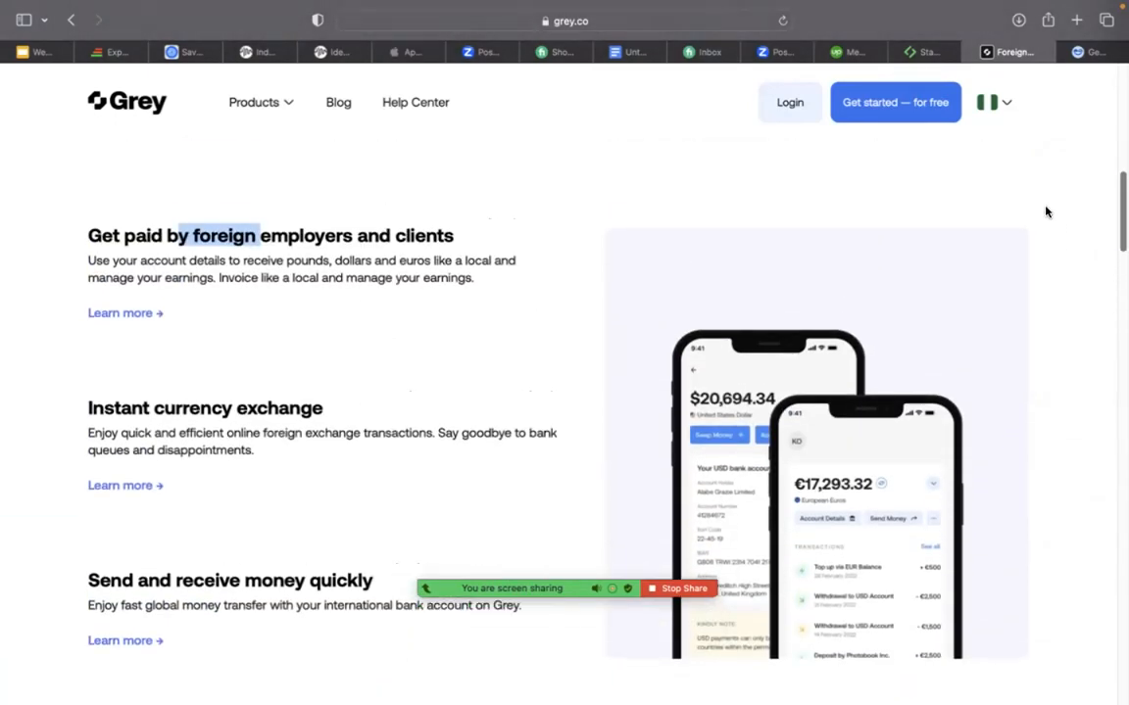
scroll("down", 3)
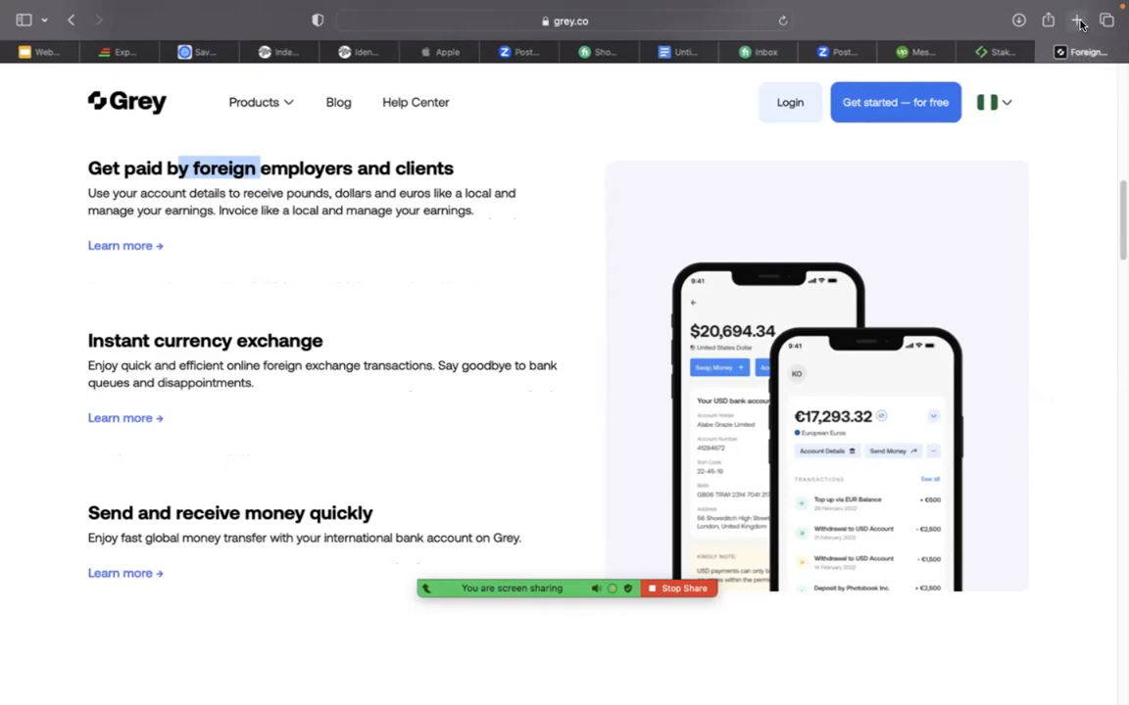
Load invoice.ng in a new tab and scroll down to its How Does Invoice Work? section.
left_click(1075, 19)
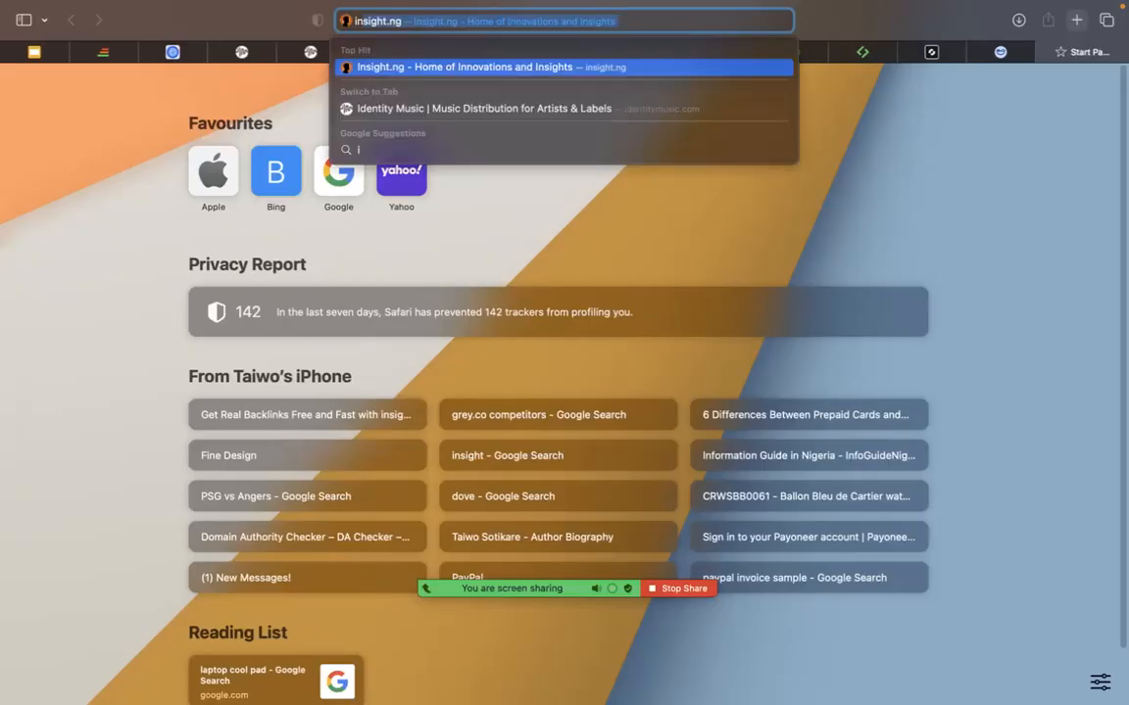
type("invoice.ng")
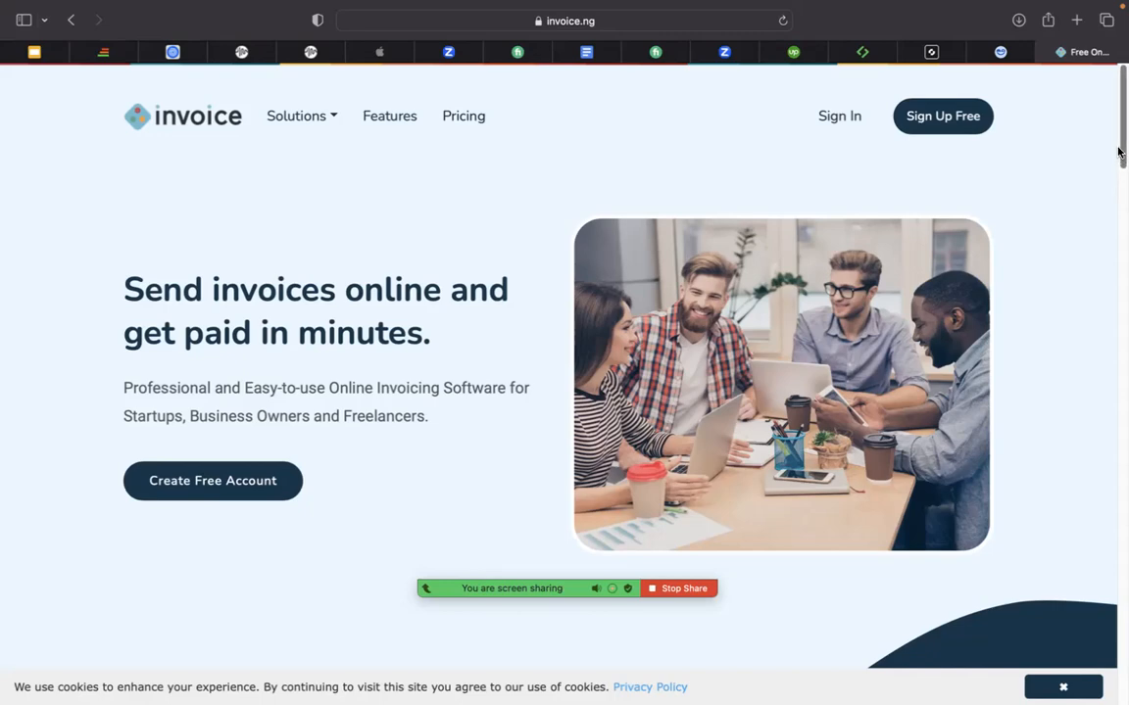
scroll("down", 3)
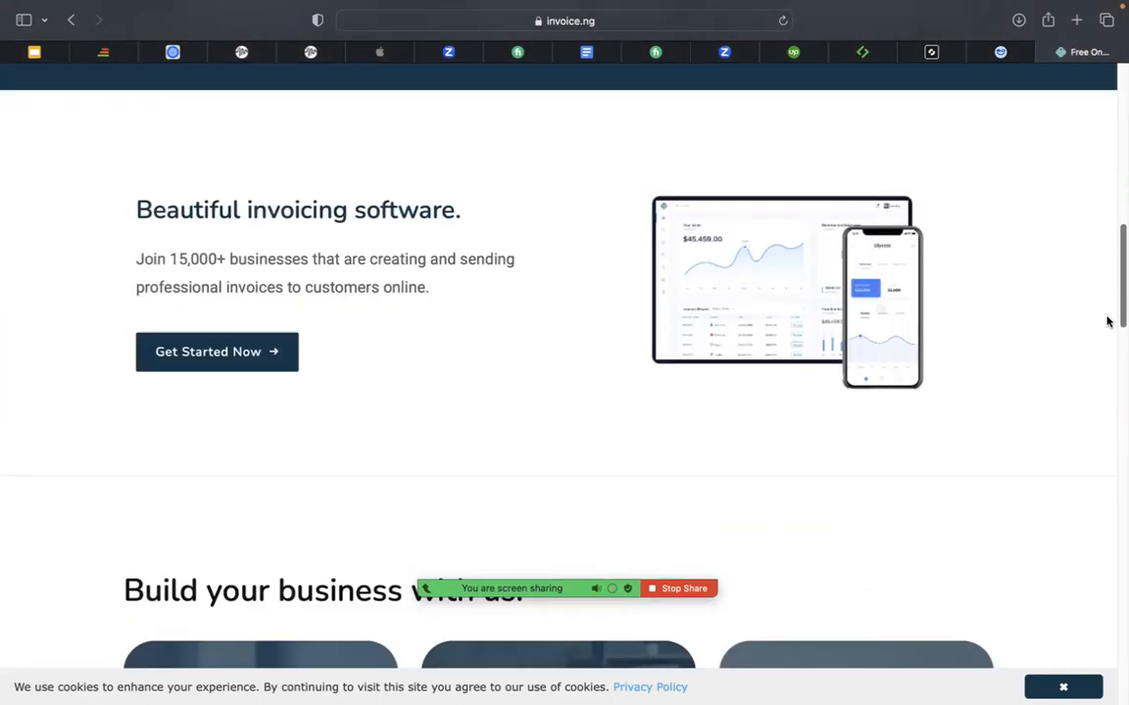
scroll("down", 3)
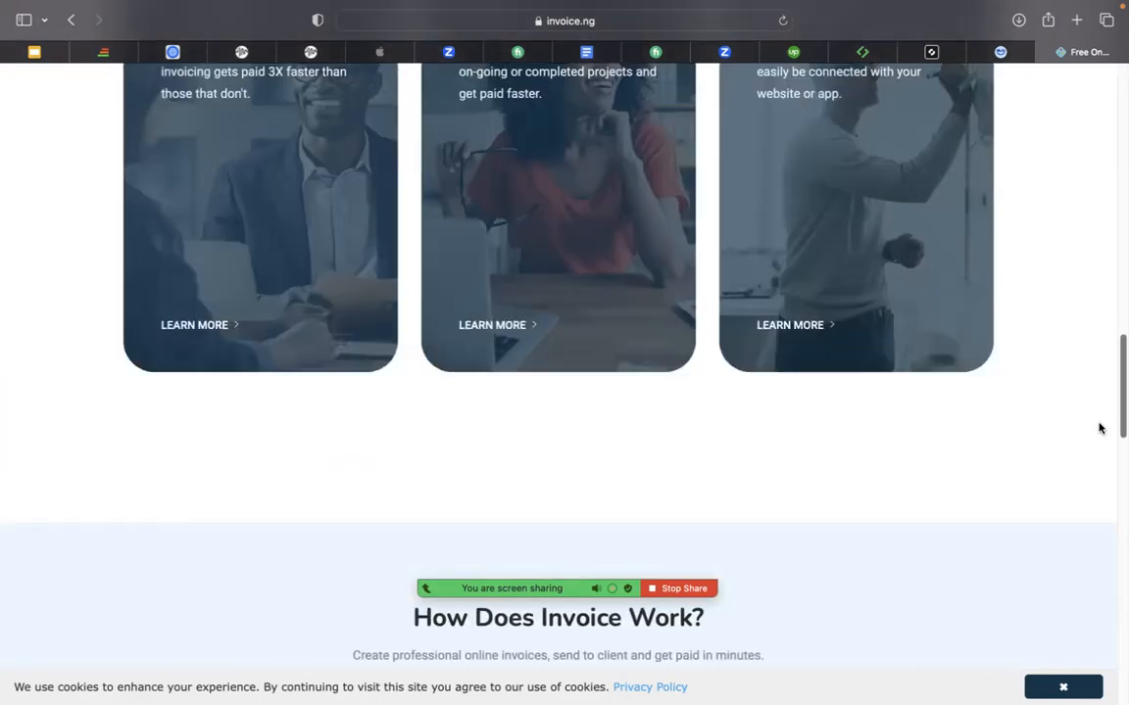
scroll("down", 3)
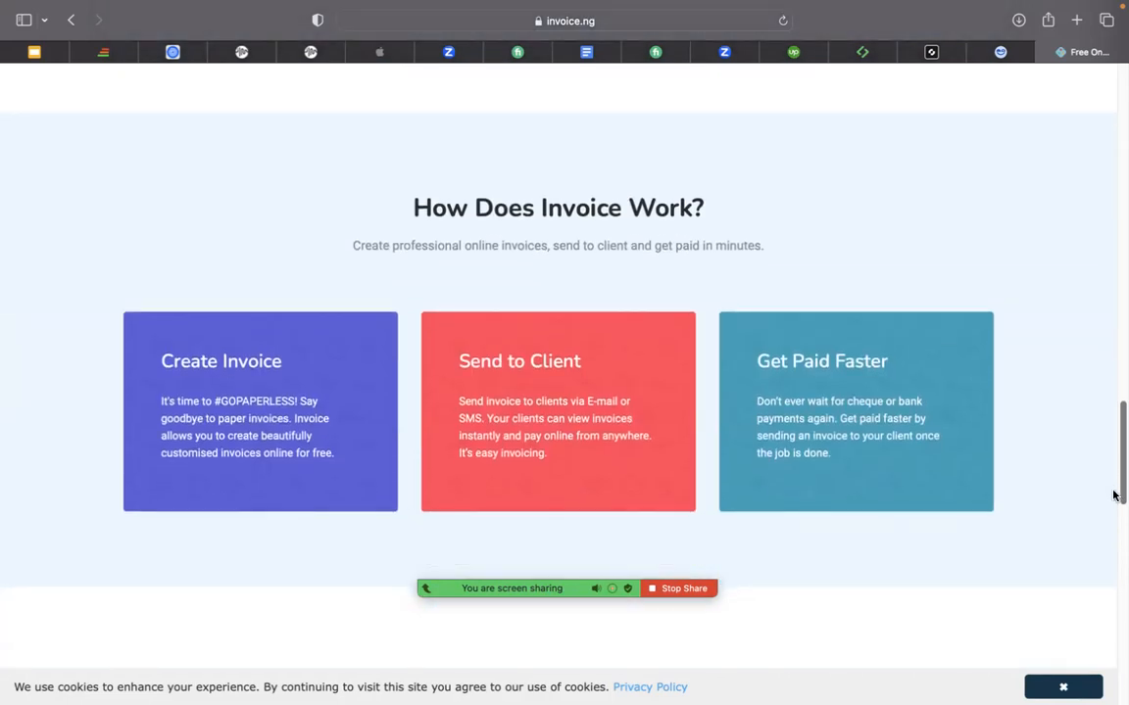
mouse_move(242, 397)
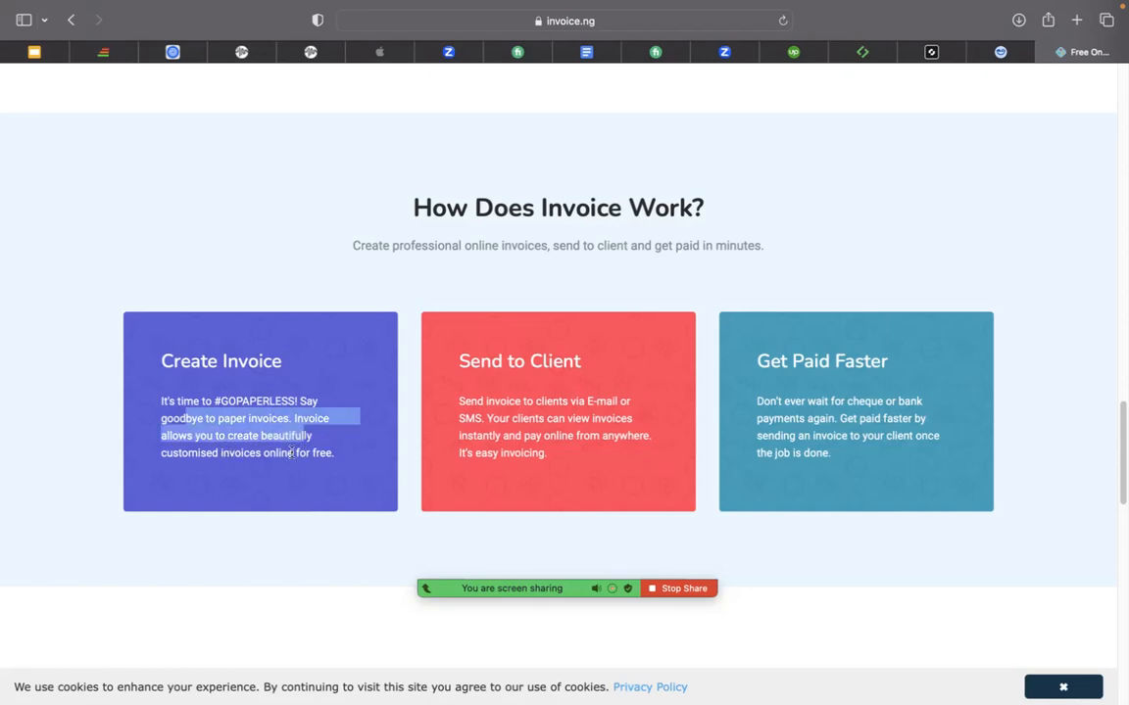
mouse_move(831, 42)
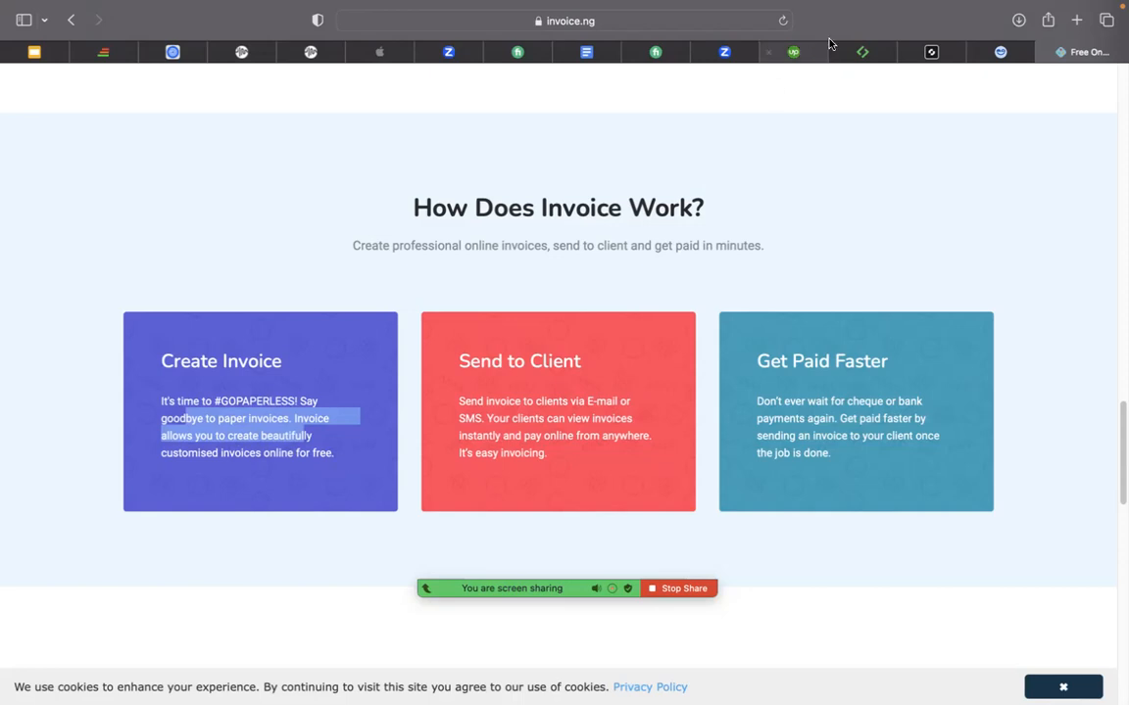
Revisit Geegpay's Auto-Bill your Employer section and highlight the sentence about generating invoices.
left_click(1014, 51)
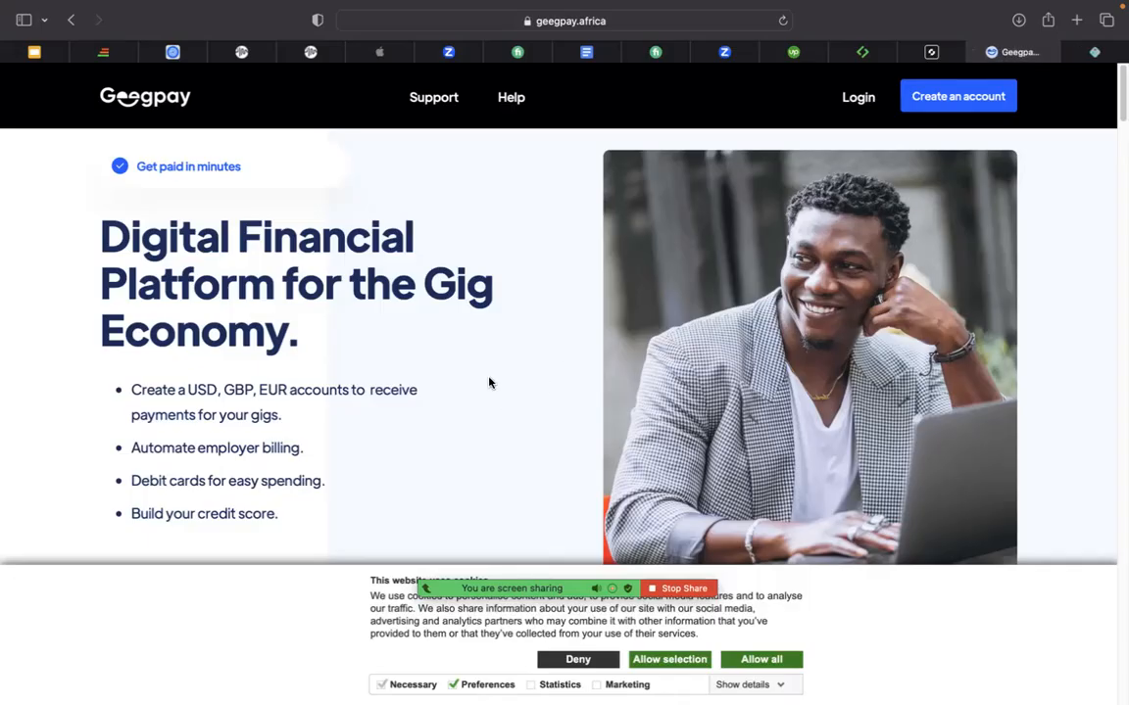
scroll("down", 3)
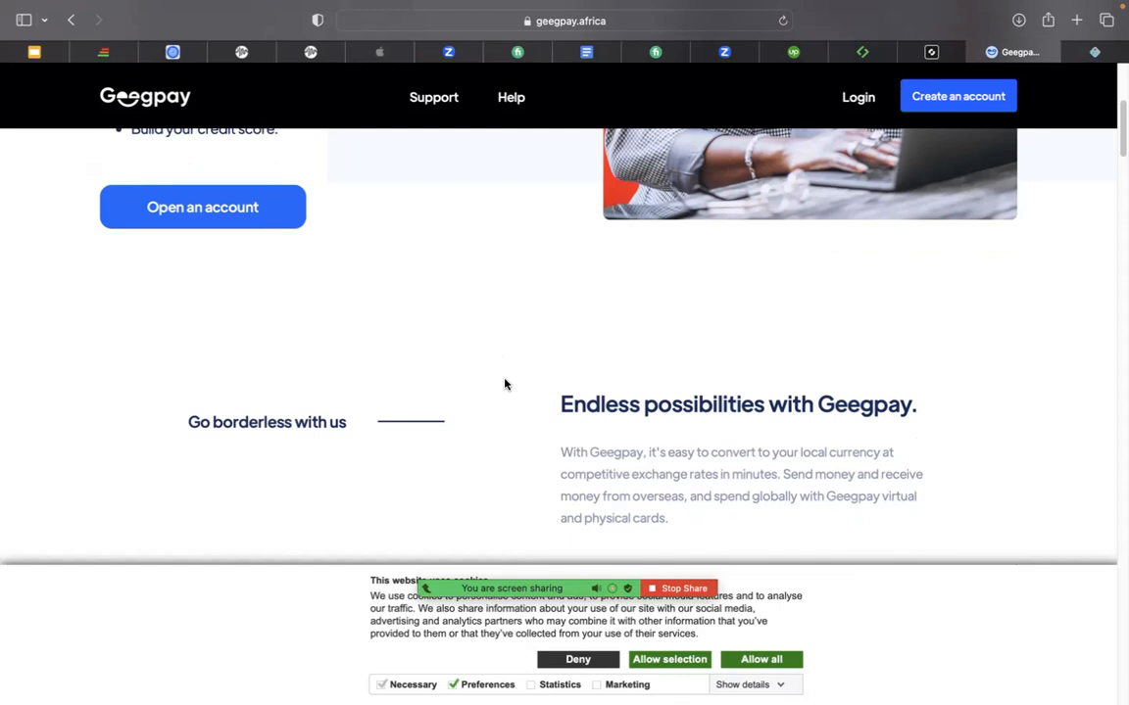
mouse_move(1119, 144)
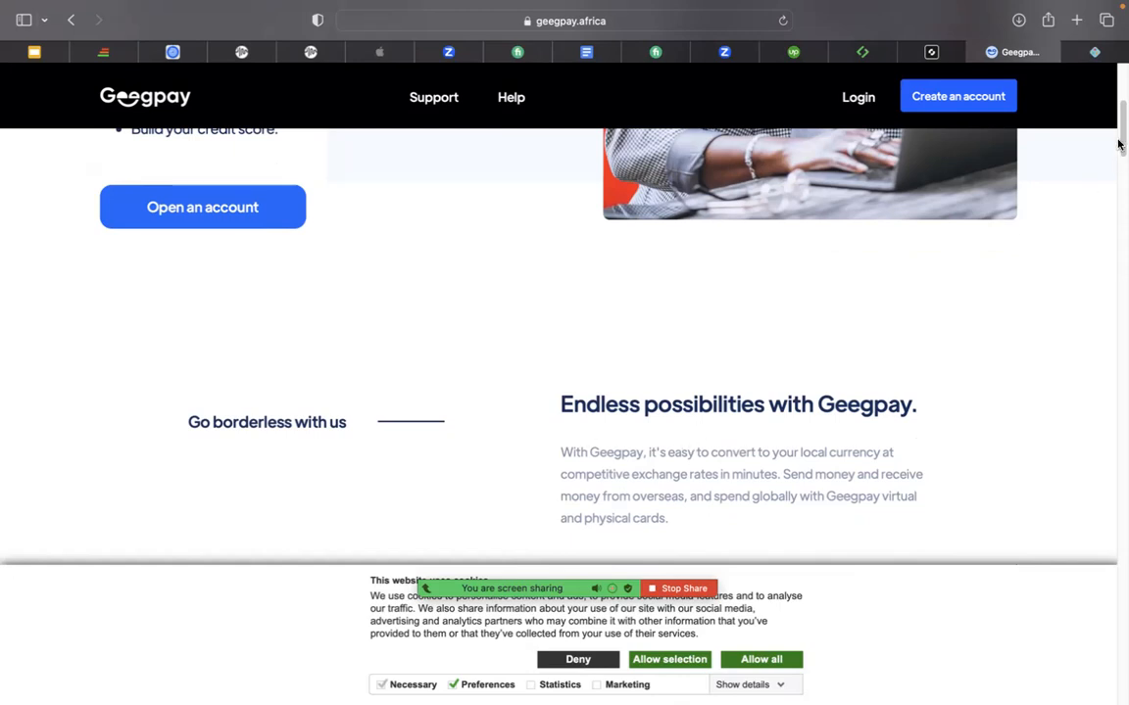
scroll("down", 3)
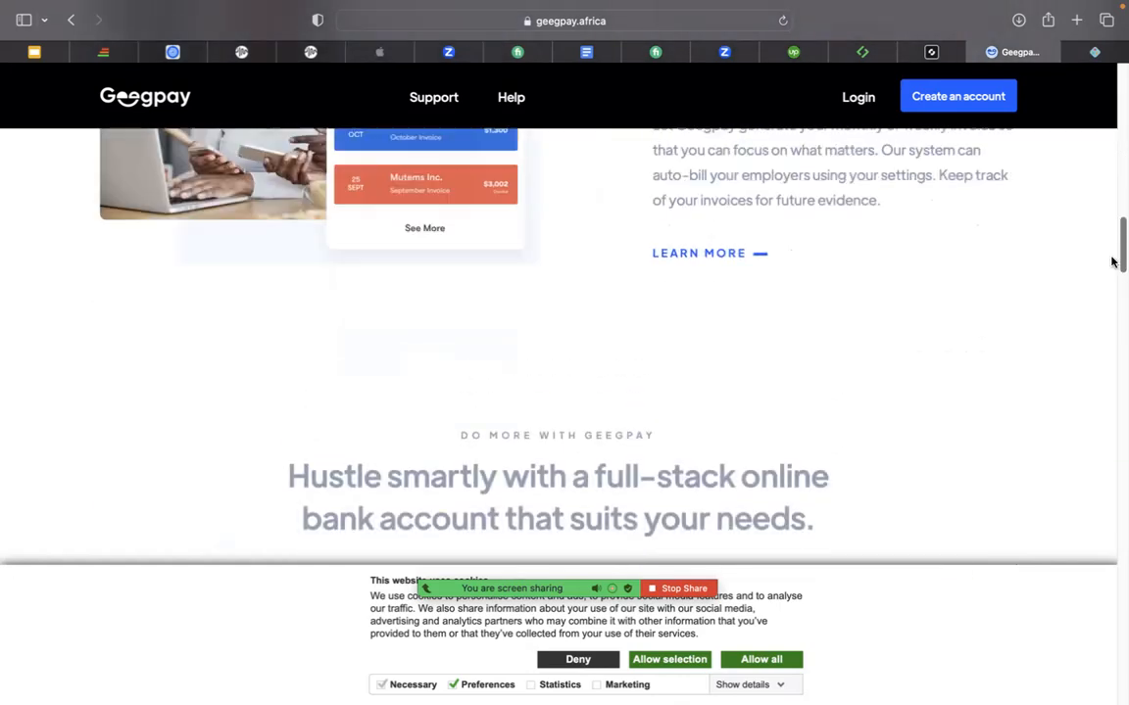
scroll("down", 3)
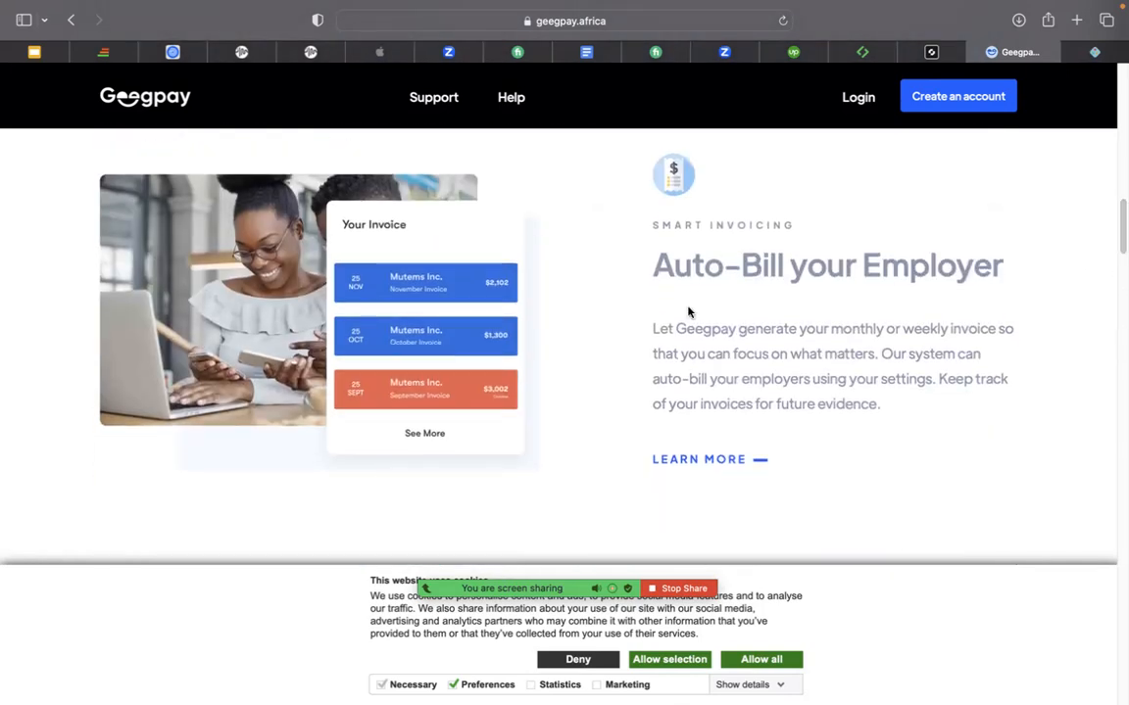
left_click_drag(675, 328, 937, 328)
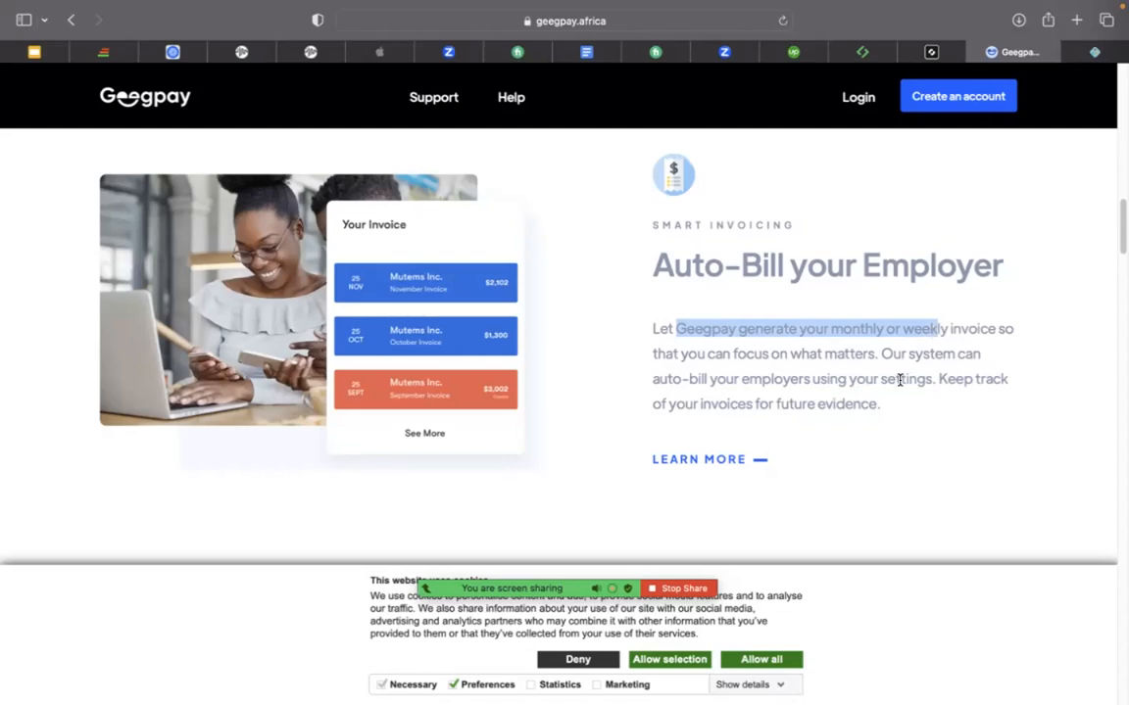
mouse_move(840, 108)
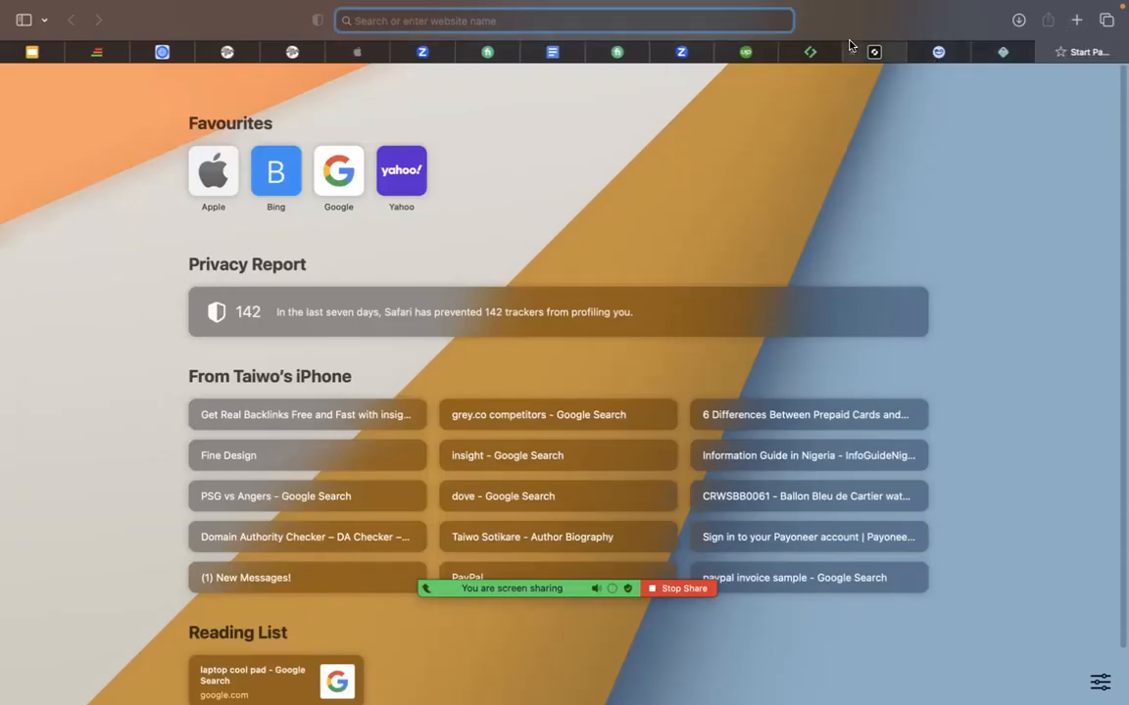
Load the Payoneer homepage and scroll to its 'A universal platform for universal growth' services section.
type("paypal.com")
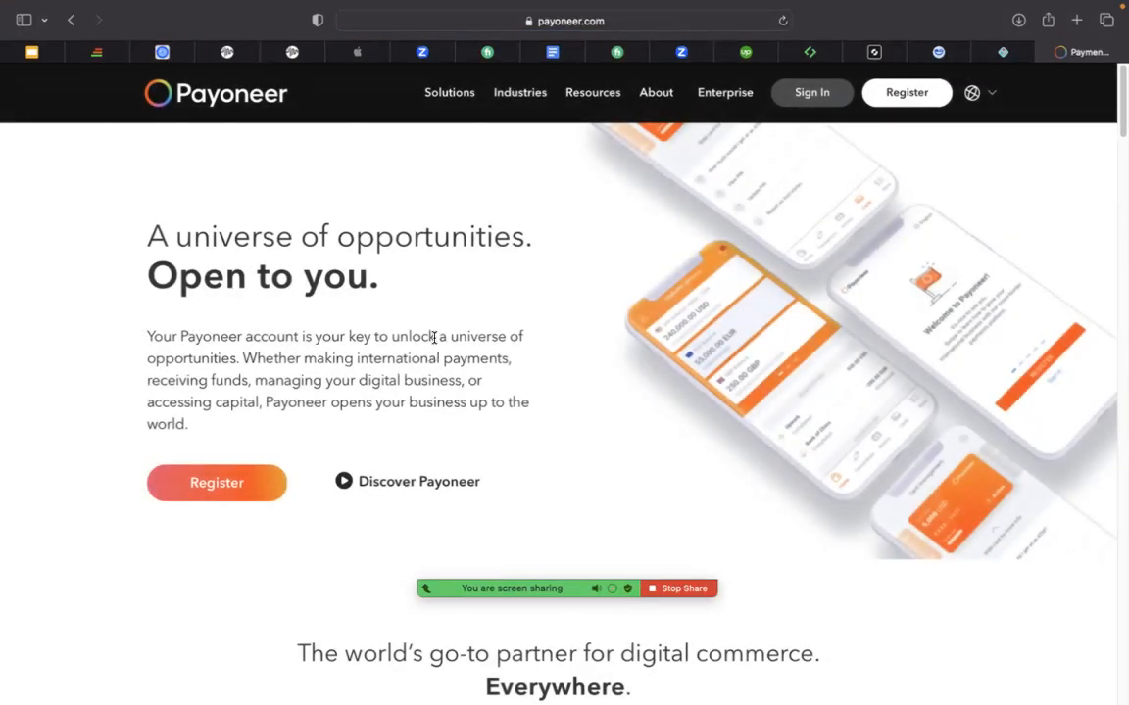
scroll("down", 3)
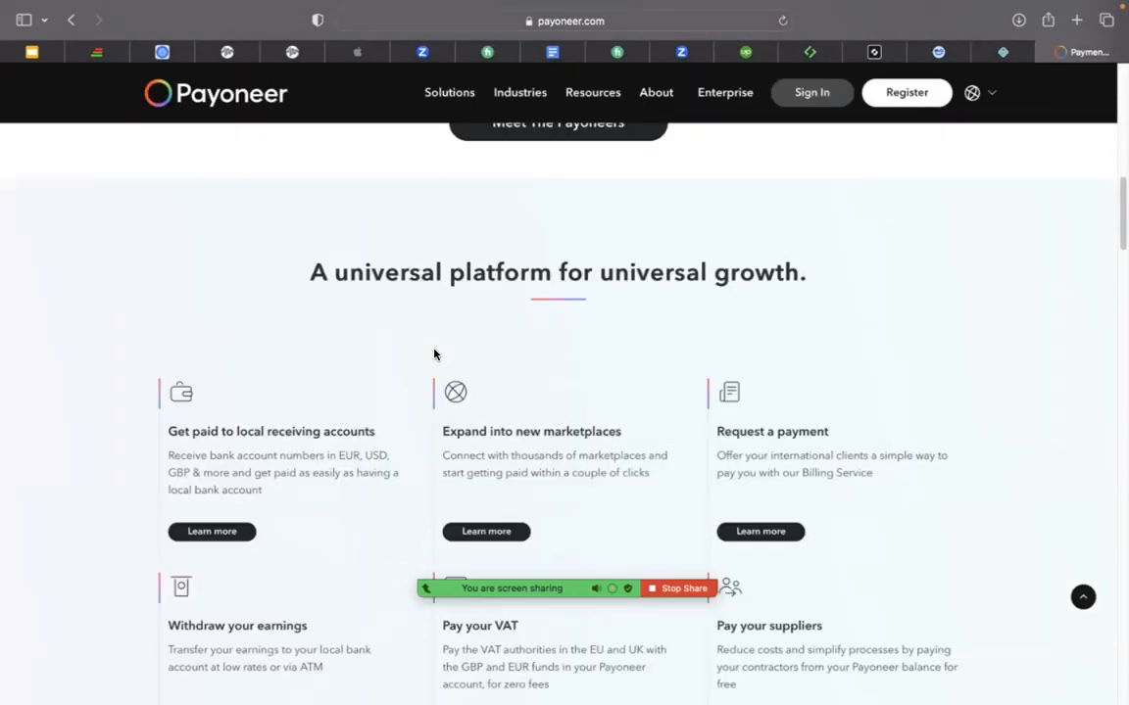
scroll("down", 3)
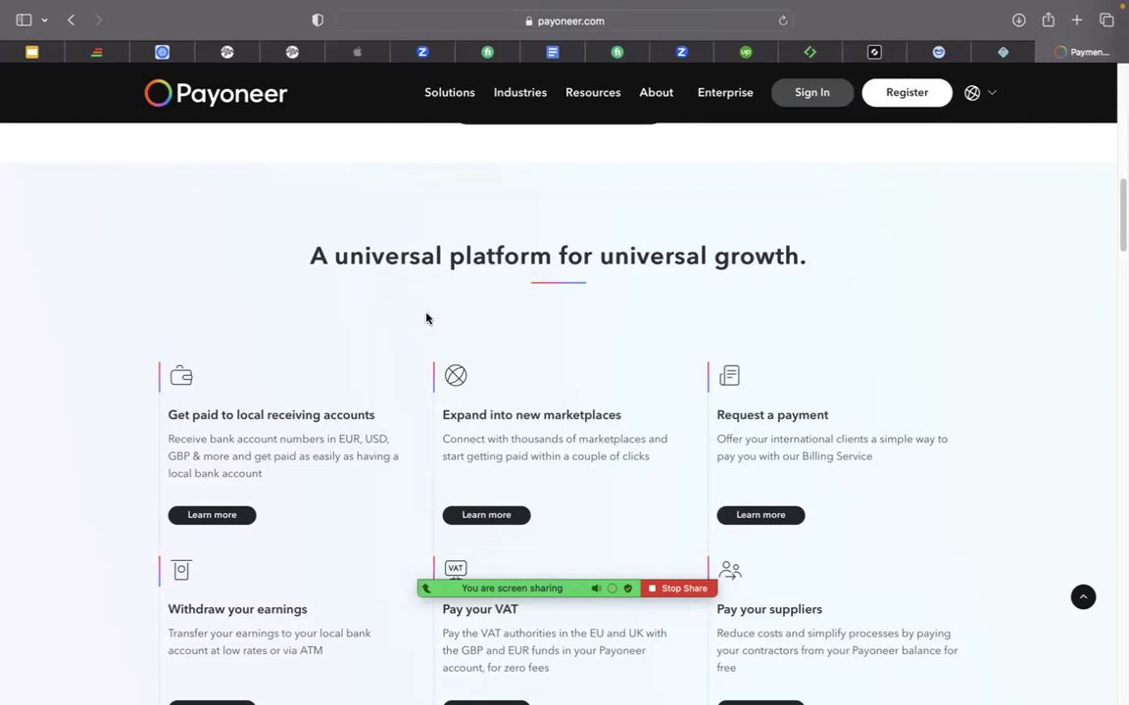
mouse_move(337, 146)
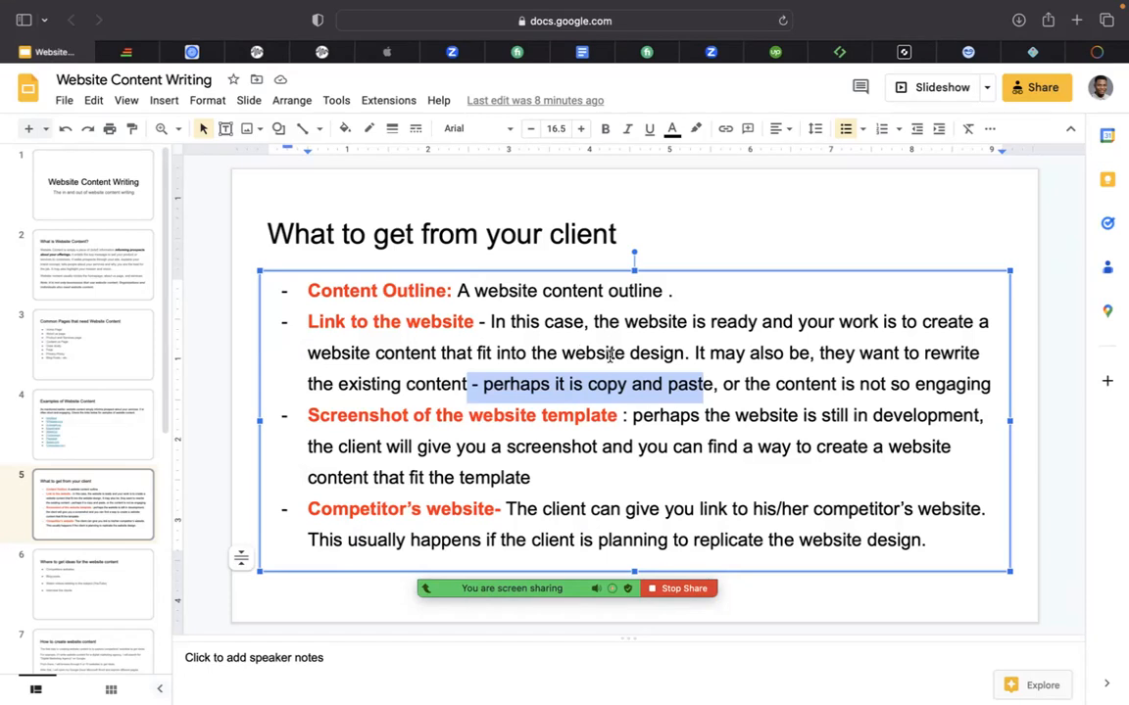
mouse_move(610, 363)
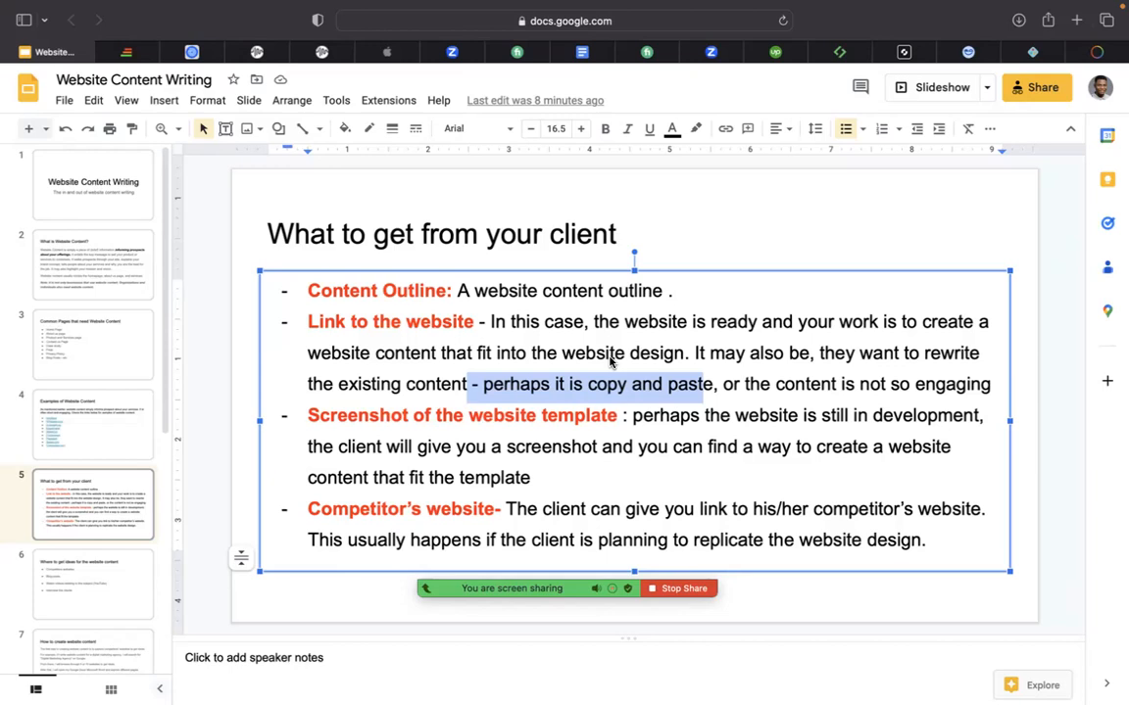
mouse_move(612, 422)
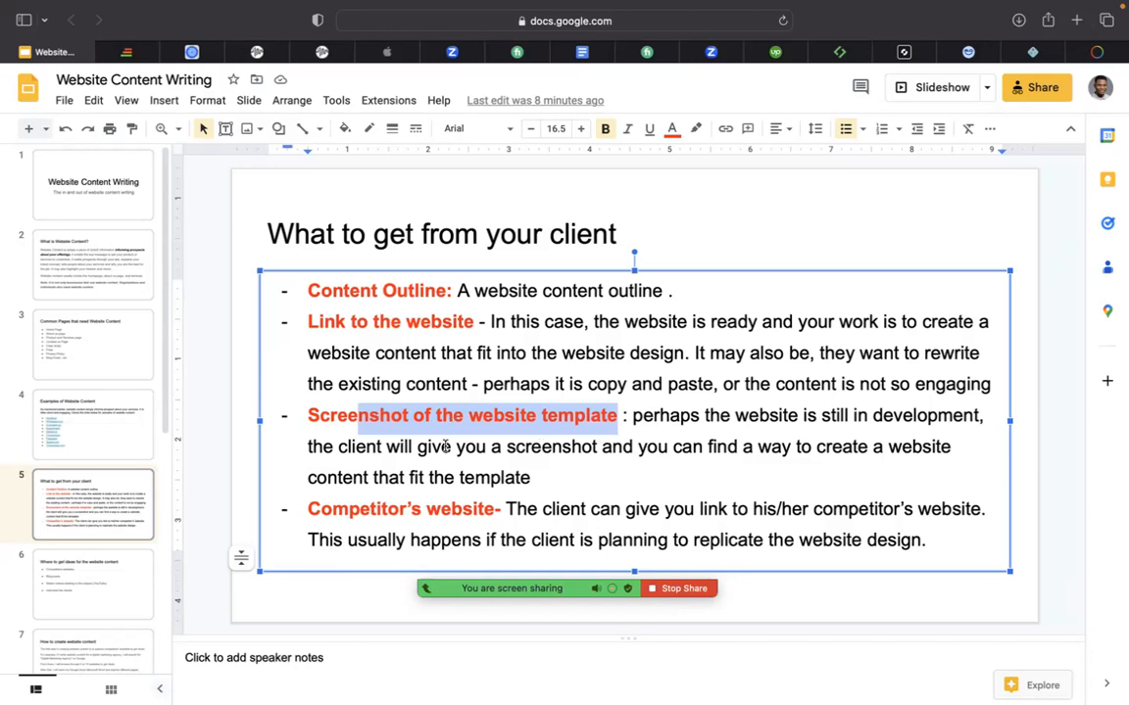
mouse_move(510, 487)
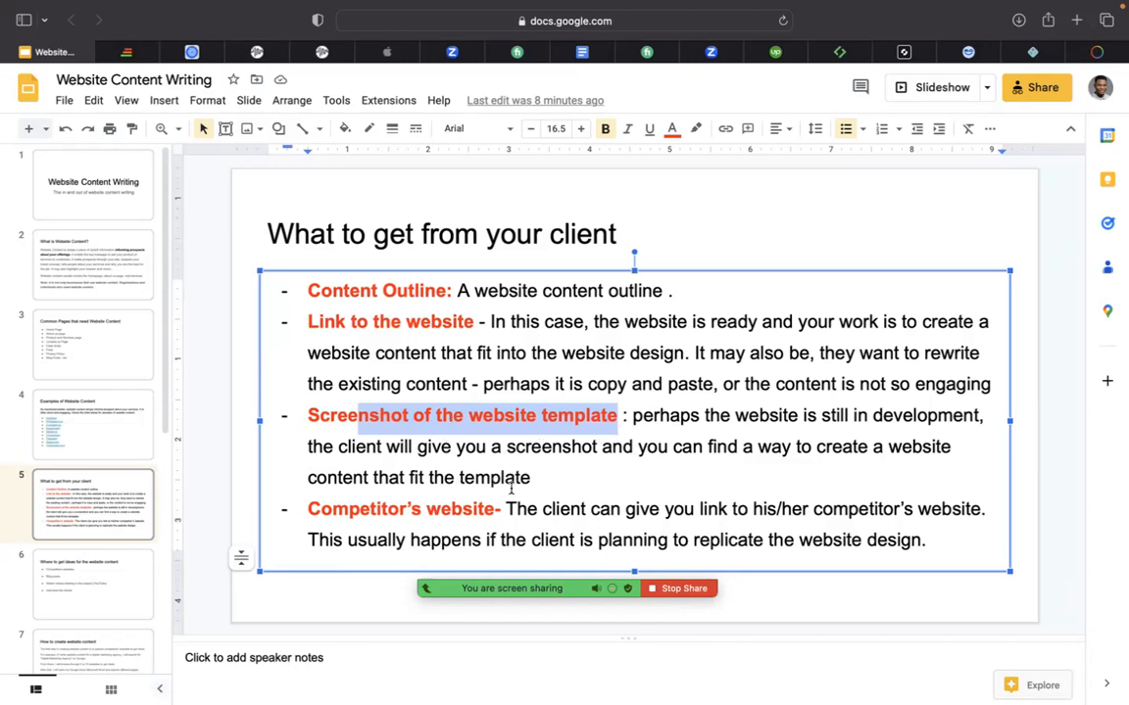
mouse_move(490, 188)
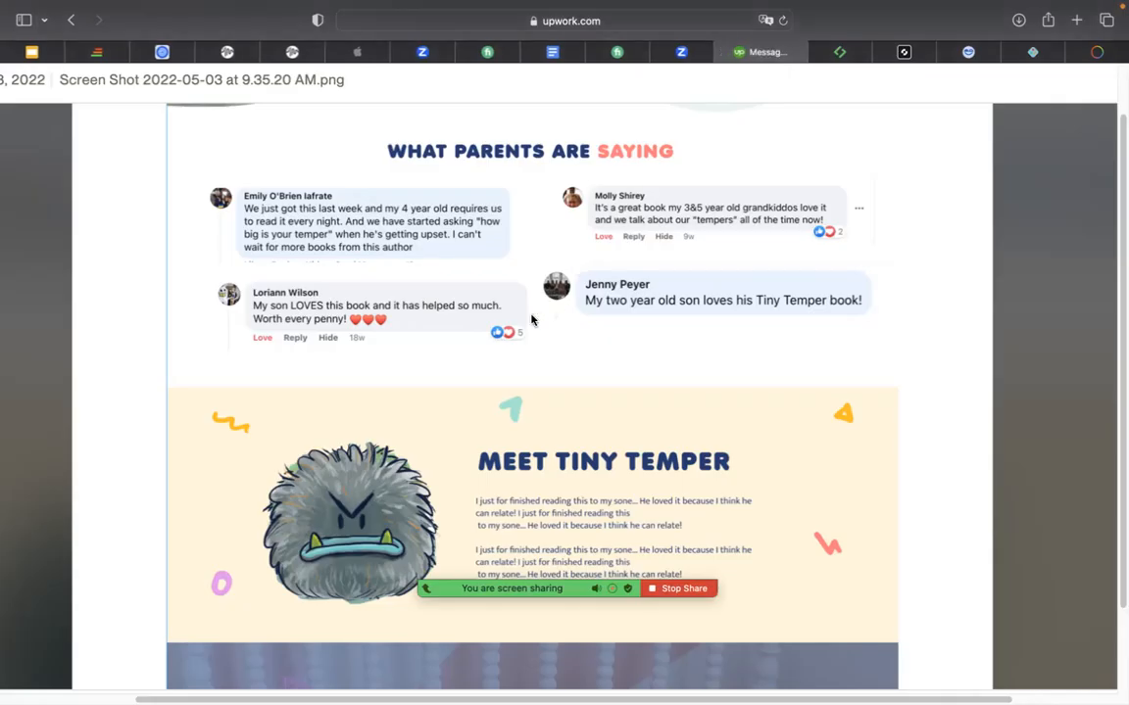
mouse_move(793, 253)
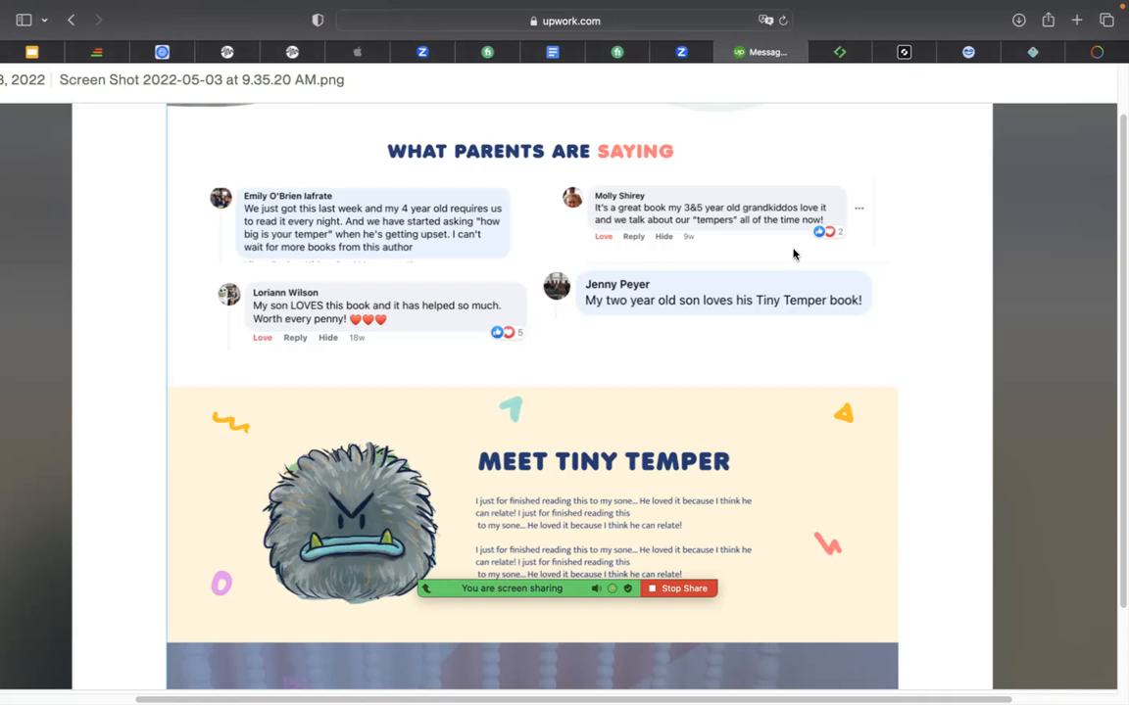
mouse_move(503, 406)
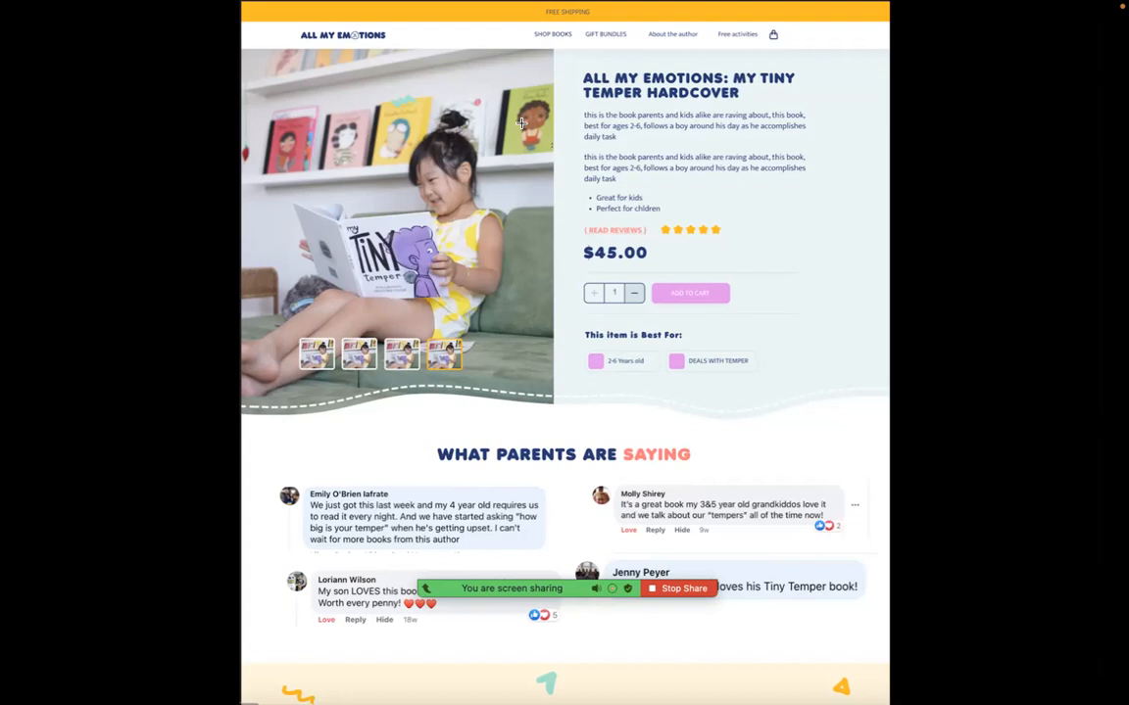
mouse_move(744, 94)
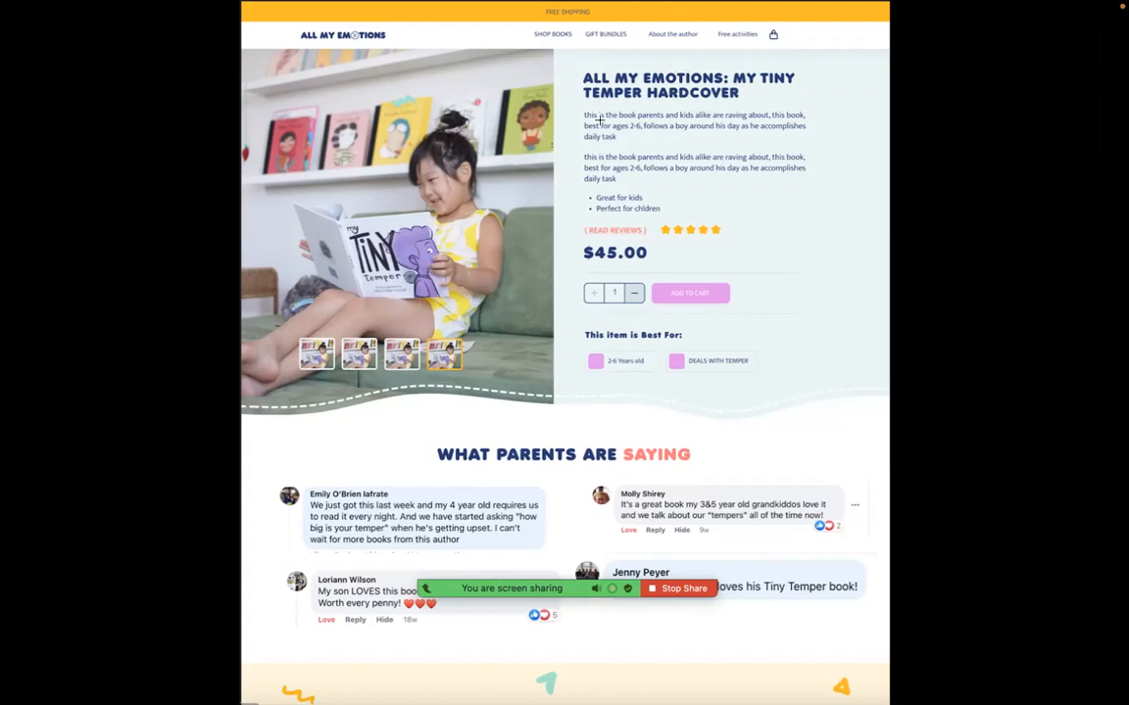
mouse_move(674, 125)
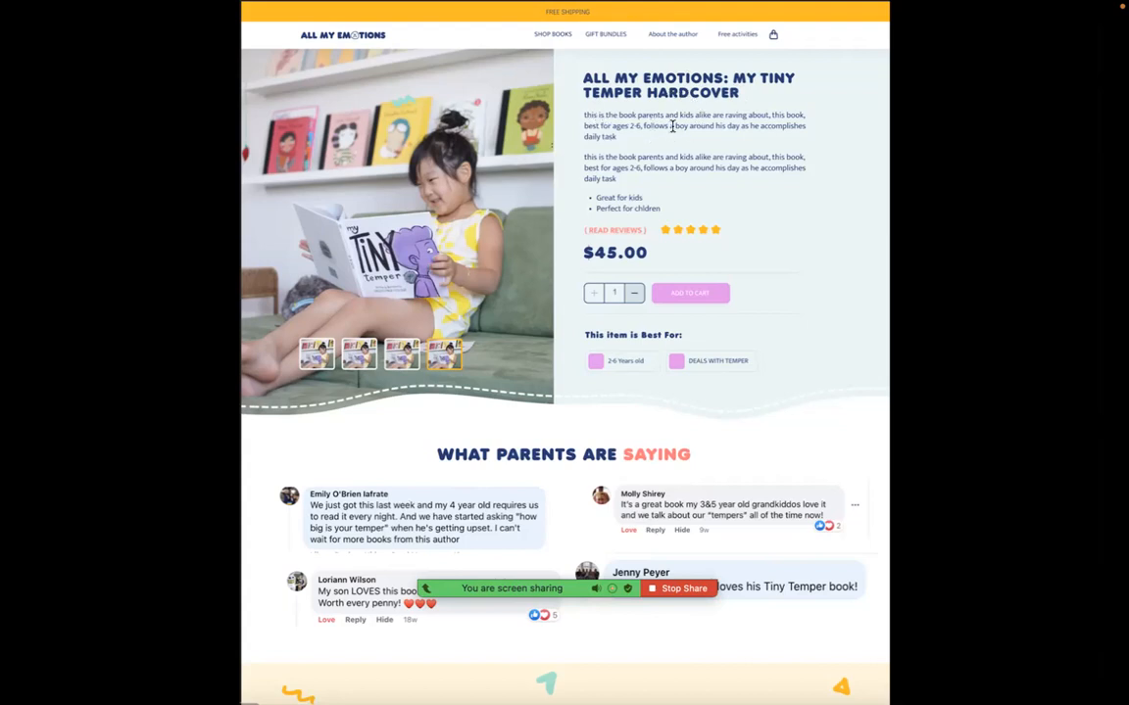
mouse_move(764, 132)
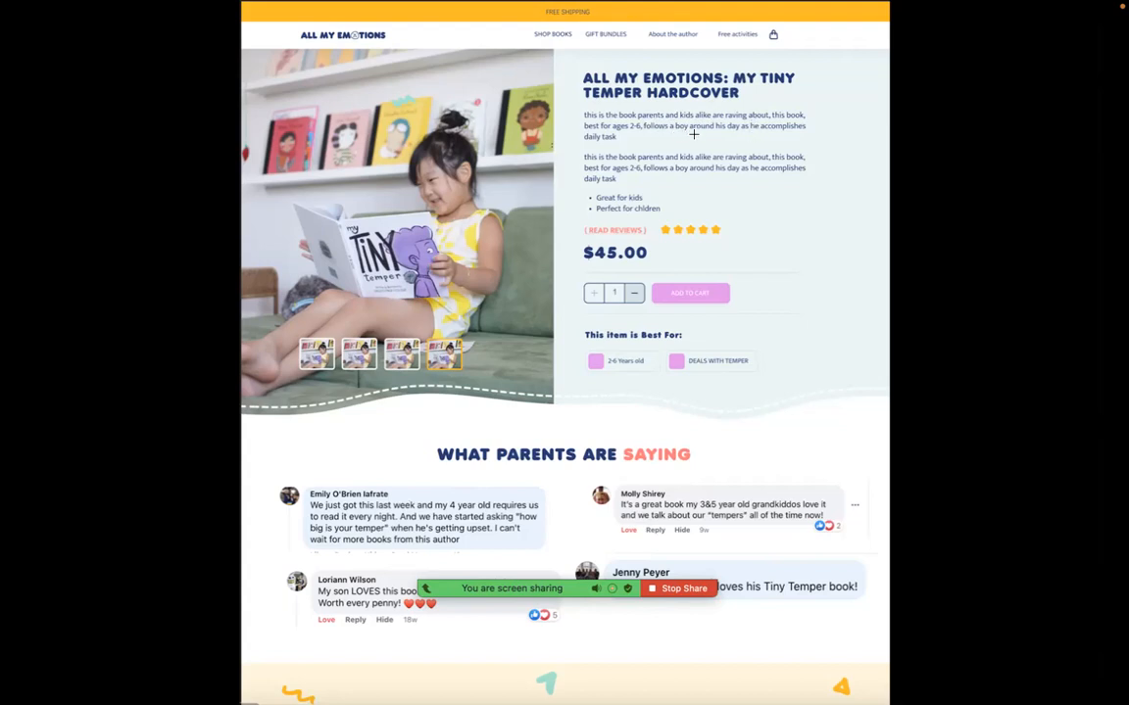
mouse_move(761, 137)
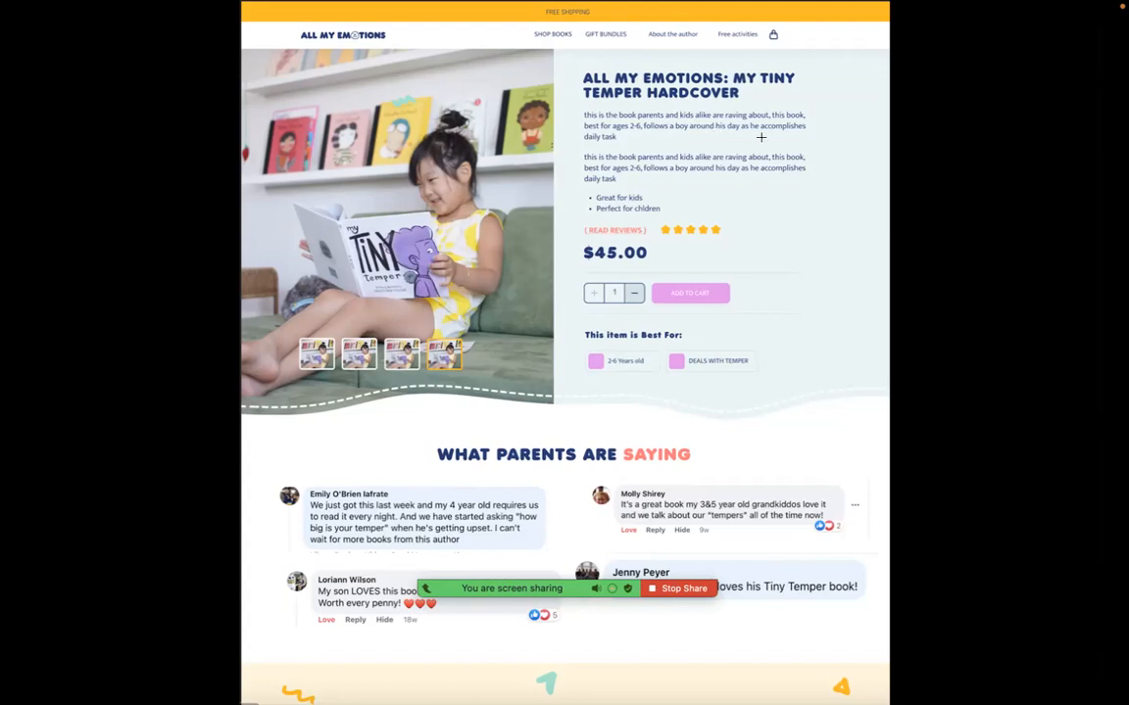
mouse_move(729, 139)
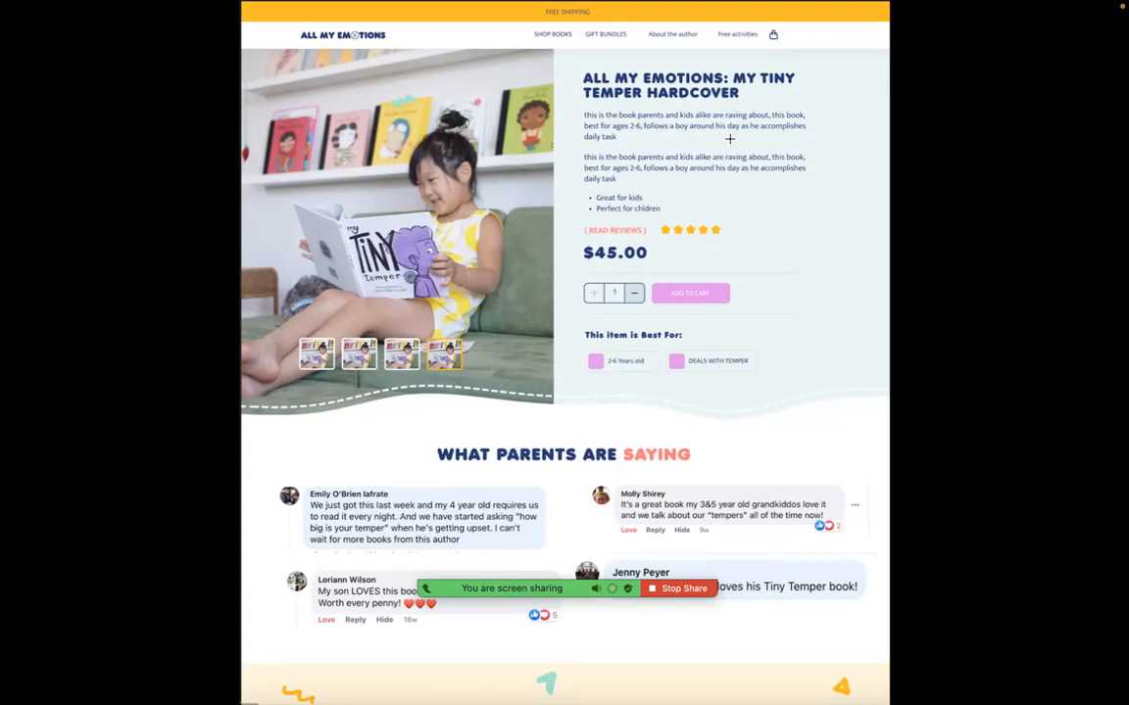
mouse_move(728, 167)
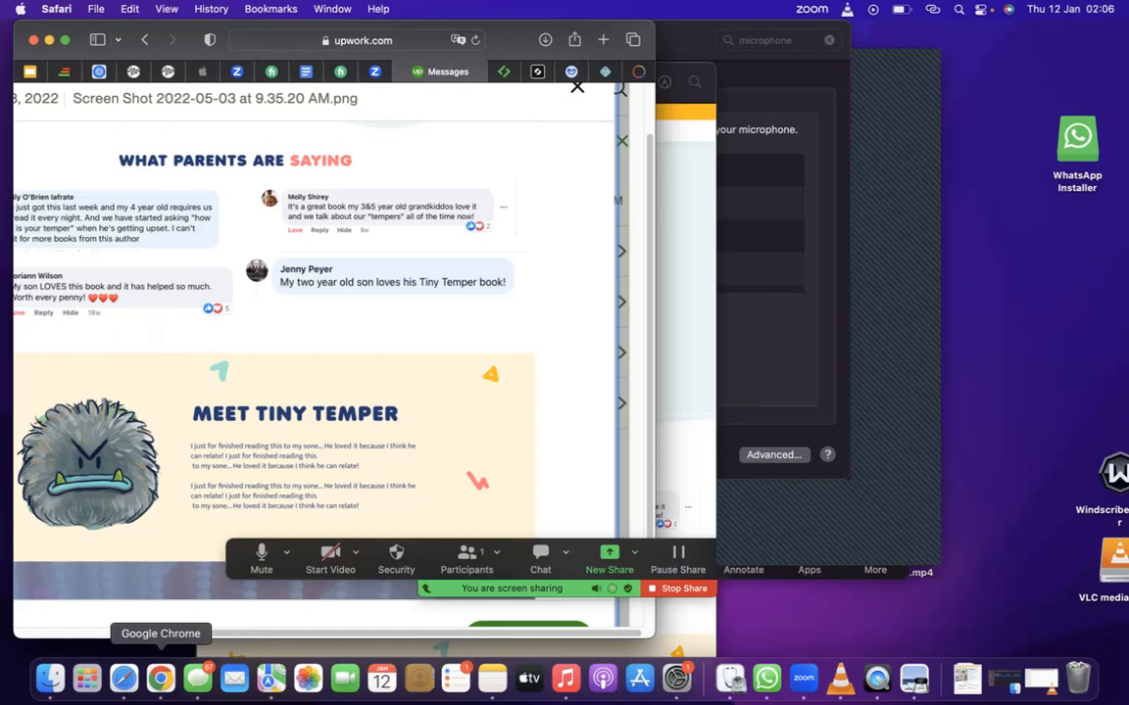
mouse_move(118, 684)
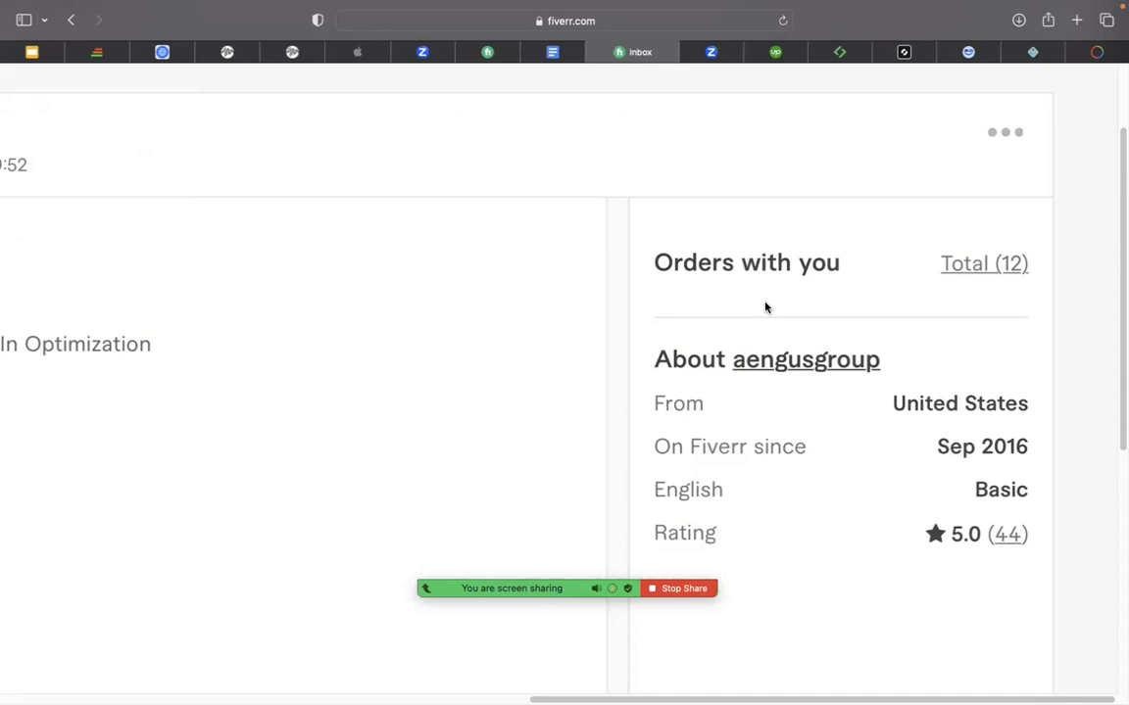
mouse_move(501, 52)
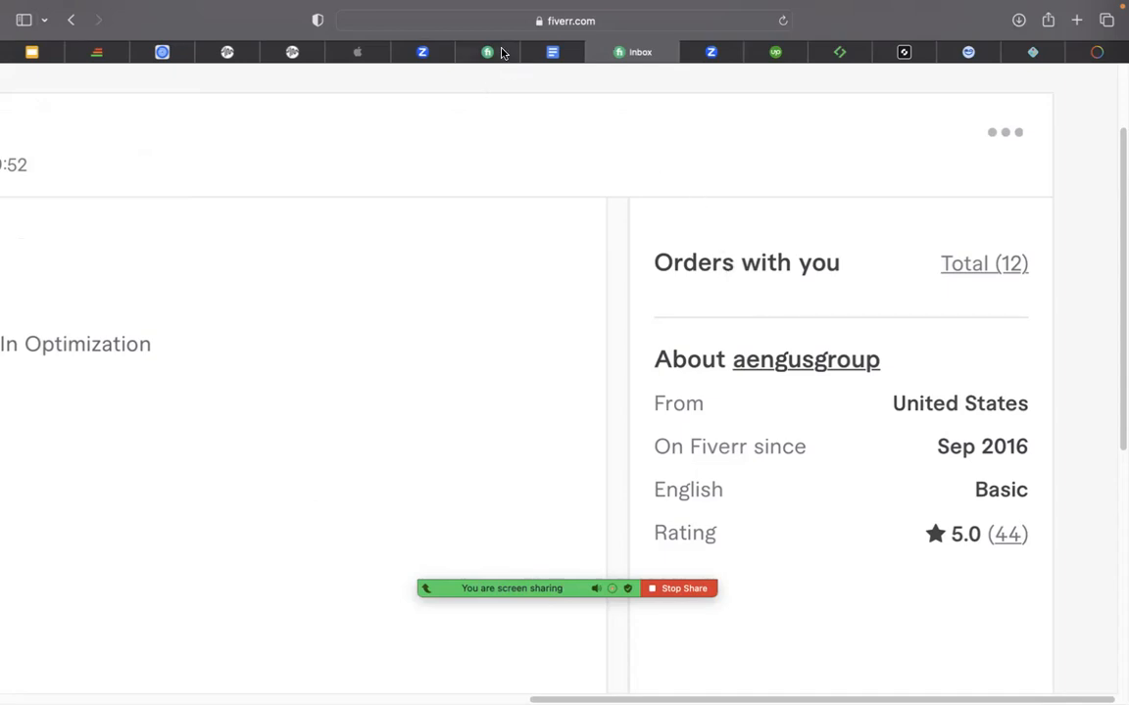
mouse_move(487, 52)
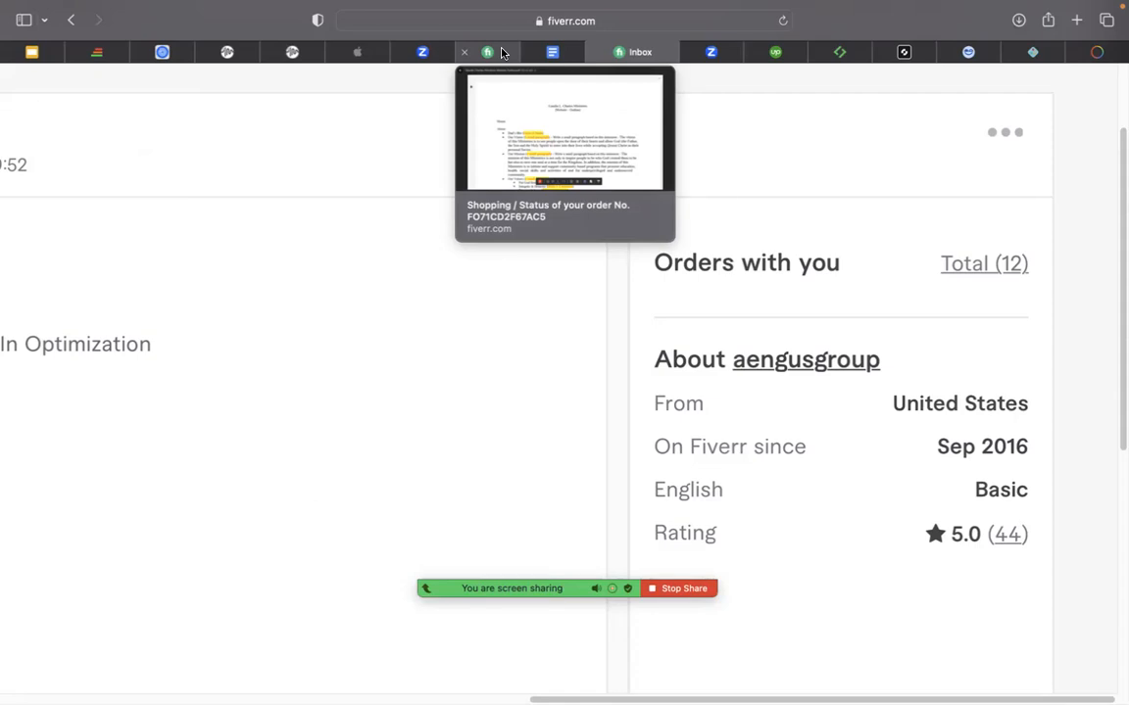
View the $115 order's requirements, then return to the inbox to list all 13 orders with aengusgroup.
left_click(502, 51)
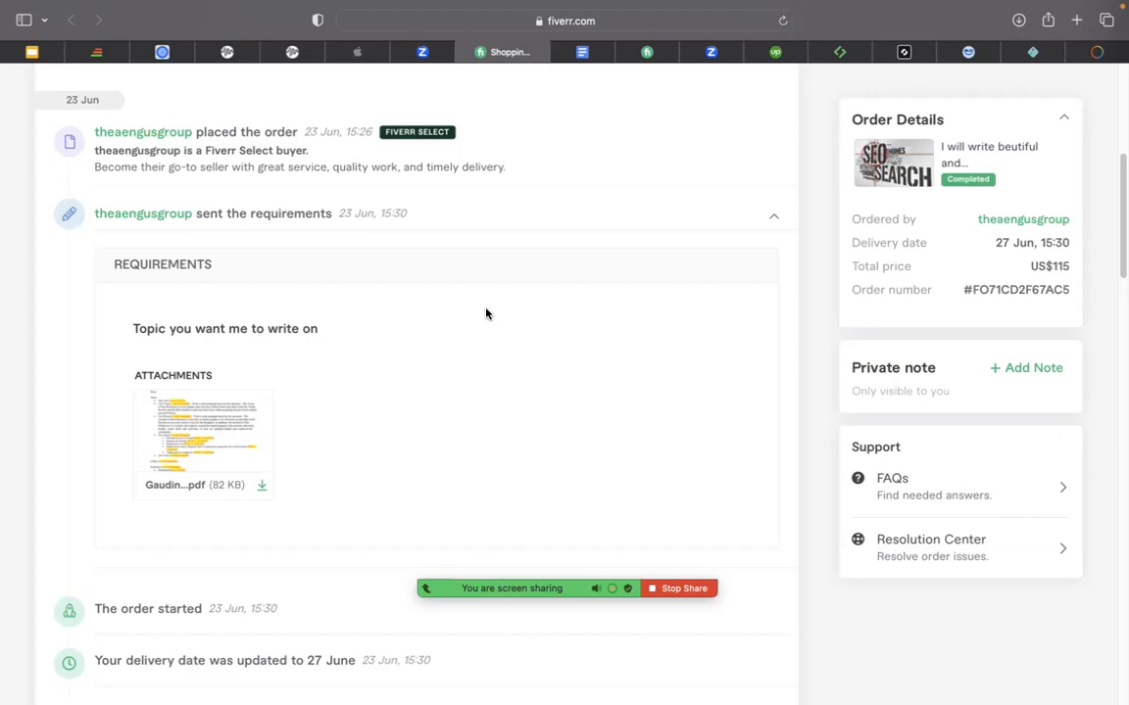
mouse_move(604, 85)
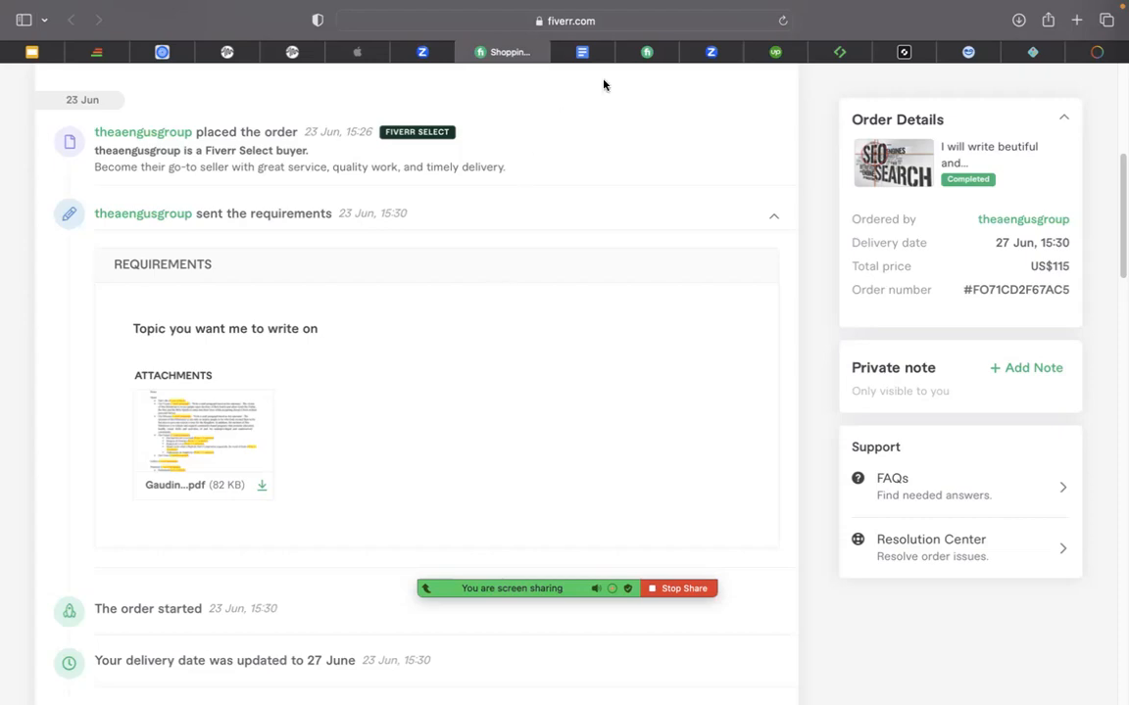
left_click(634, 52)
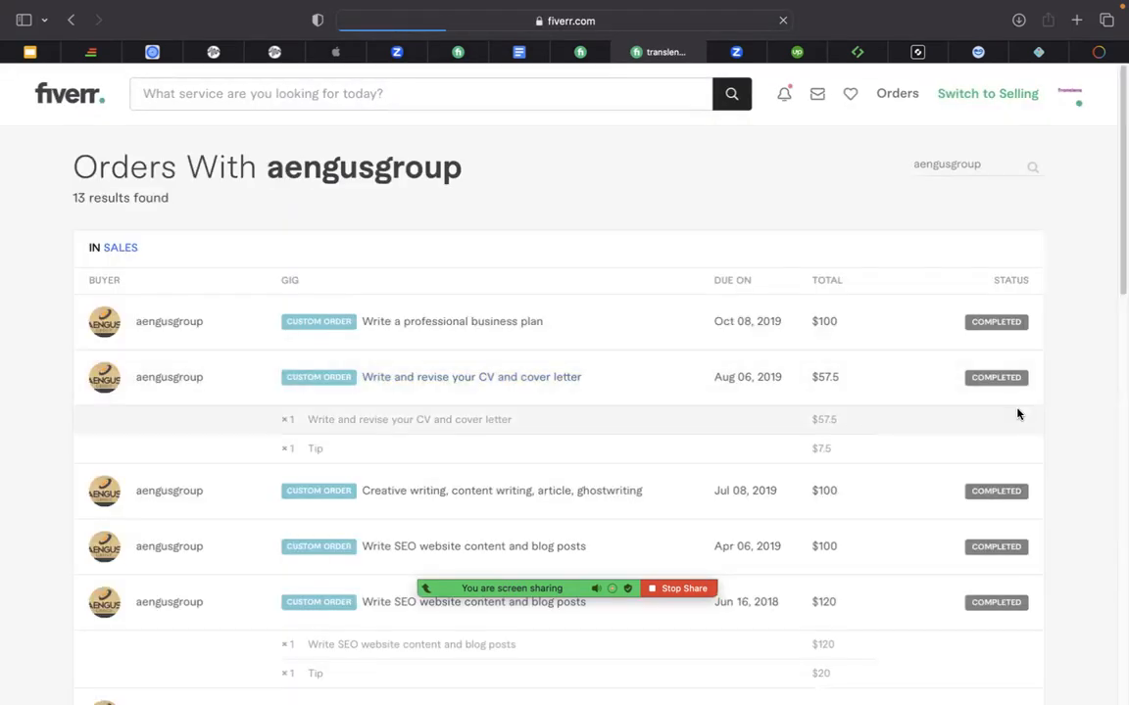
mouse_move(1113, 269)
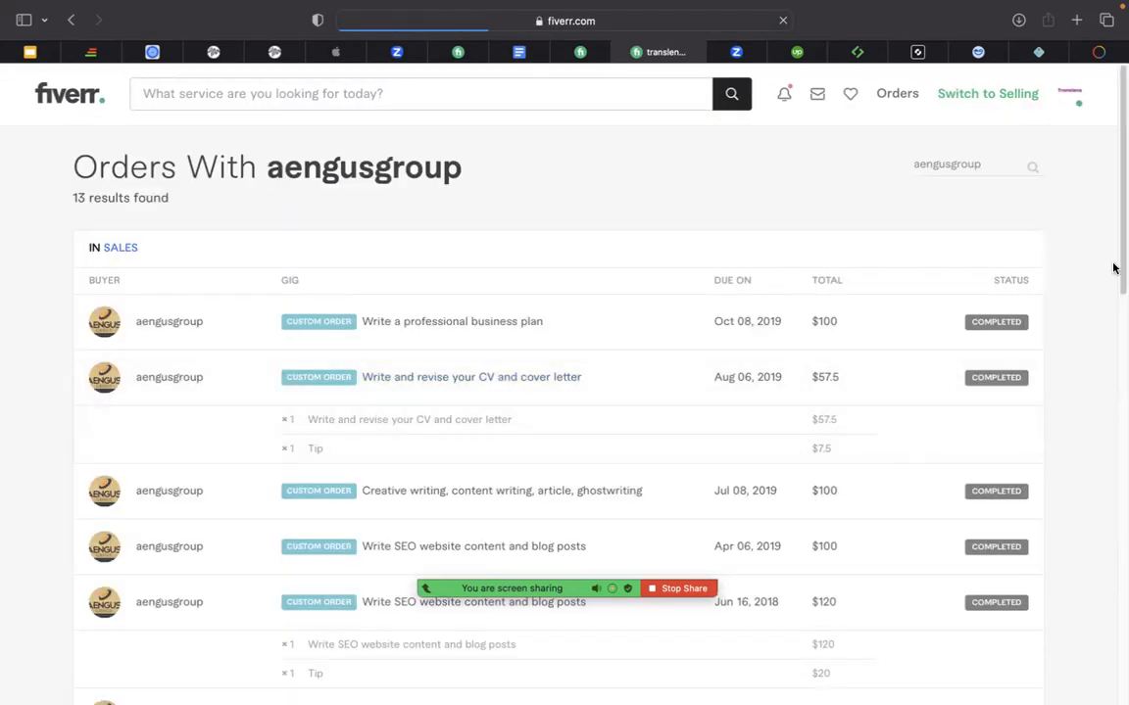
Scroll through the buyer's completed content-writing orders in the Orders With list.
scroll("down", 3)
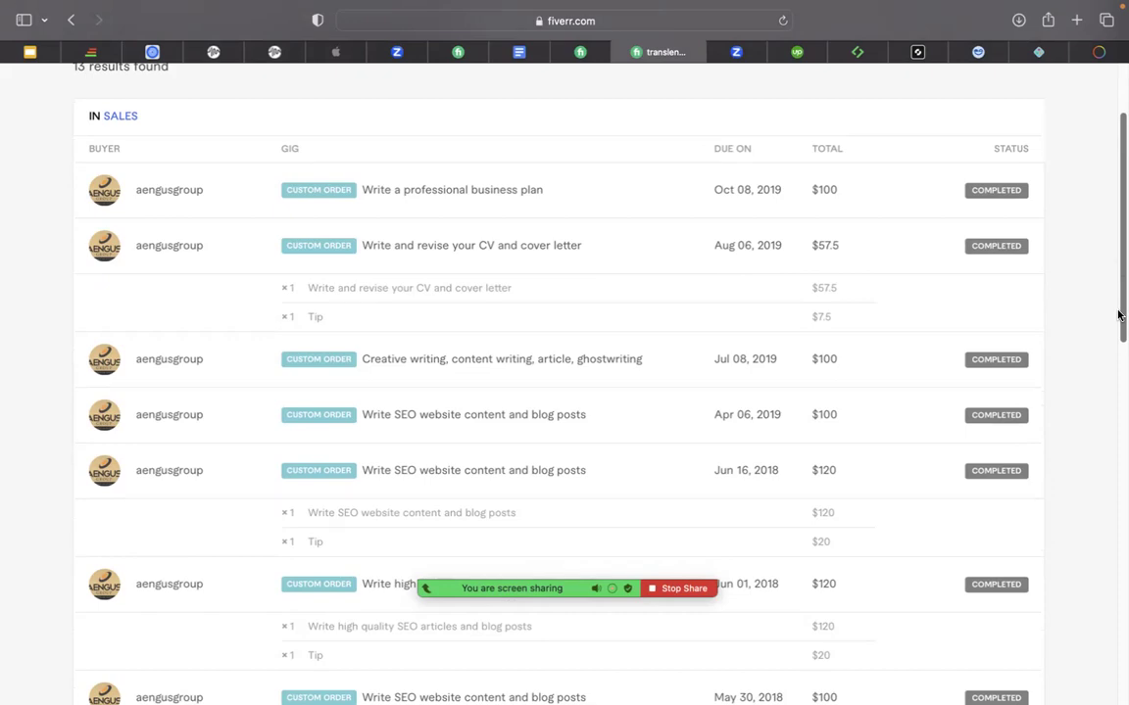
scroll("down", 3)
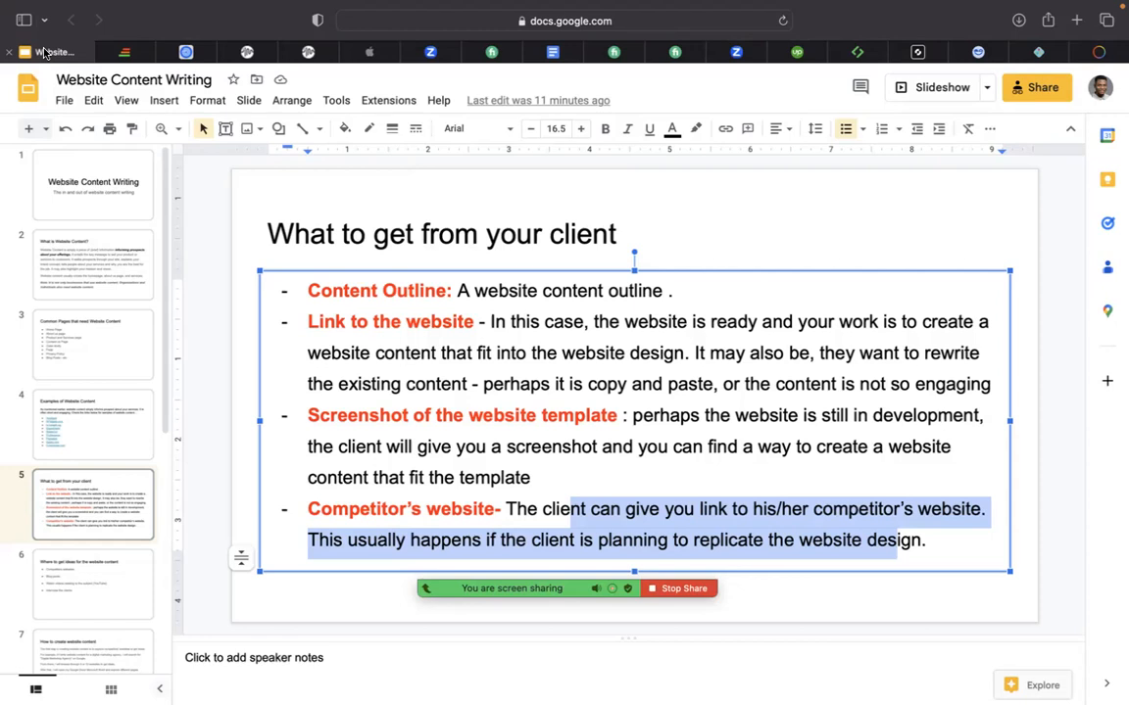
mouse_move(303, 433)
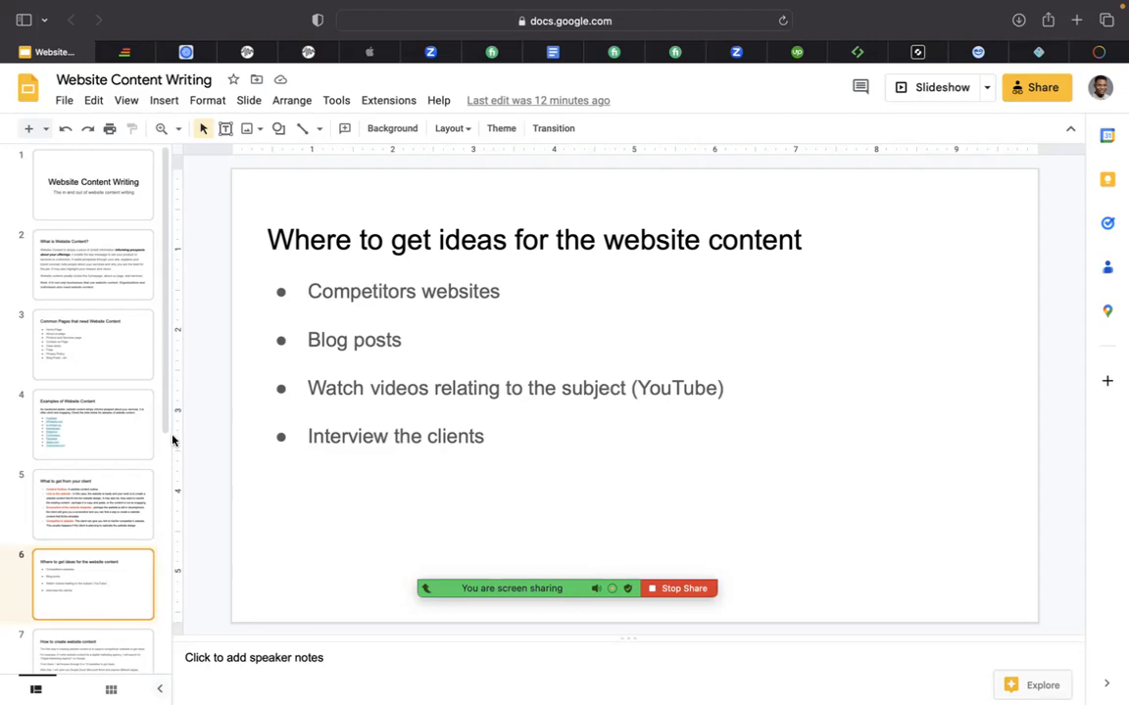
mouse_move(624, 52)
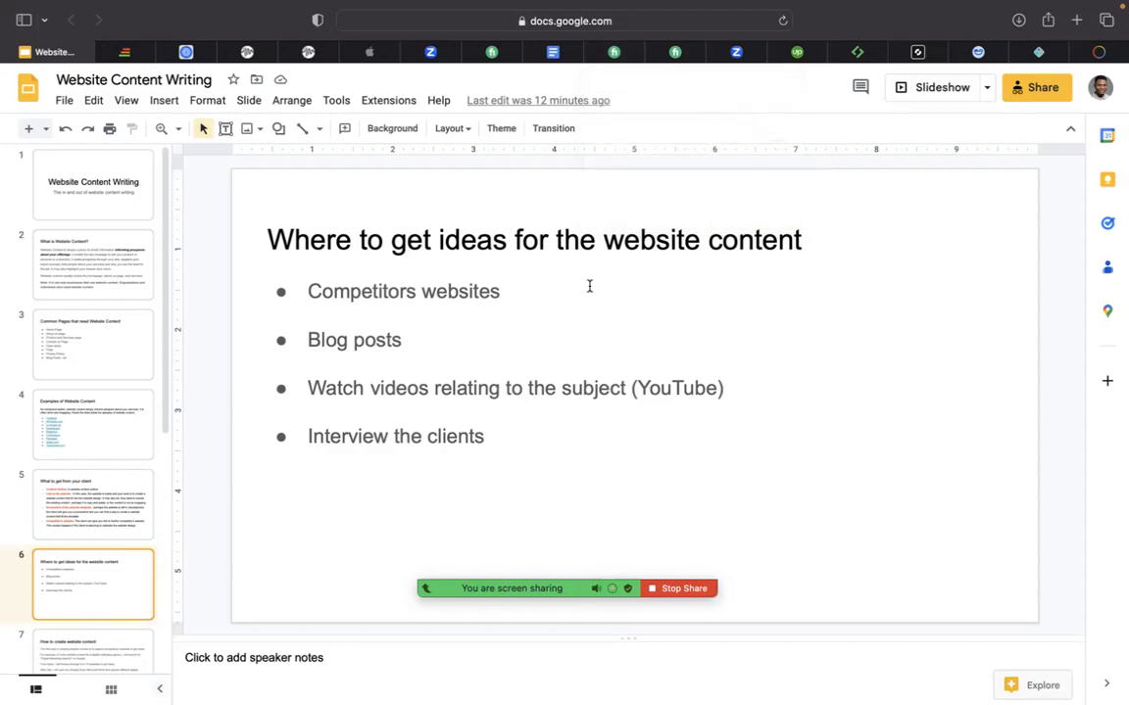
mouse_move(585, 267)
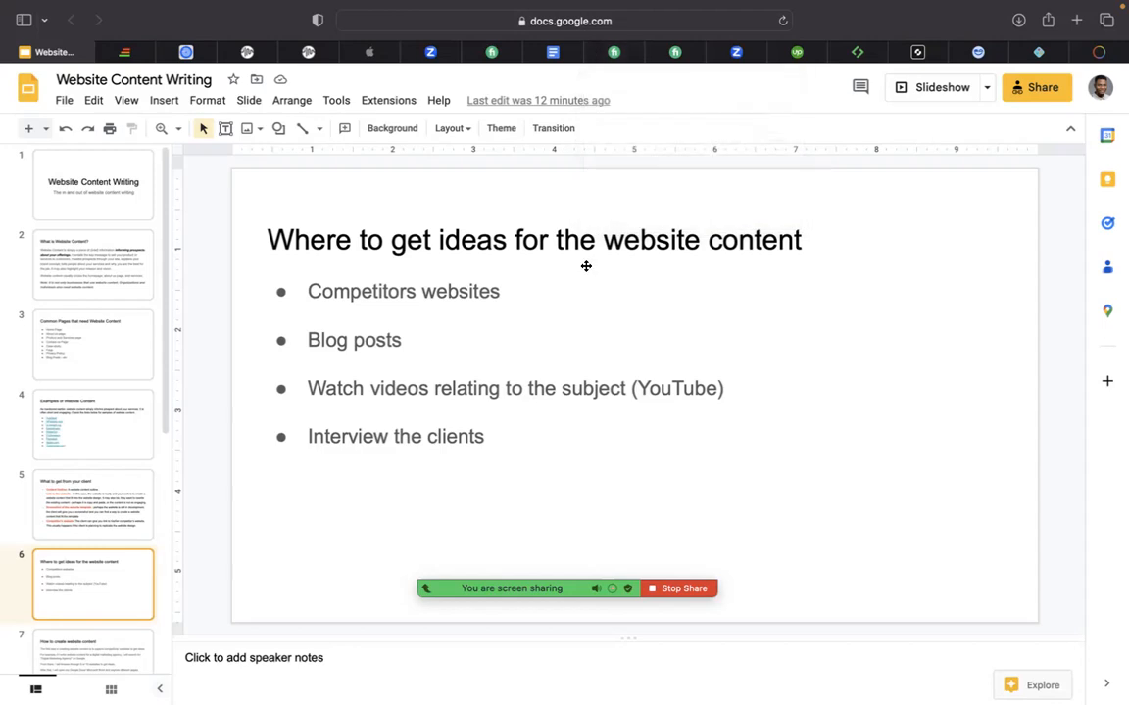